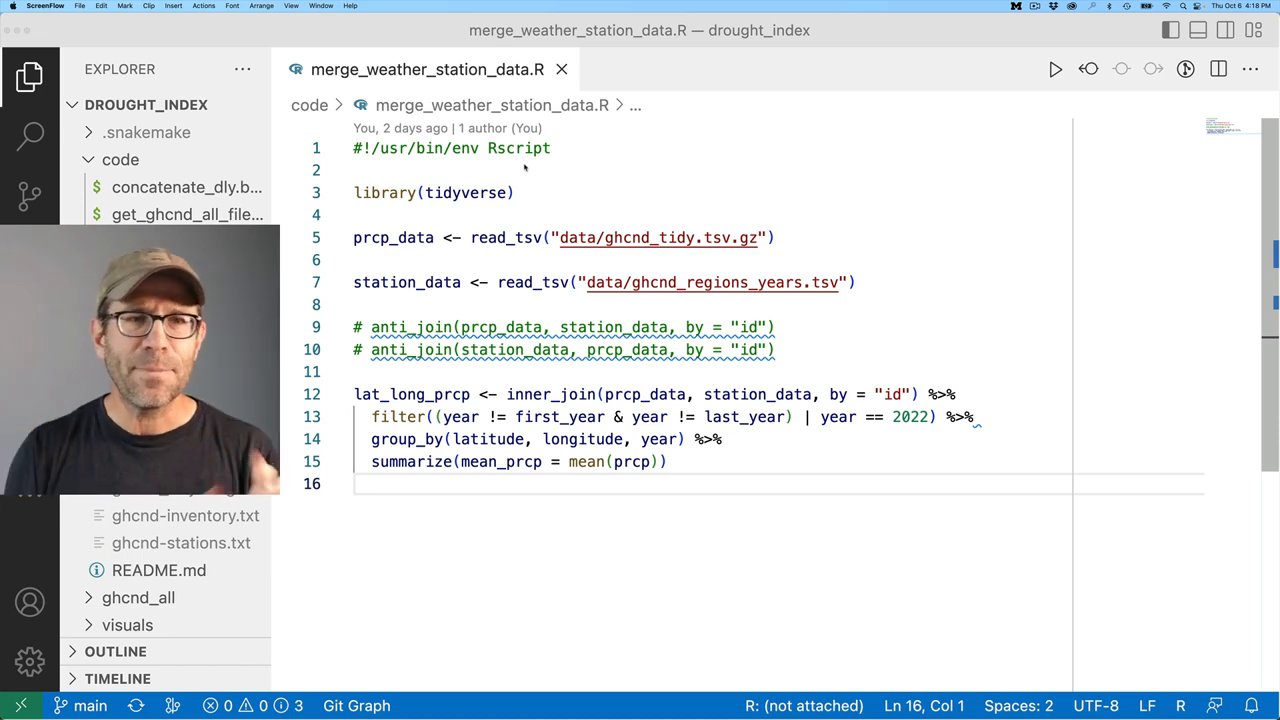
mouse_move(700, 320)
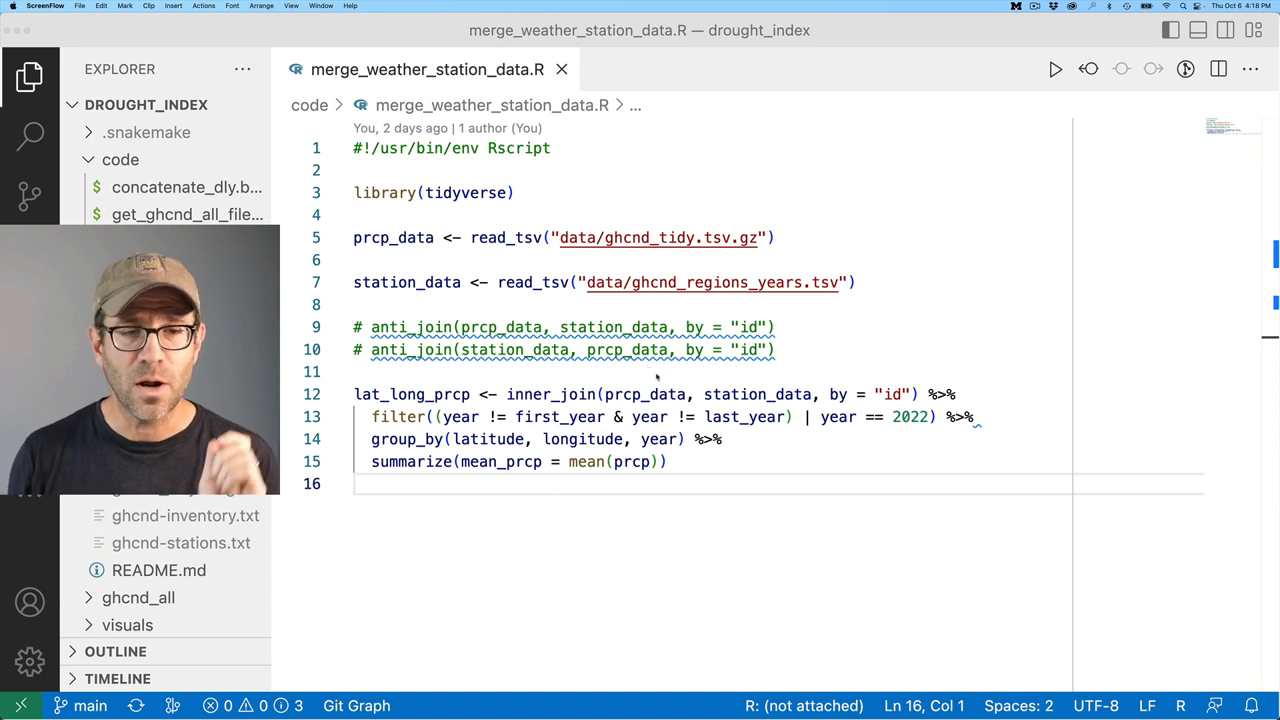
mouse_move(840, 200)
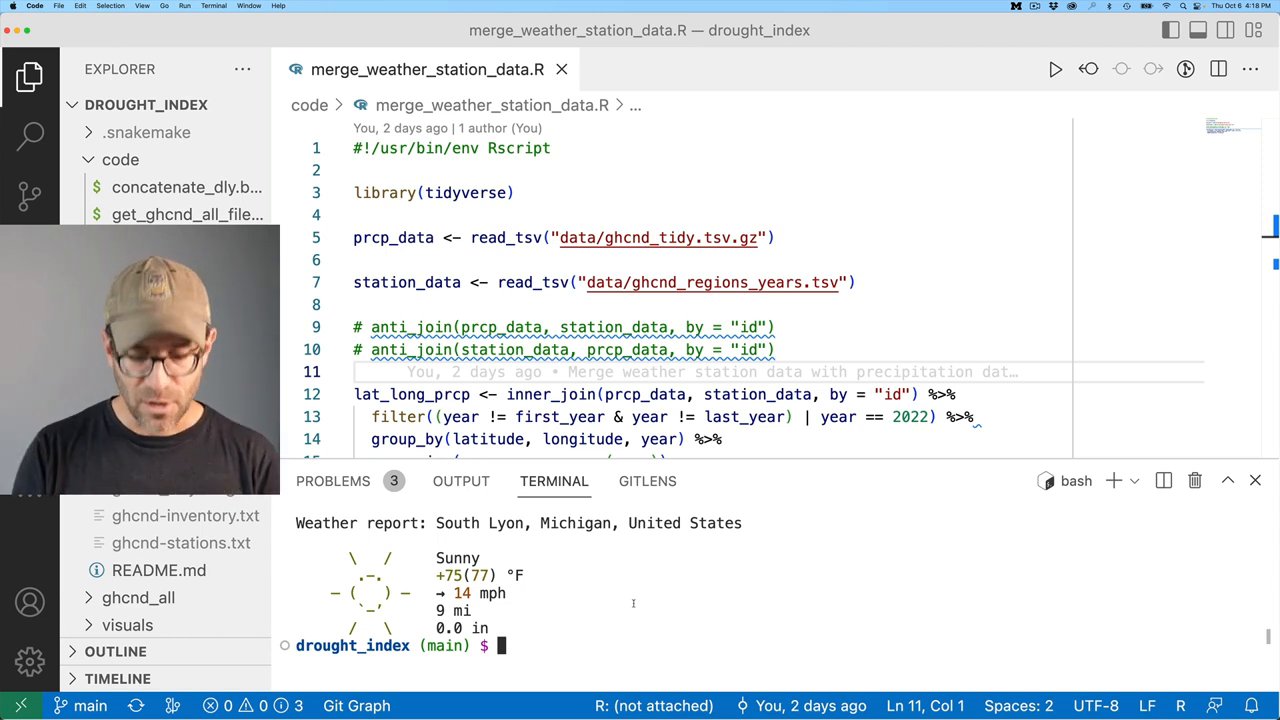
Activate the drought conda environment in the terminal and start an R session.
text(conad)
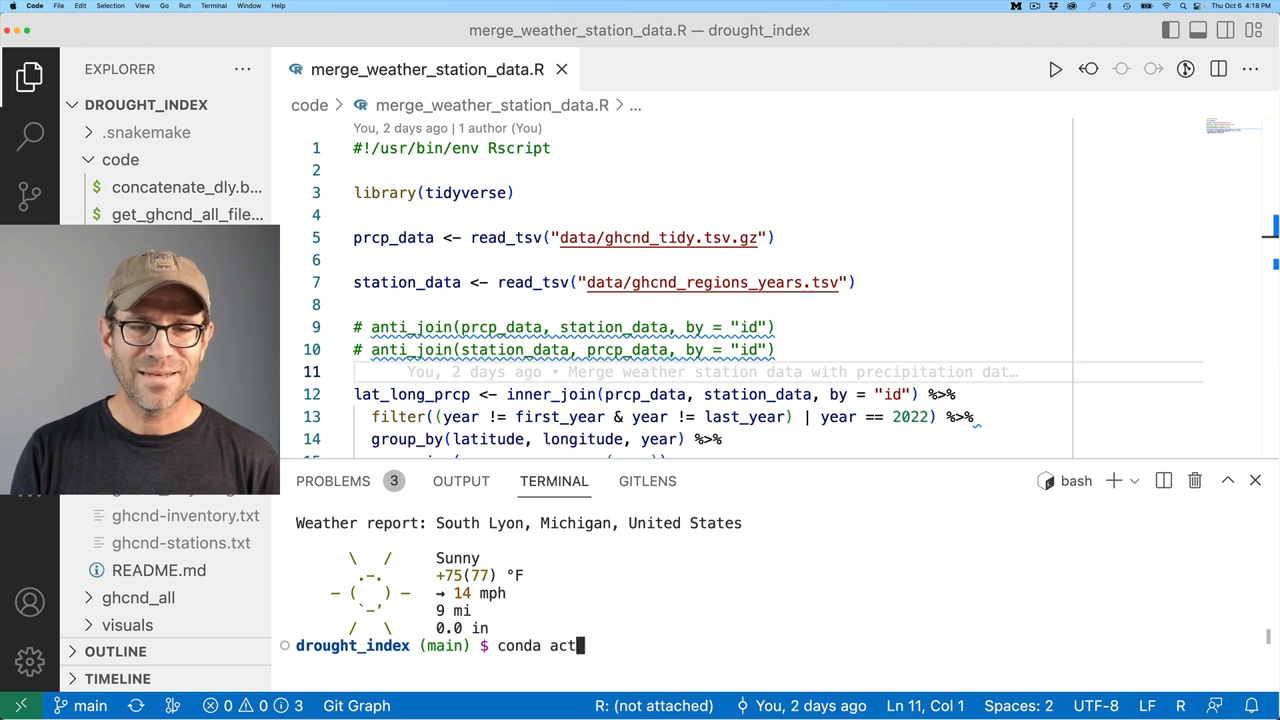
text(ivate drought)
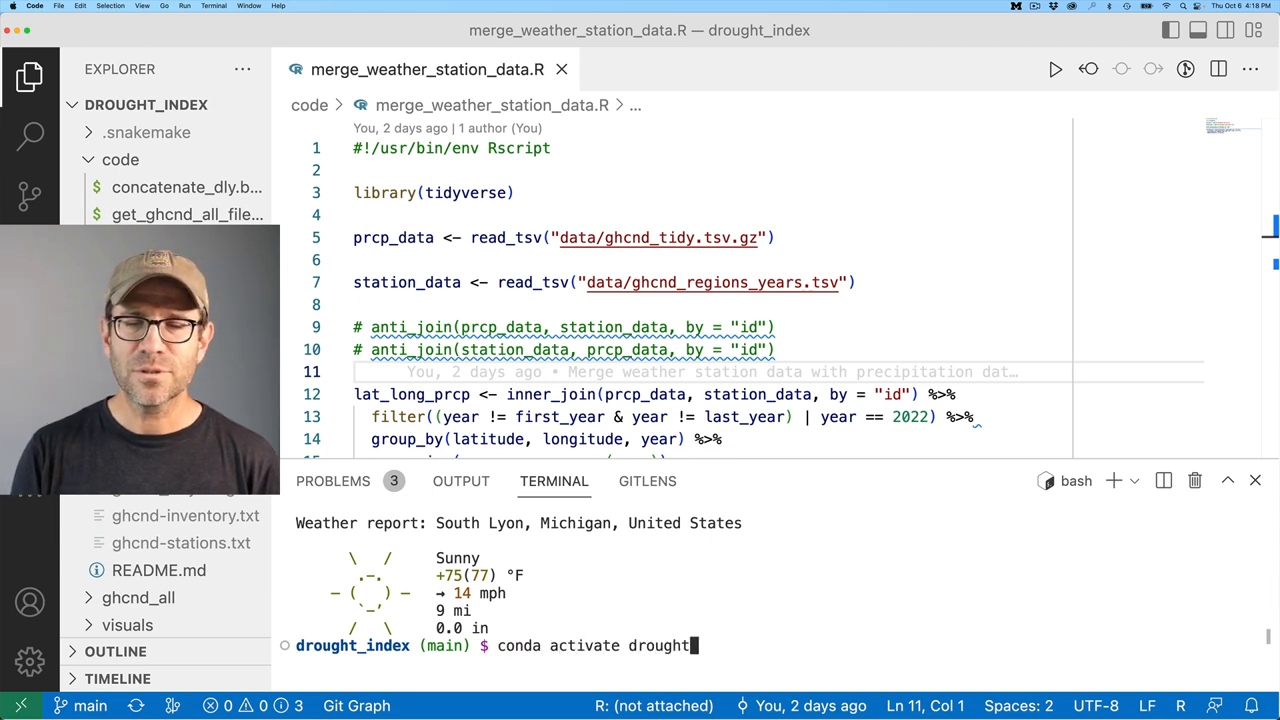
key(Return)
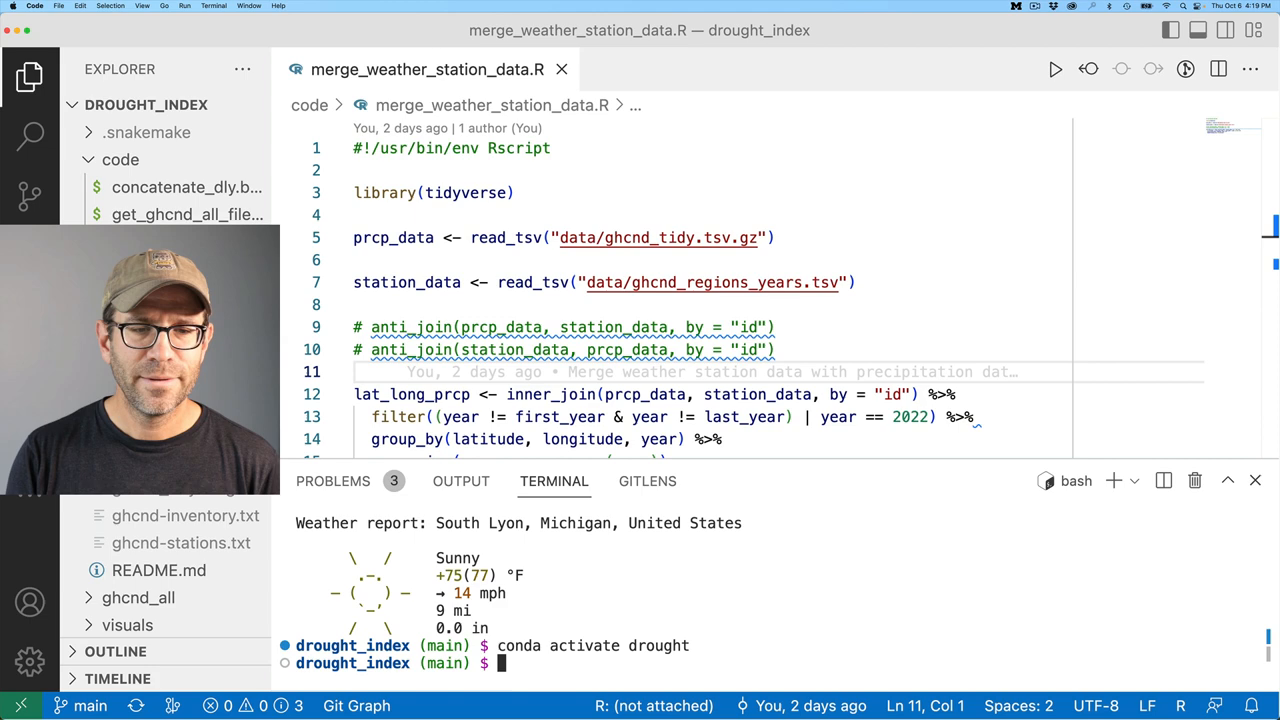
text(R)
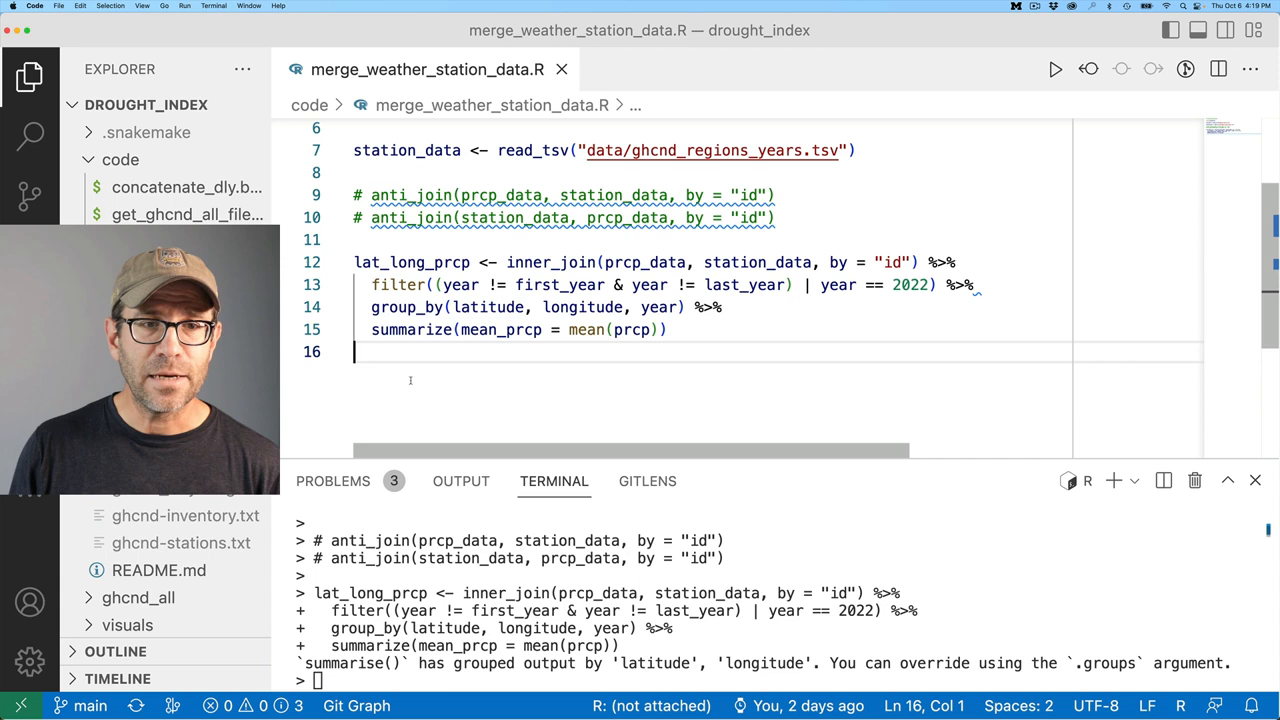
Print lat_long_prcp and scroll through its 553,709-row grouped tibble in the console.
text(lat_long_prcp)
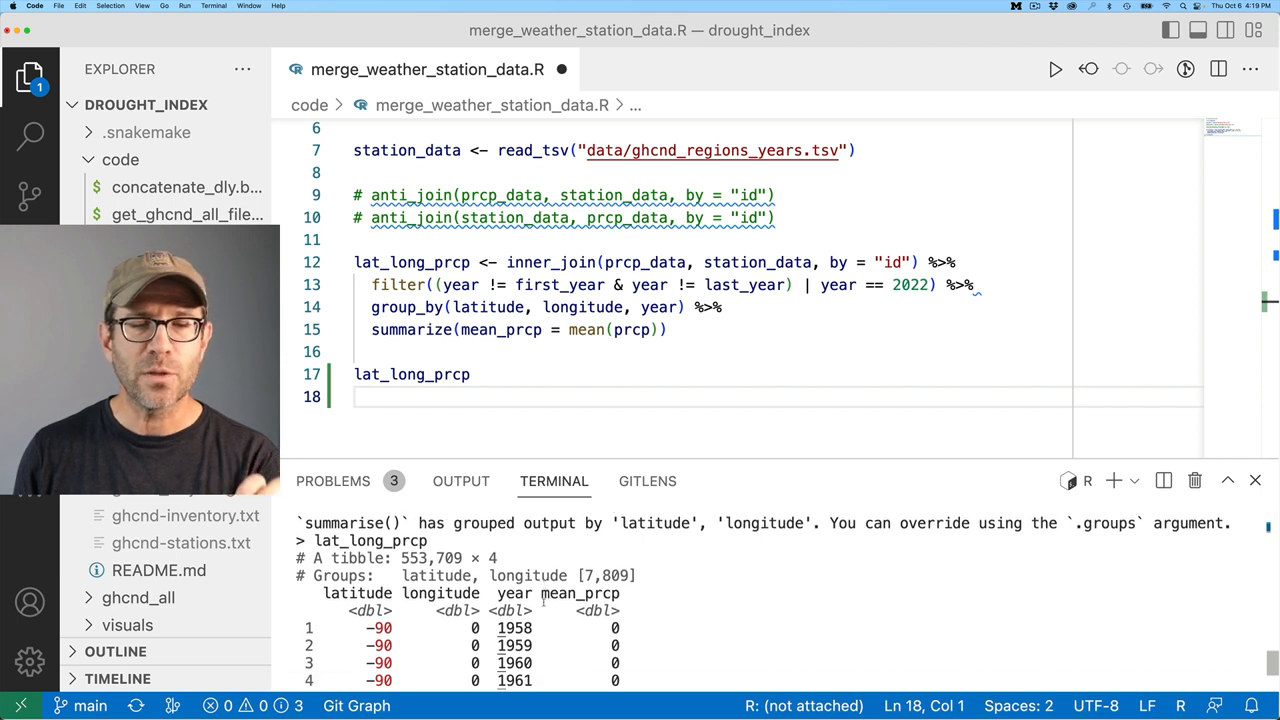
scroll(down, 3)
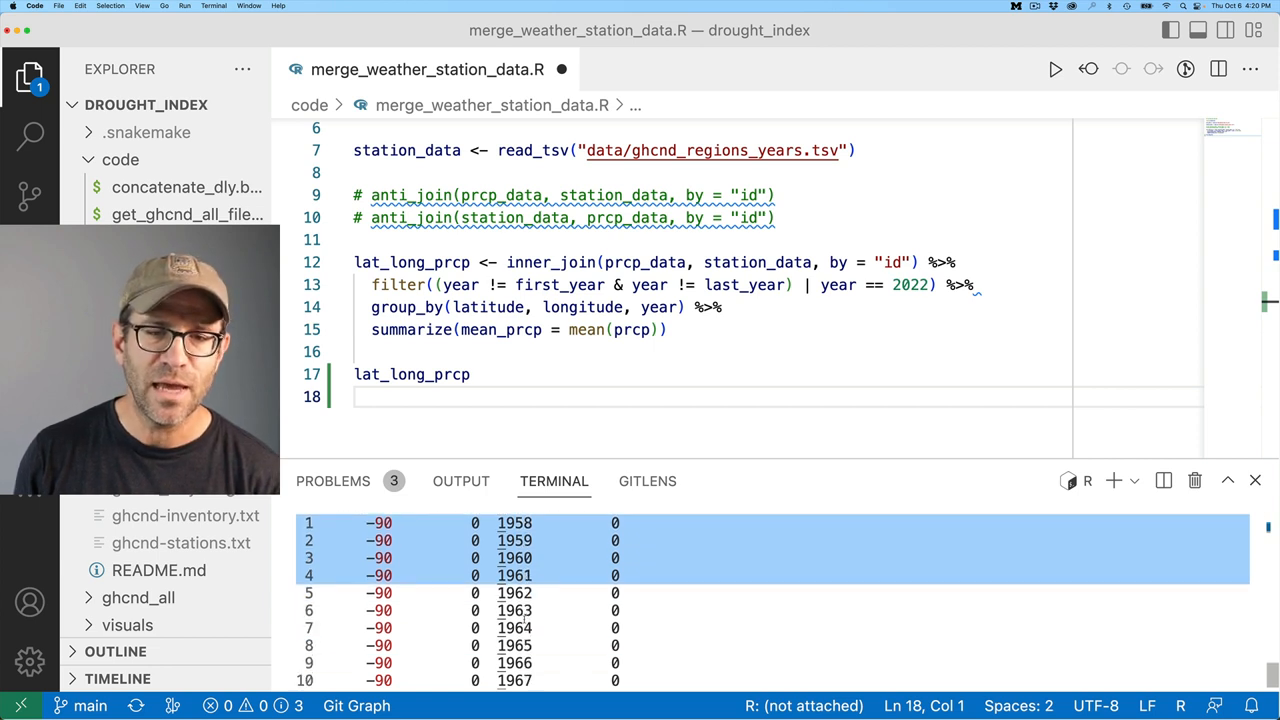
scroll(down, 3)
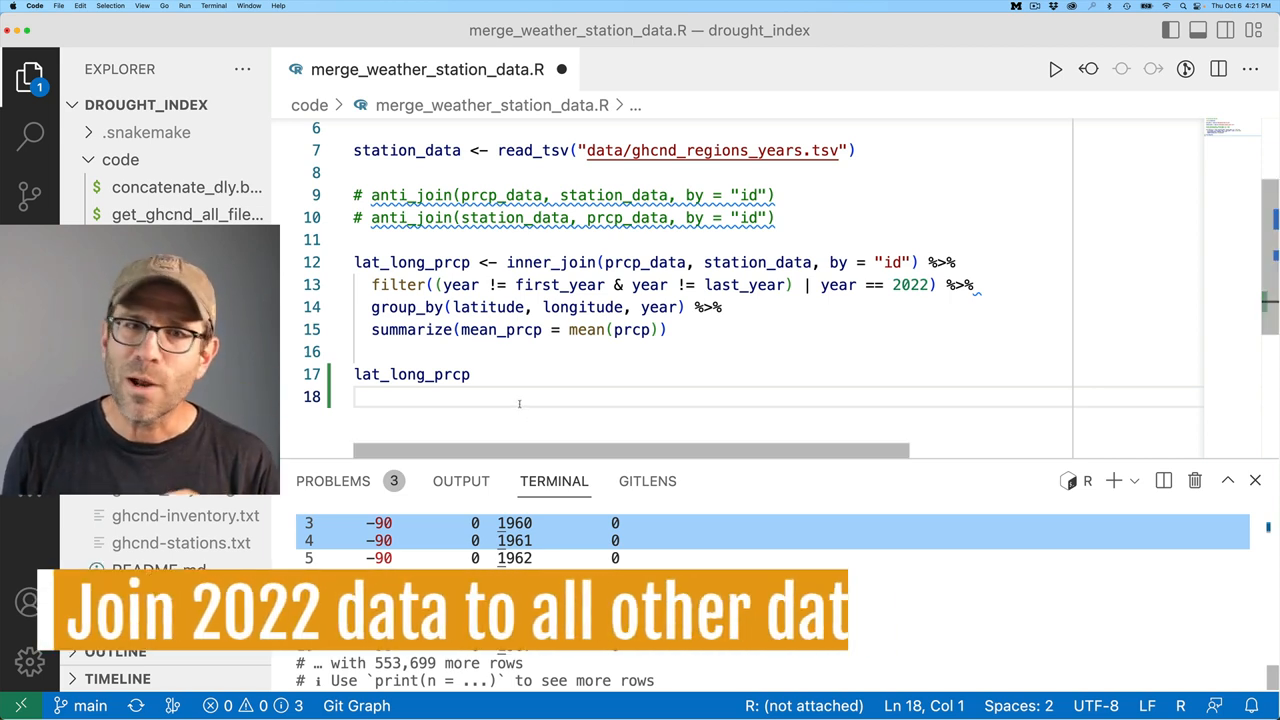
scroll(up, 3)
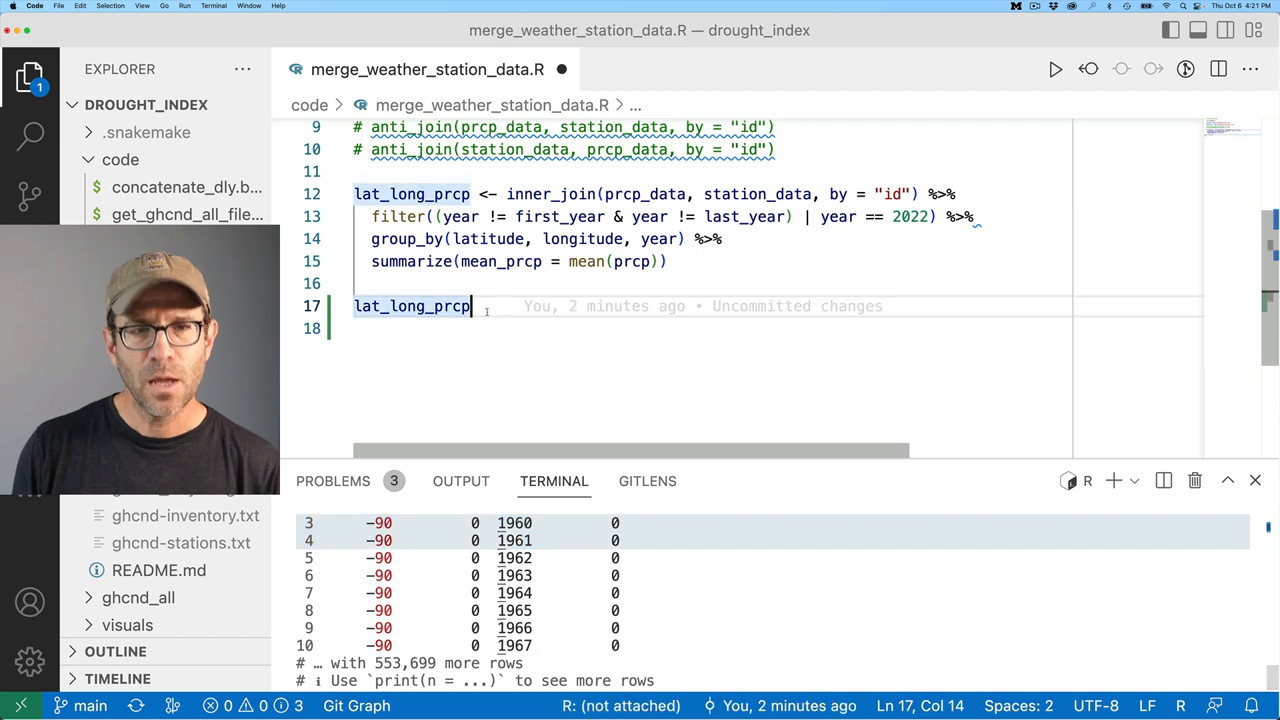
Add .groups = "drop" to summarize and pipe lat_long_prcp into filter(year == 2022).
text(%>%)
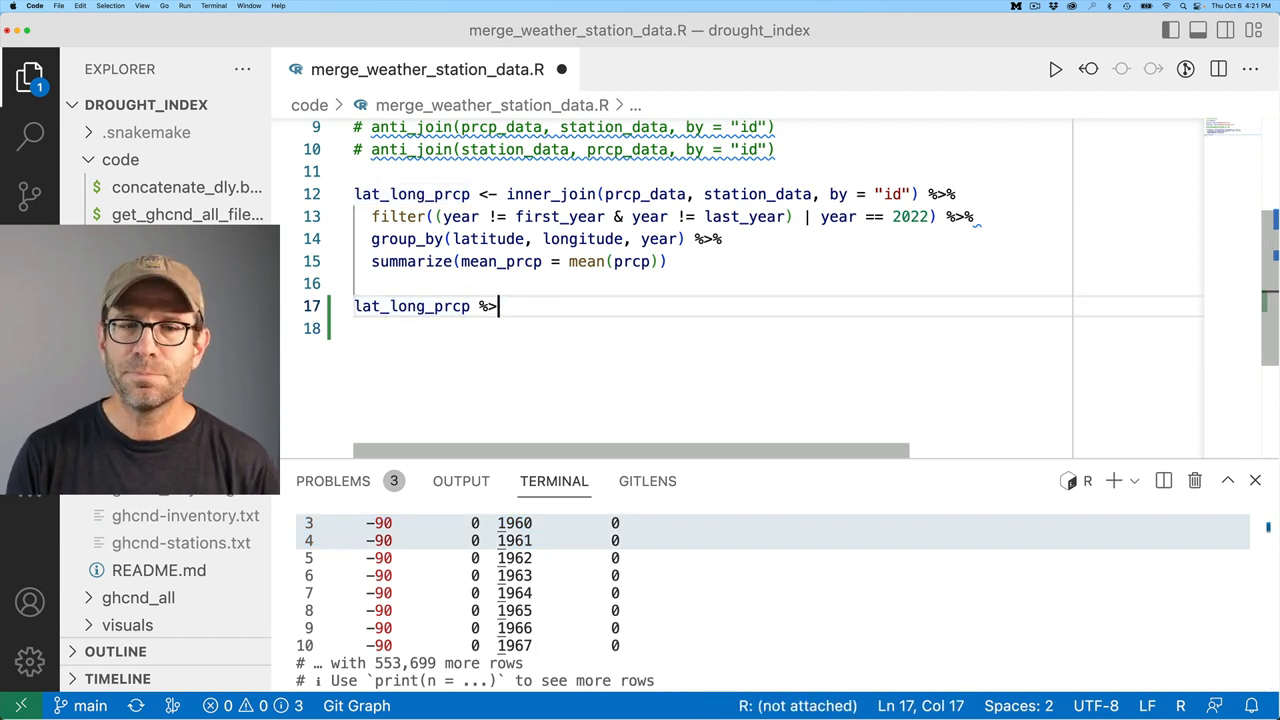
key(Return)
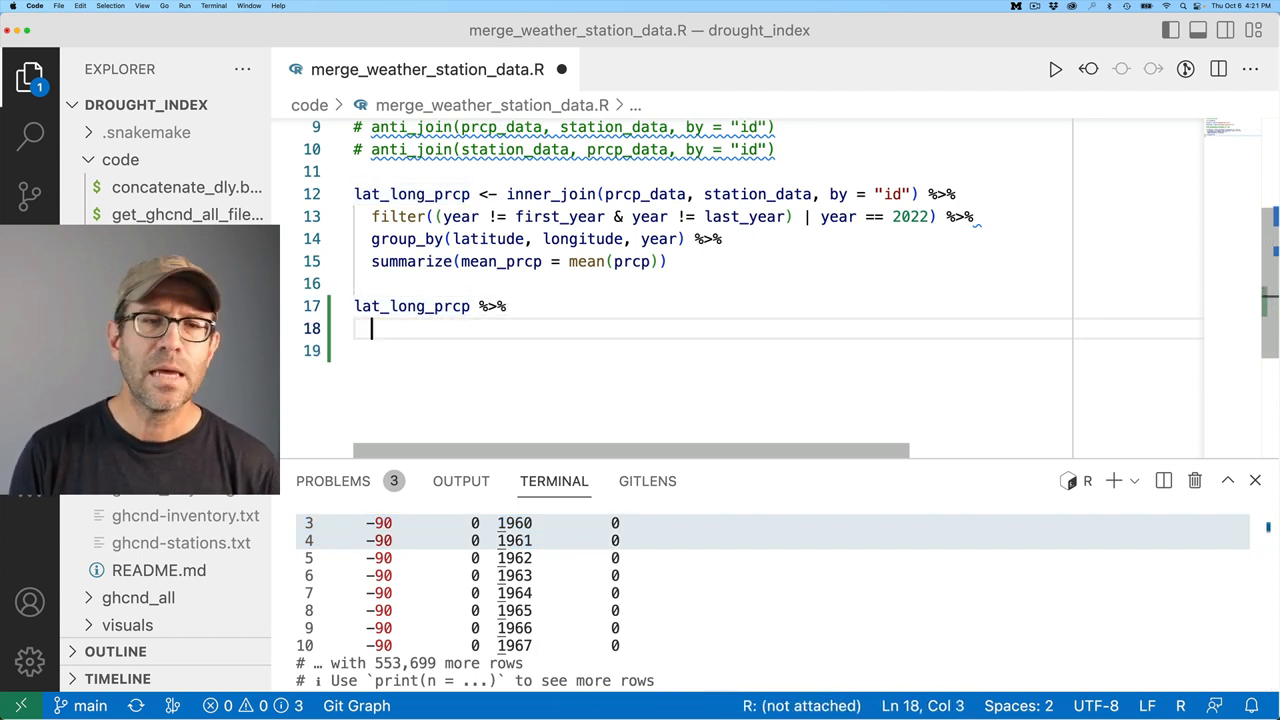
text(filter()
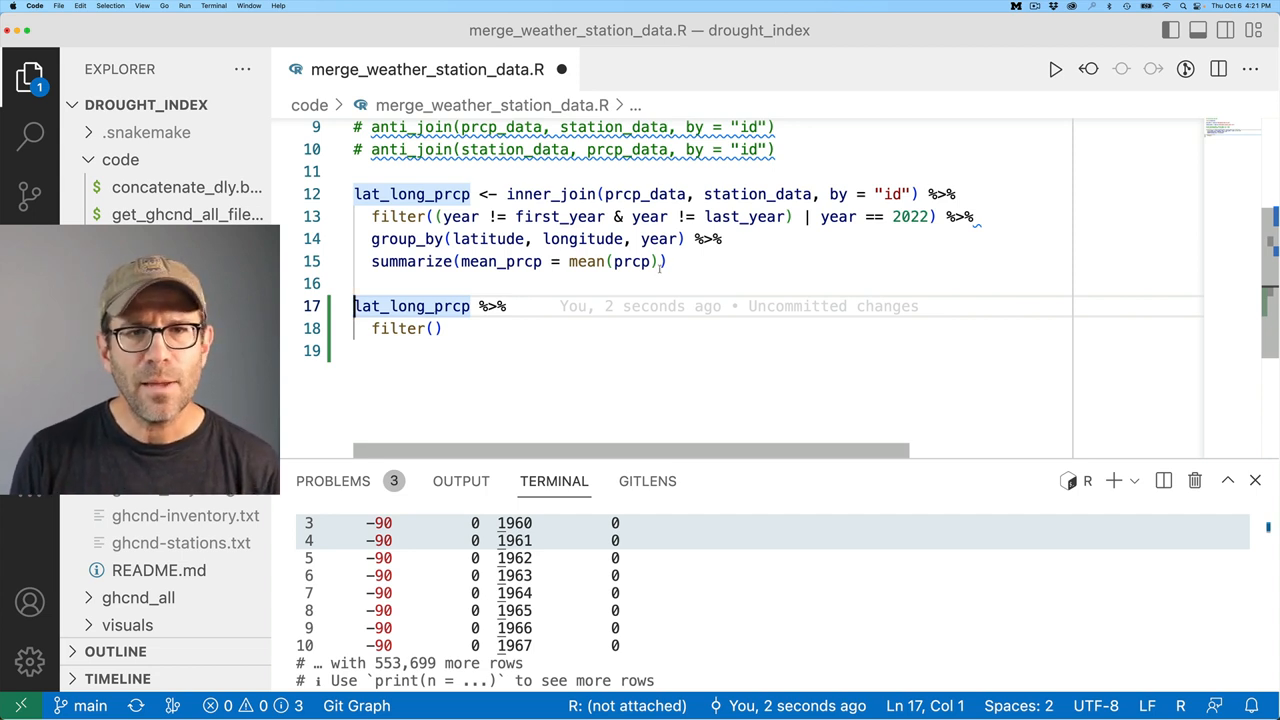
click(664, 260)
text(, )
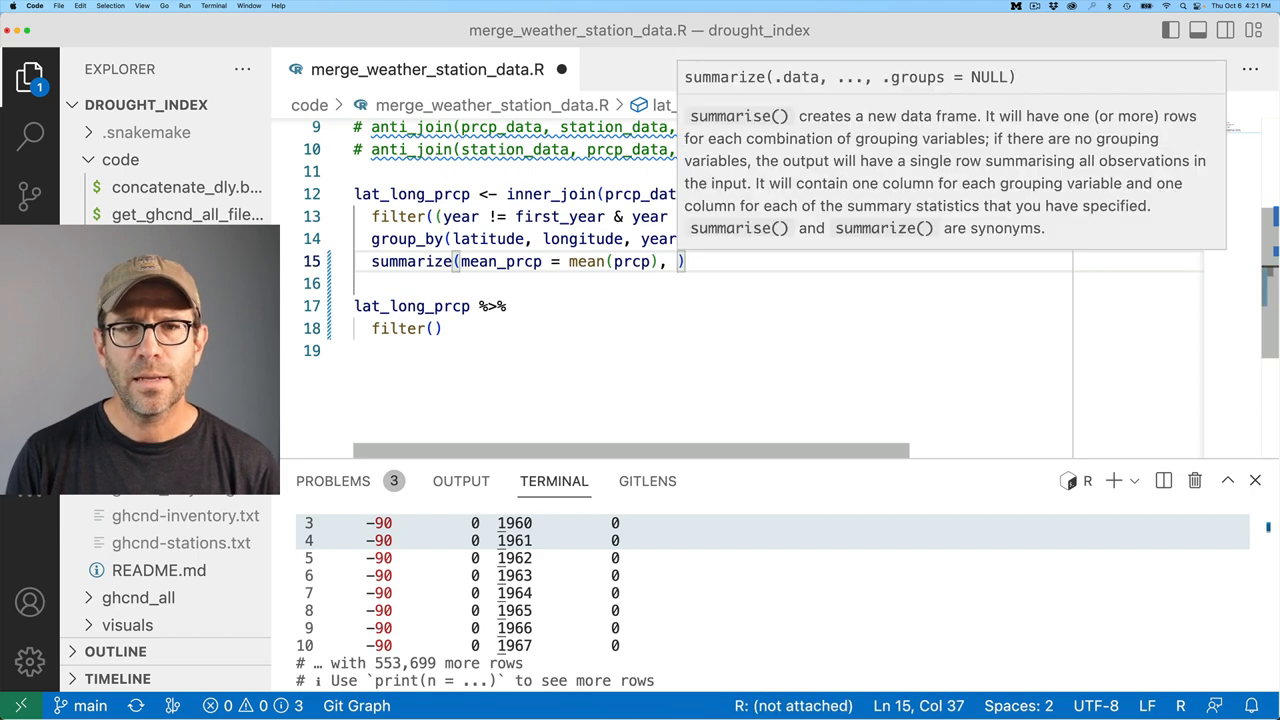
text(.groups = "drop")
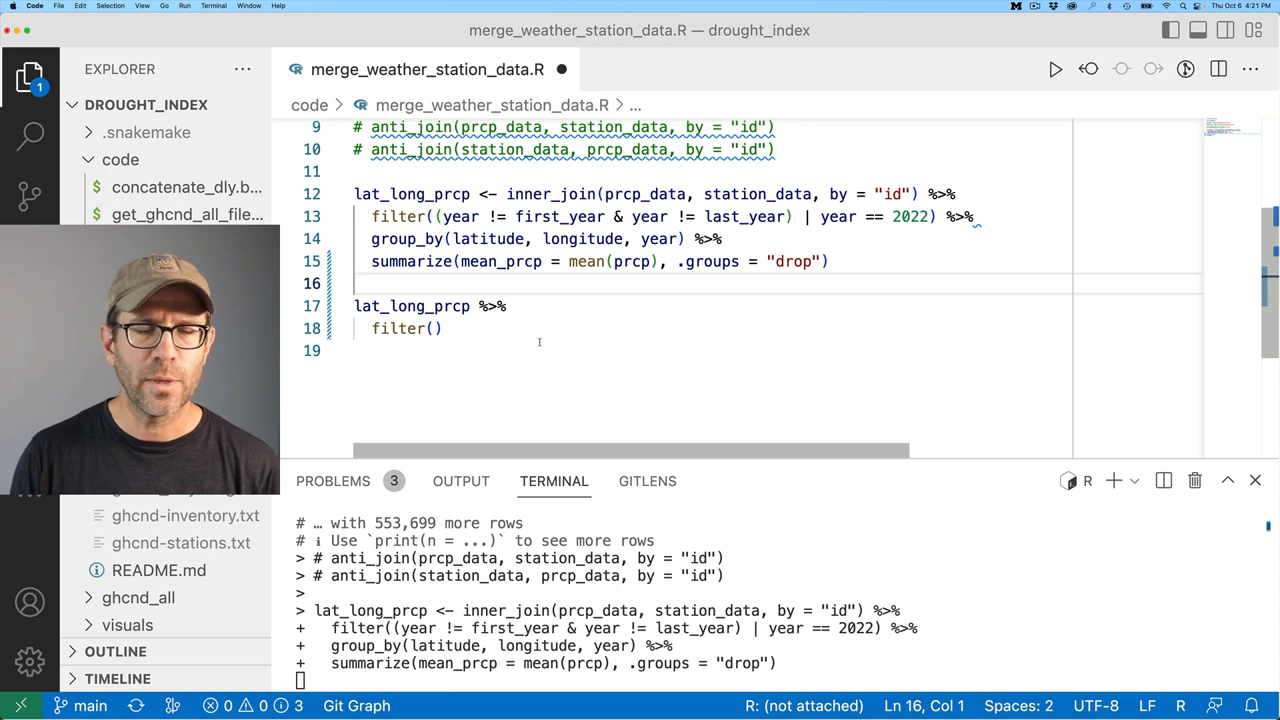
click(432, 328)
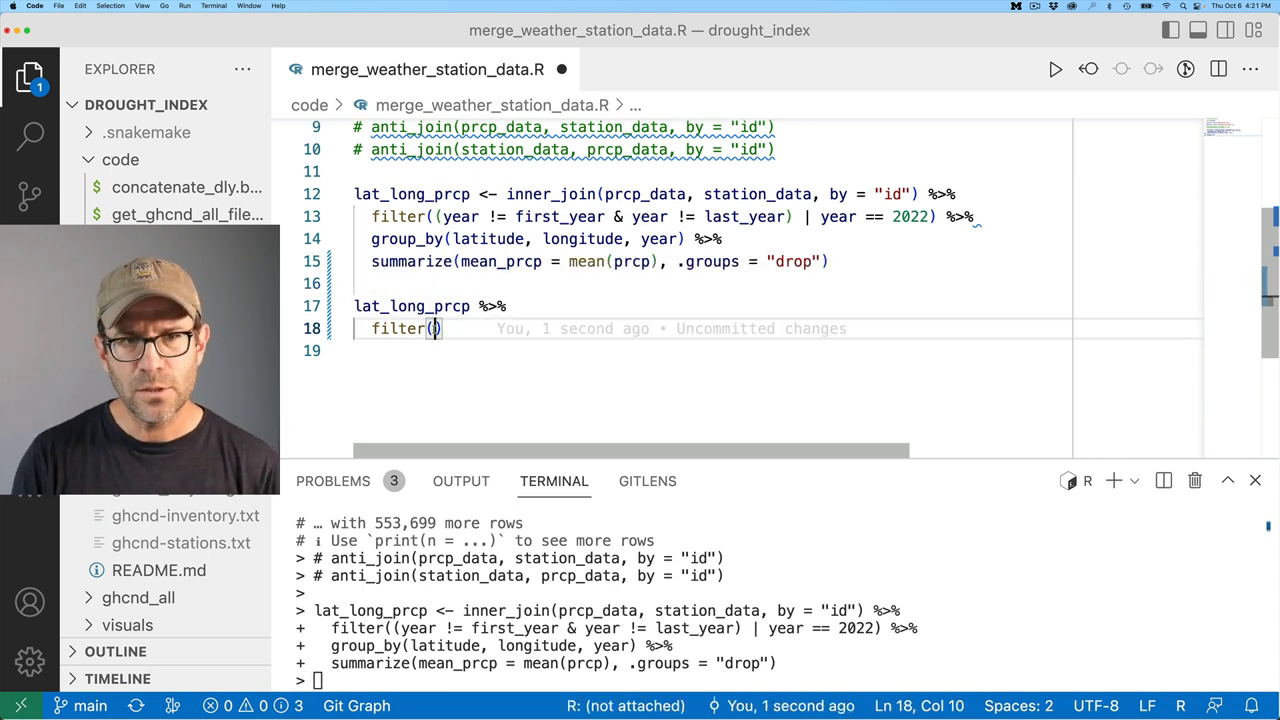
text(year == 2022)
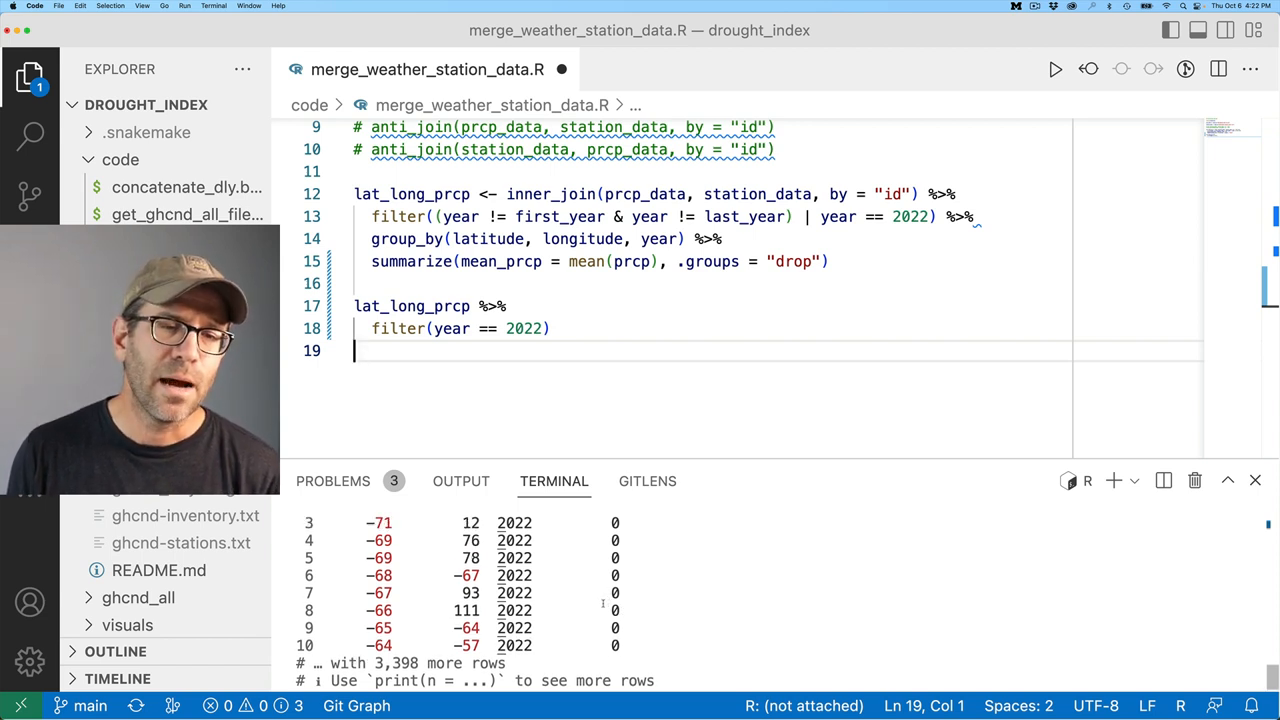
scroll(up, 3)
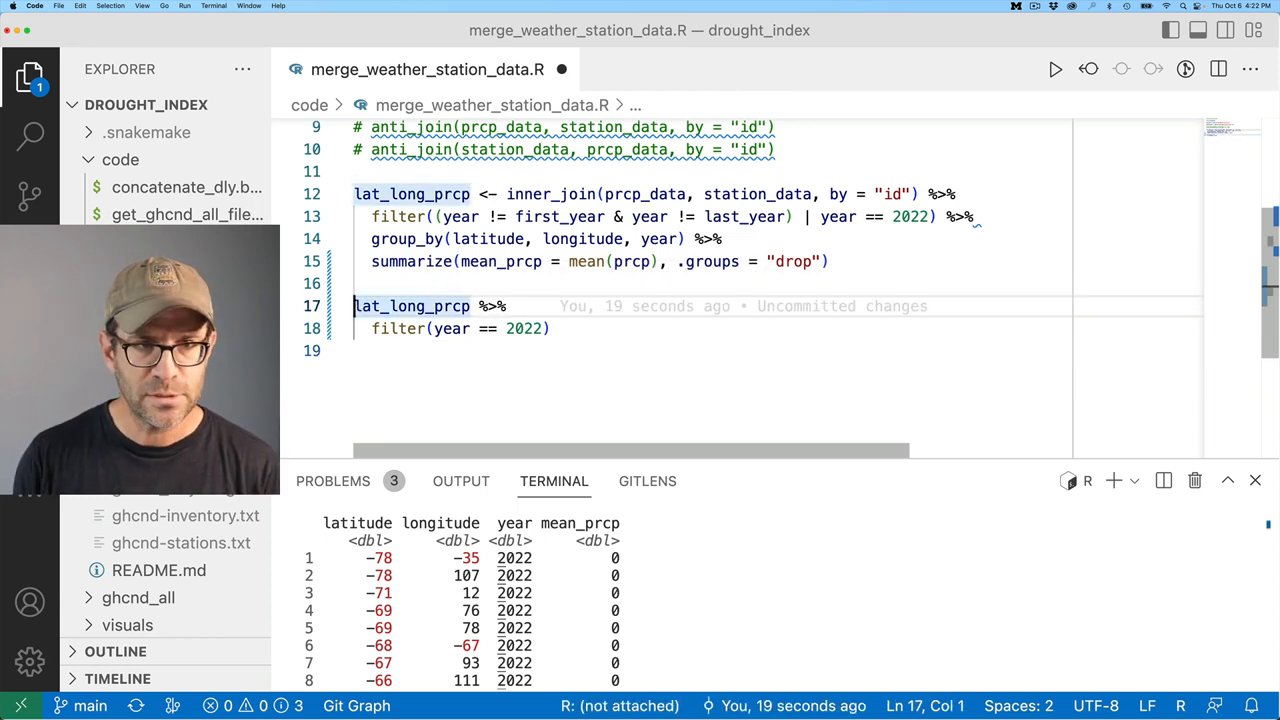
Store the 2022 rows as this_year with select(-year), then start a new lat_long_prcp line.
text(this)
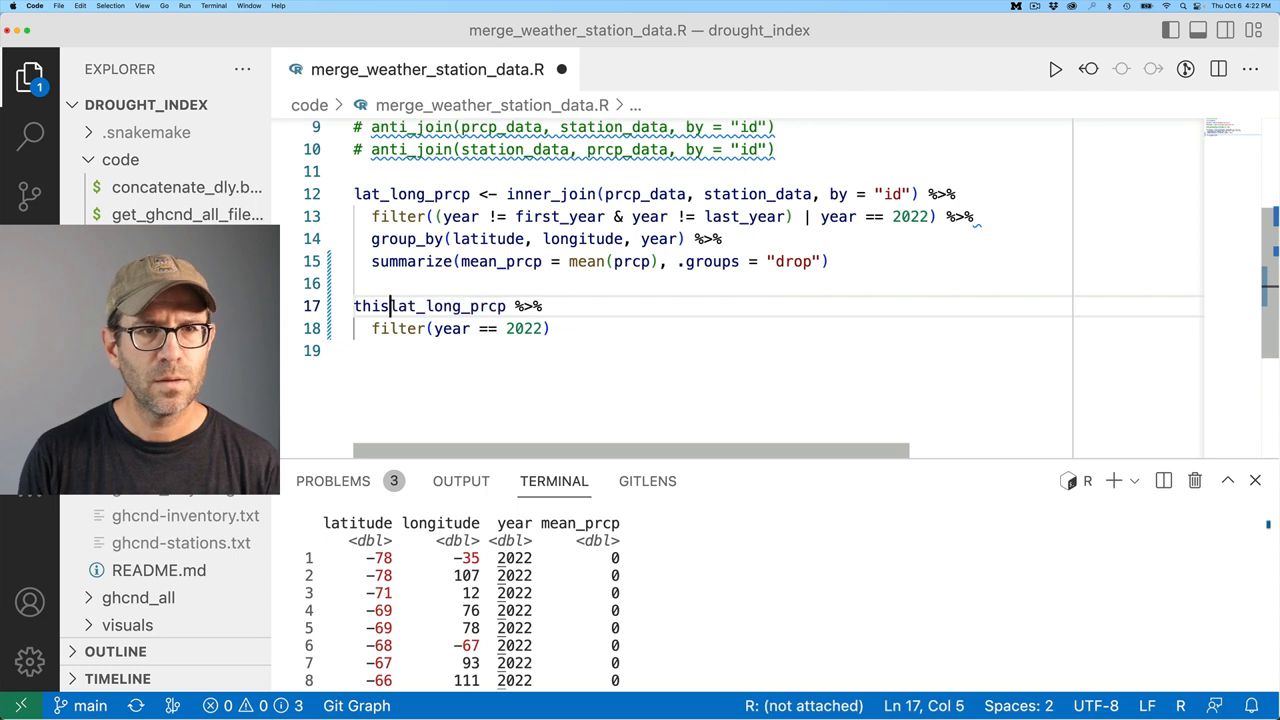
text(_year <-)
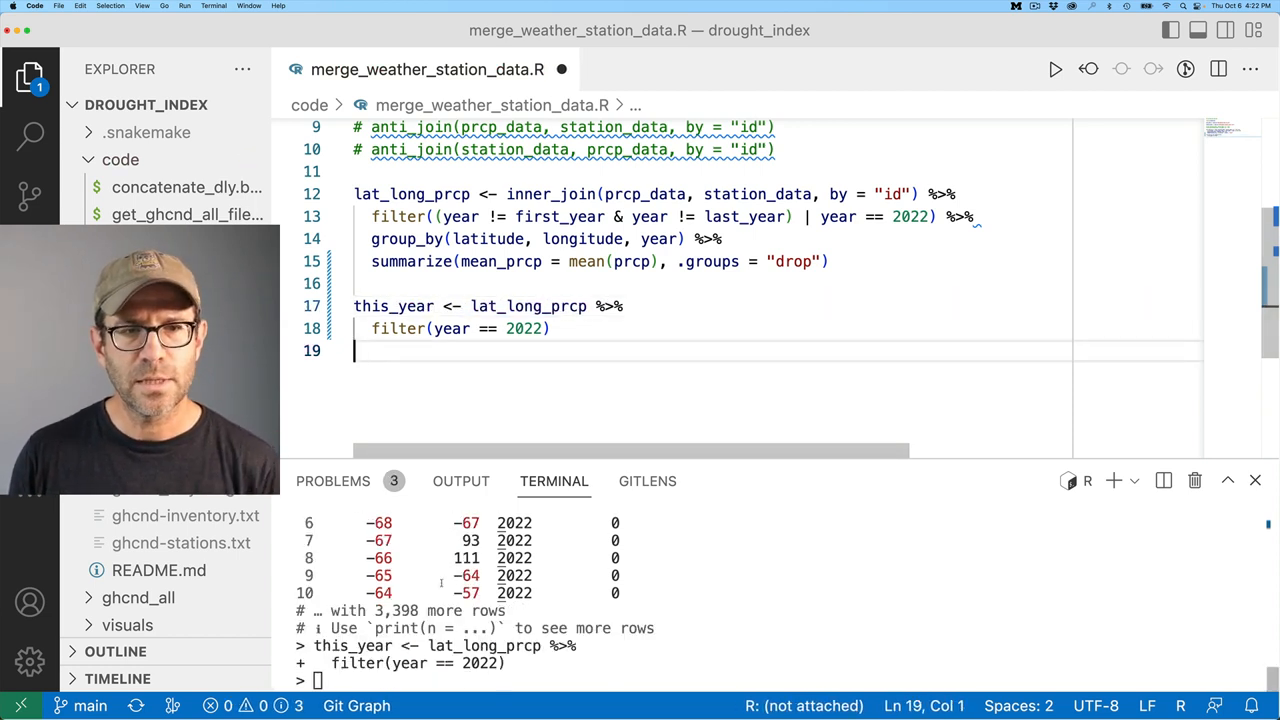
click(550, 328)
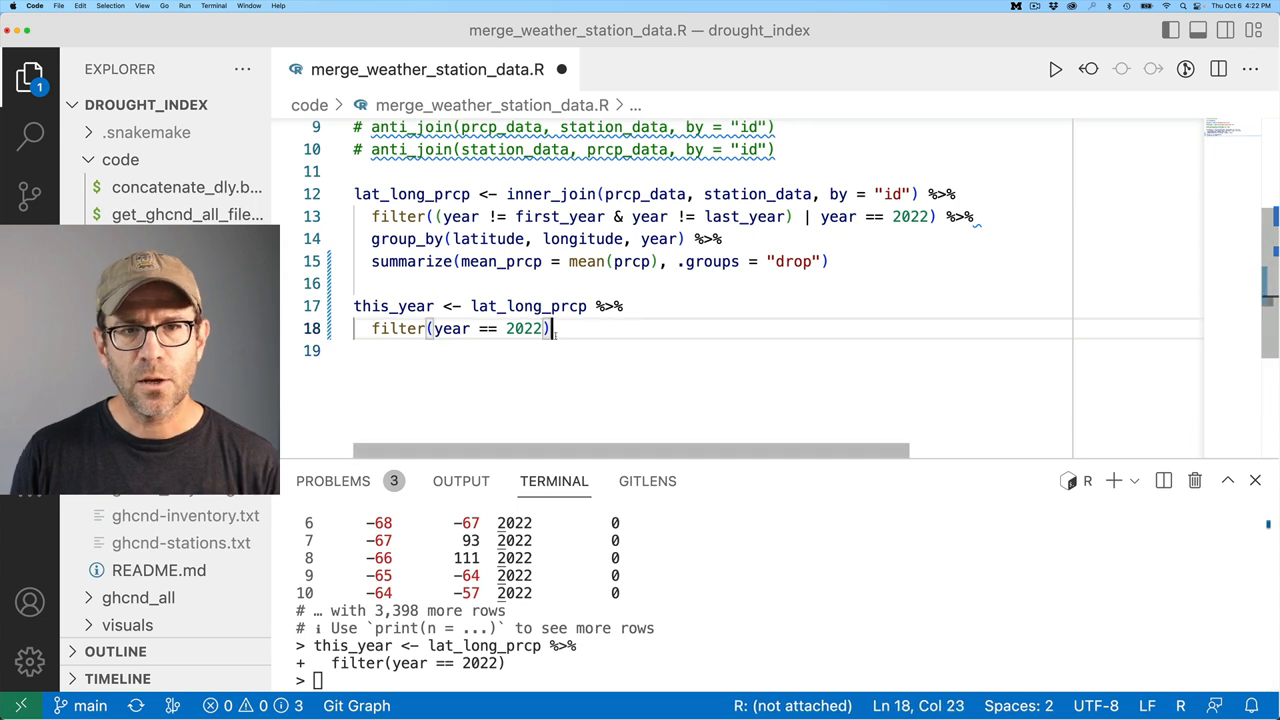
key(Enter)
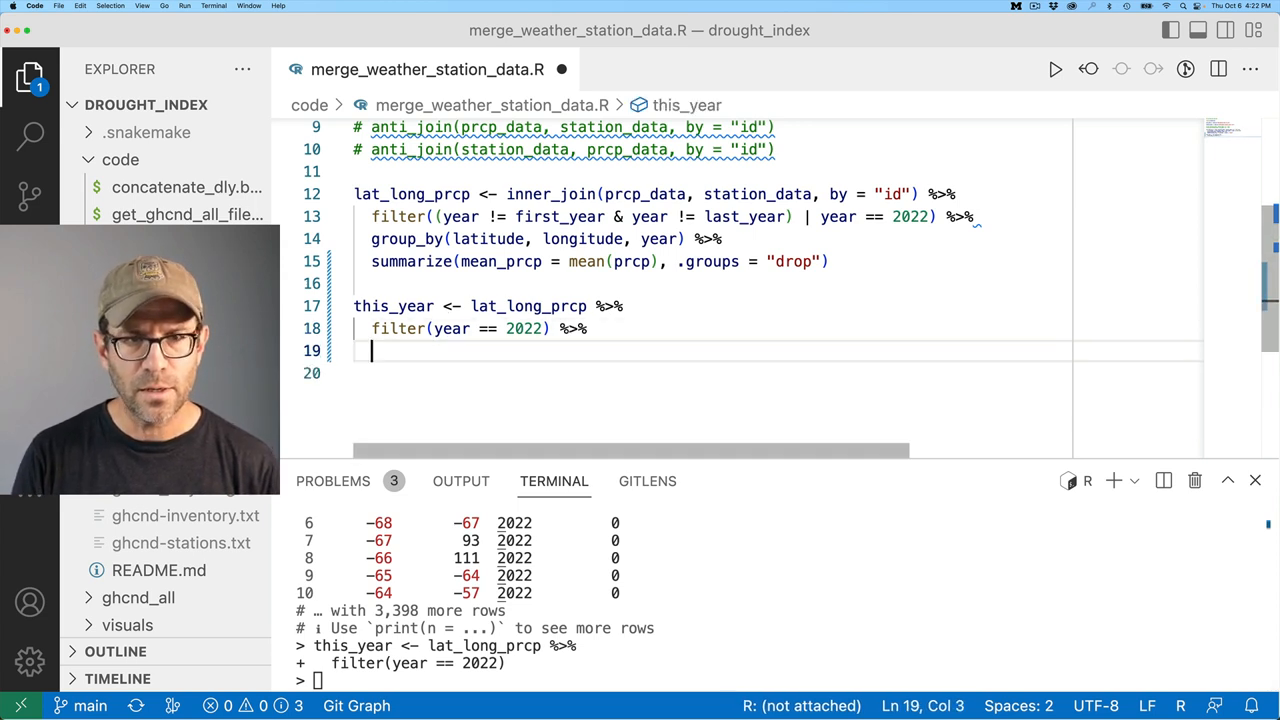
text(select(-year)
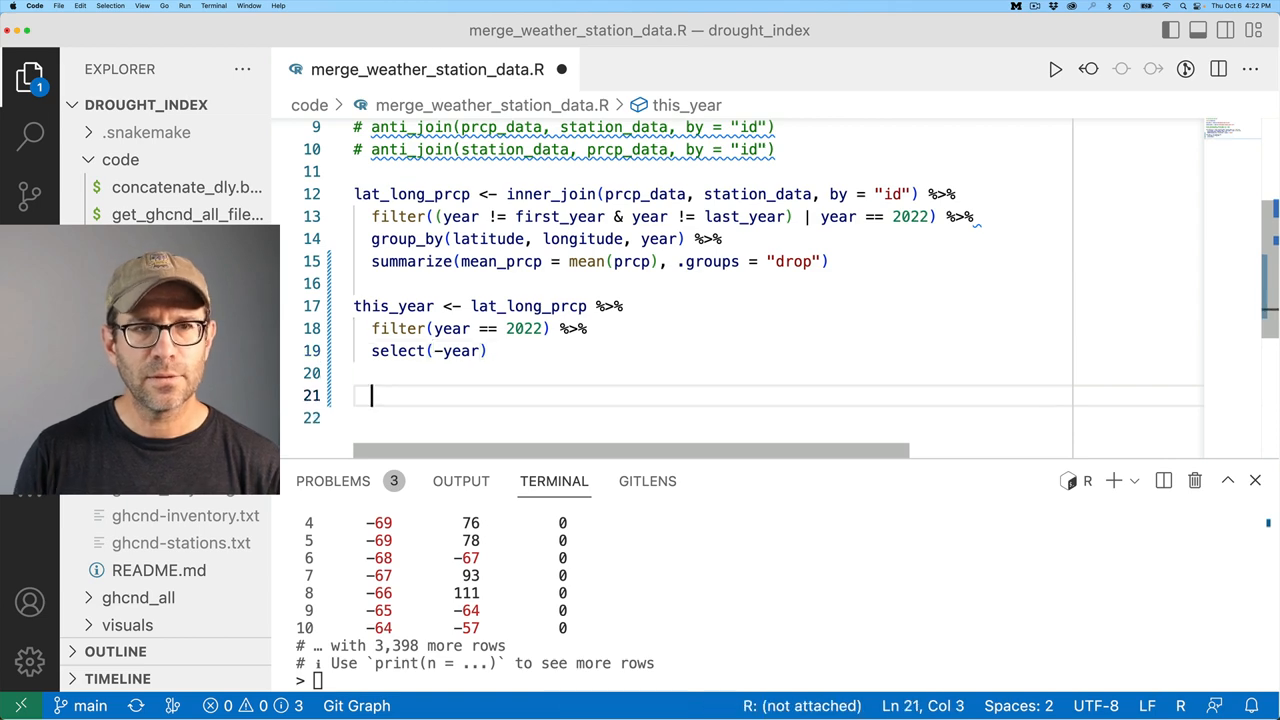
text(lat_long_prcp)
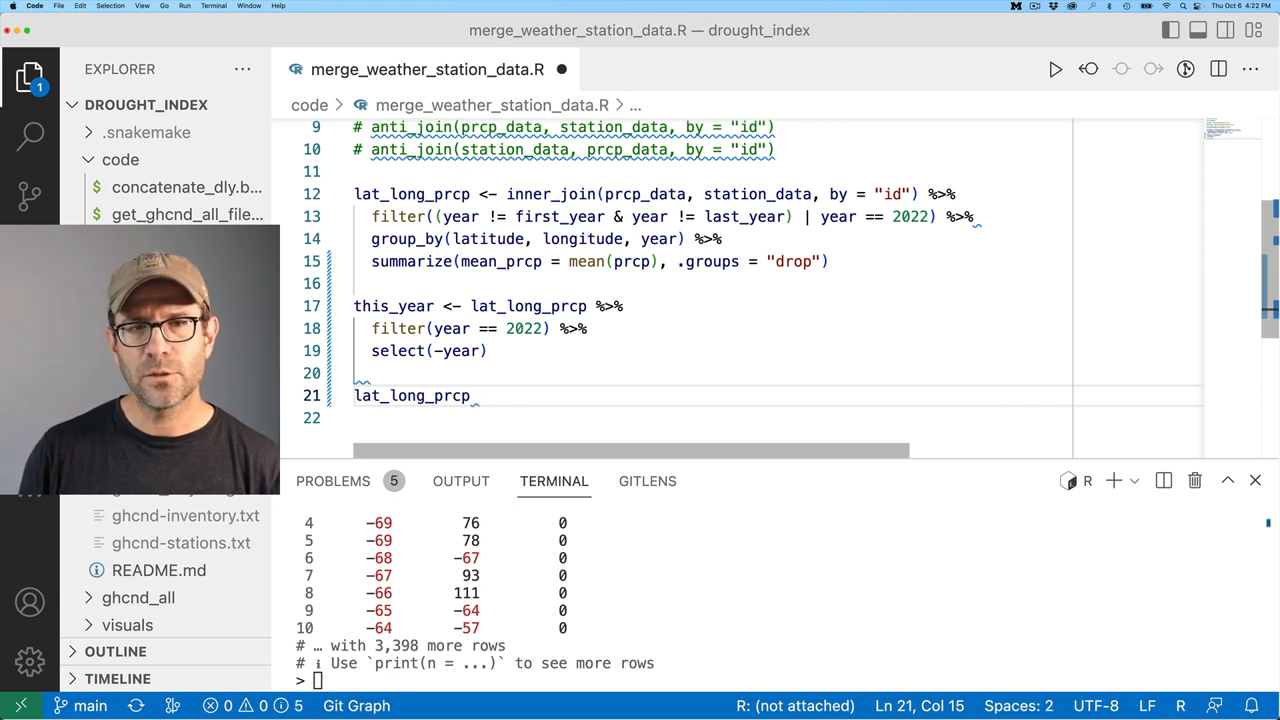
Write inner_join(lat_long_prcp, this_year, by = c("latitude", "longitude")) and view mean_prcp.x/.y.
text(inner_)
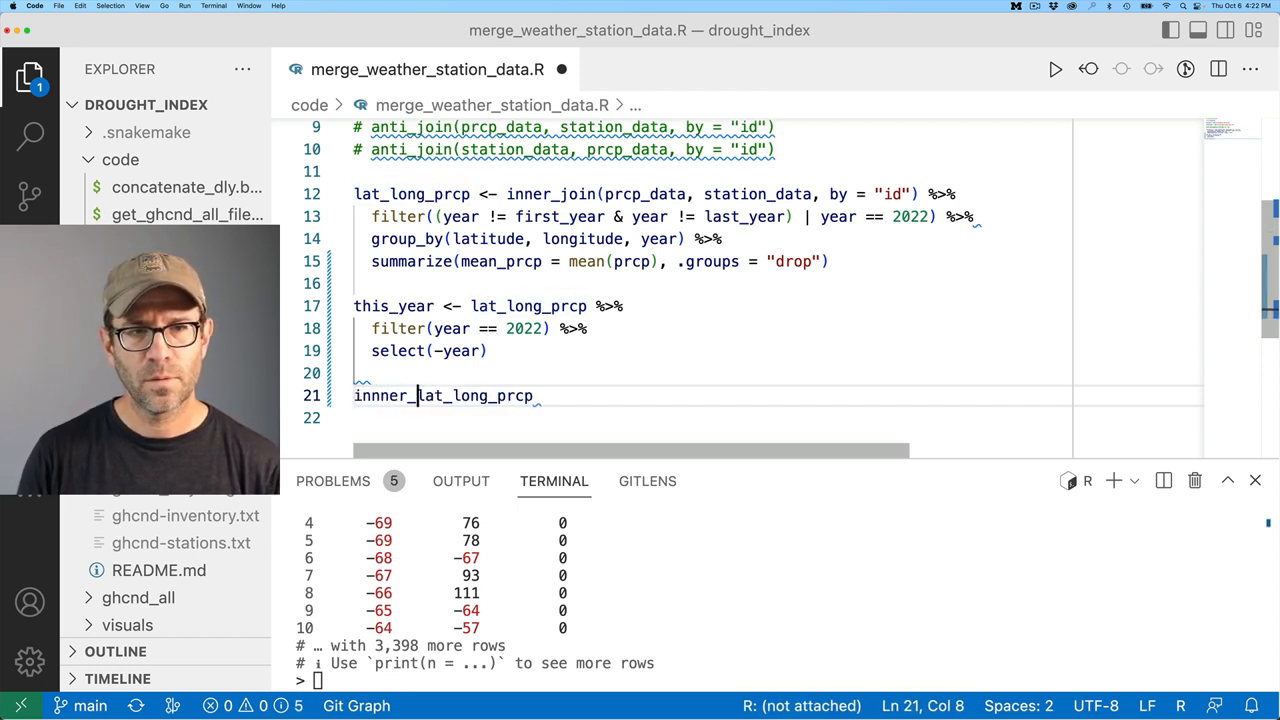
key(backspace)
text(join()
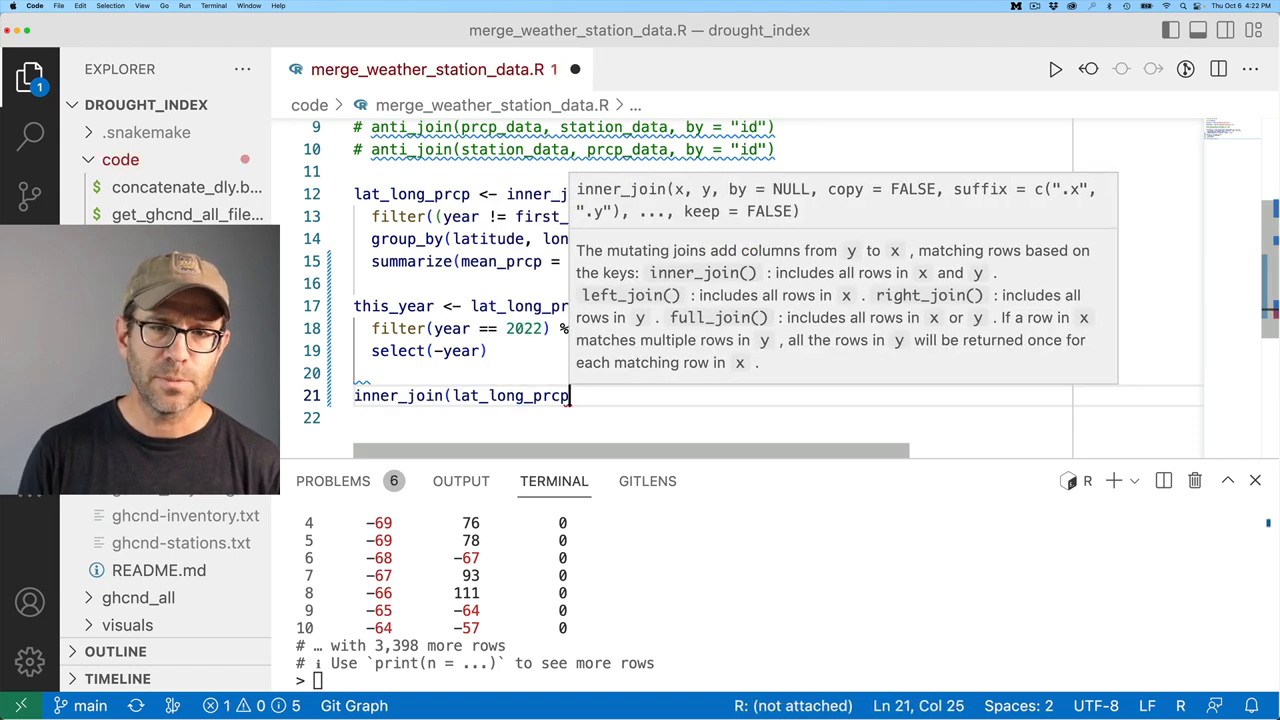
text(, this_year)
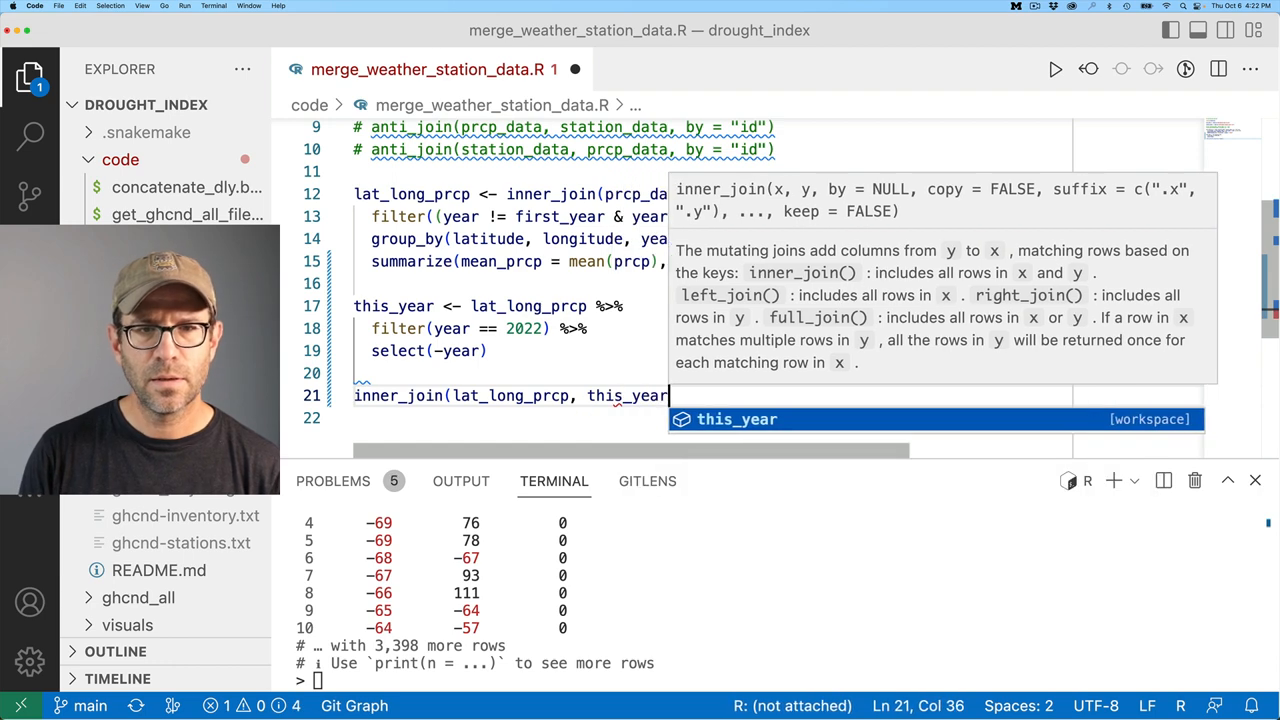
text(, by=c()
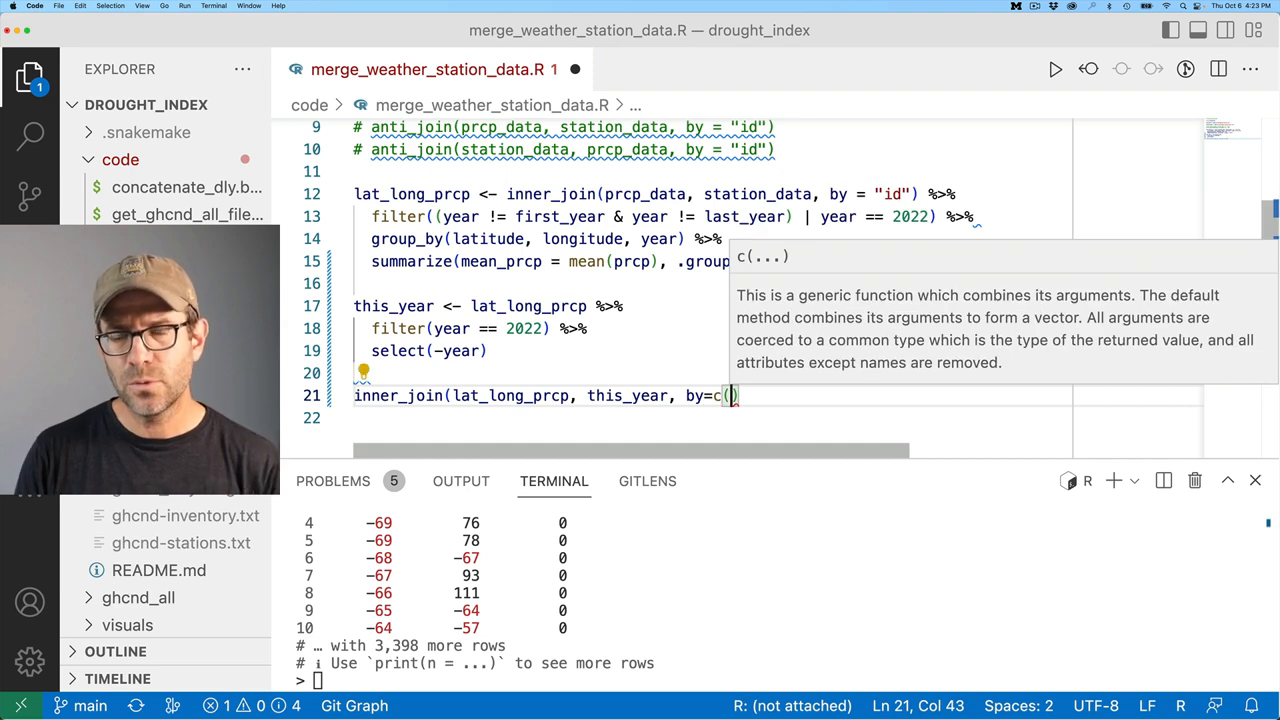
text(latitude, longitude)
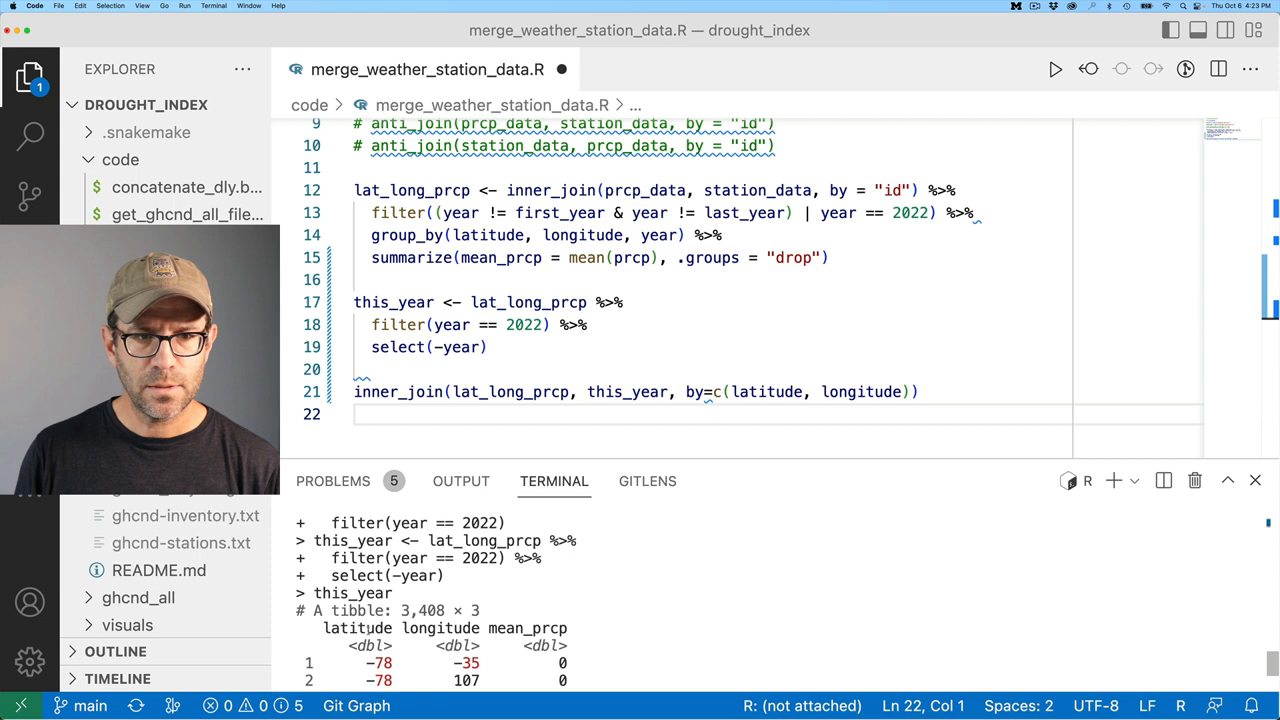
click(784, 390)
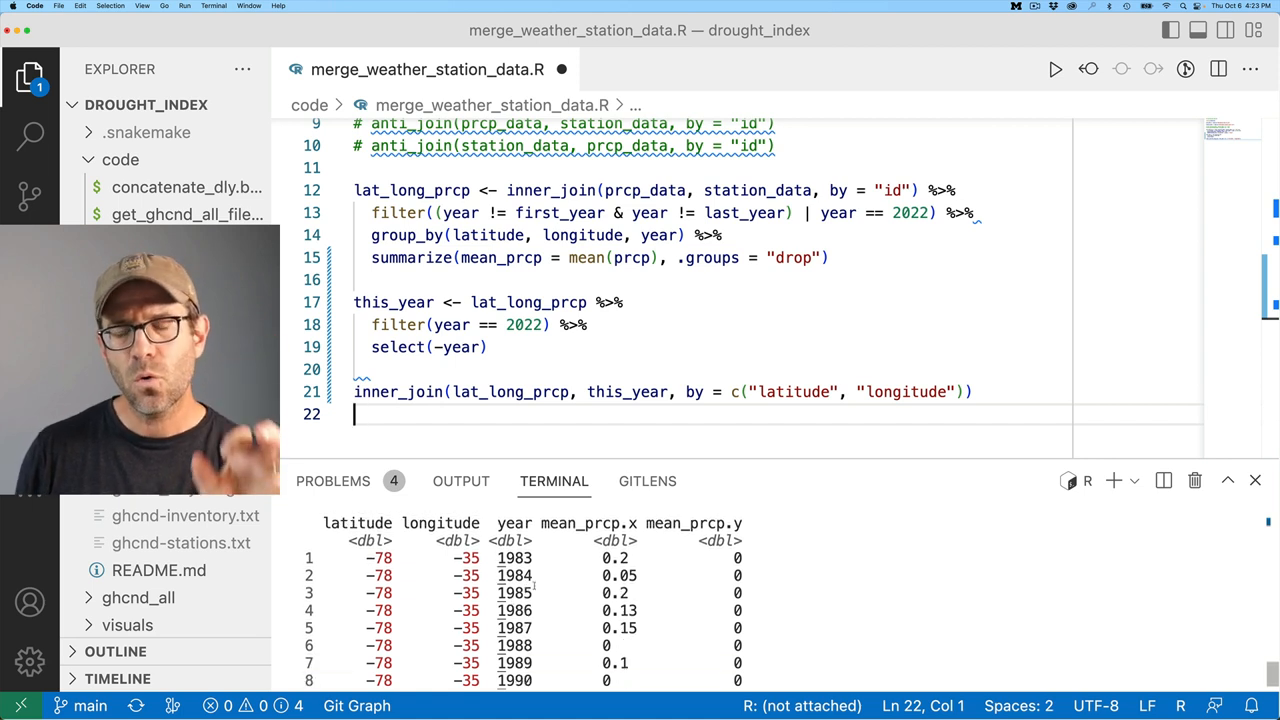
double_click(626, 390)
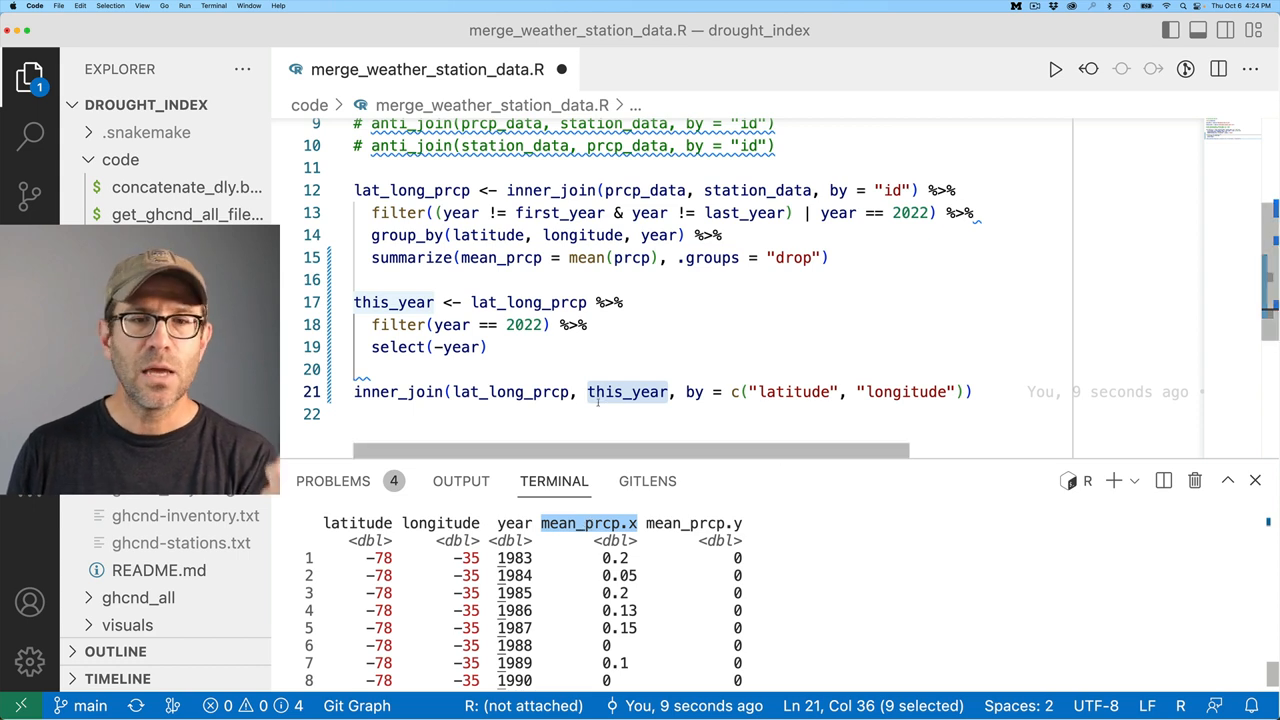
Pipe into rename(all_years = mean_prcp.x, this_year = mean_prcp.y) and run it.
double_click(510, 390)
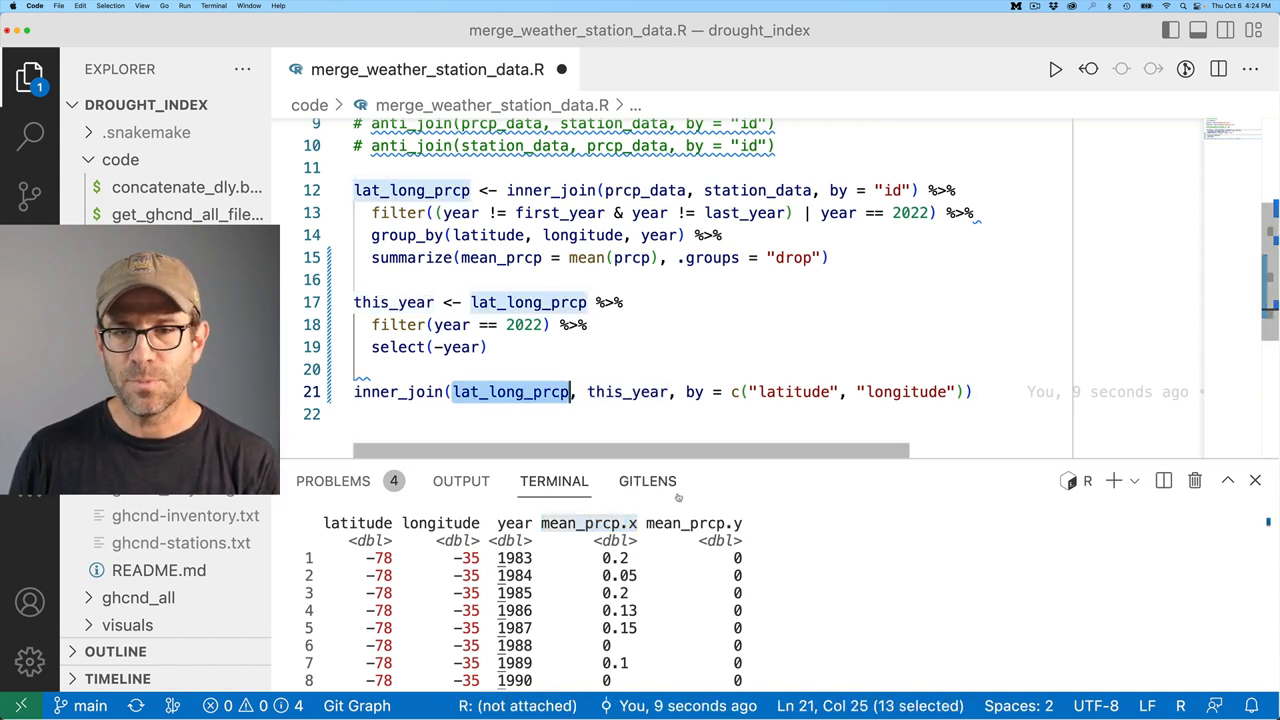
mouse_move(624, 390)
text( %>)
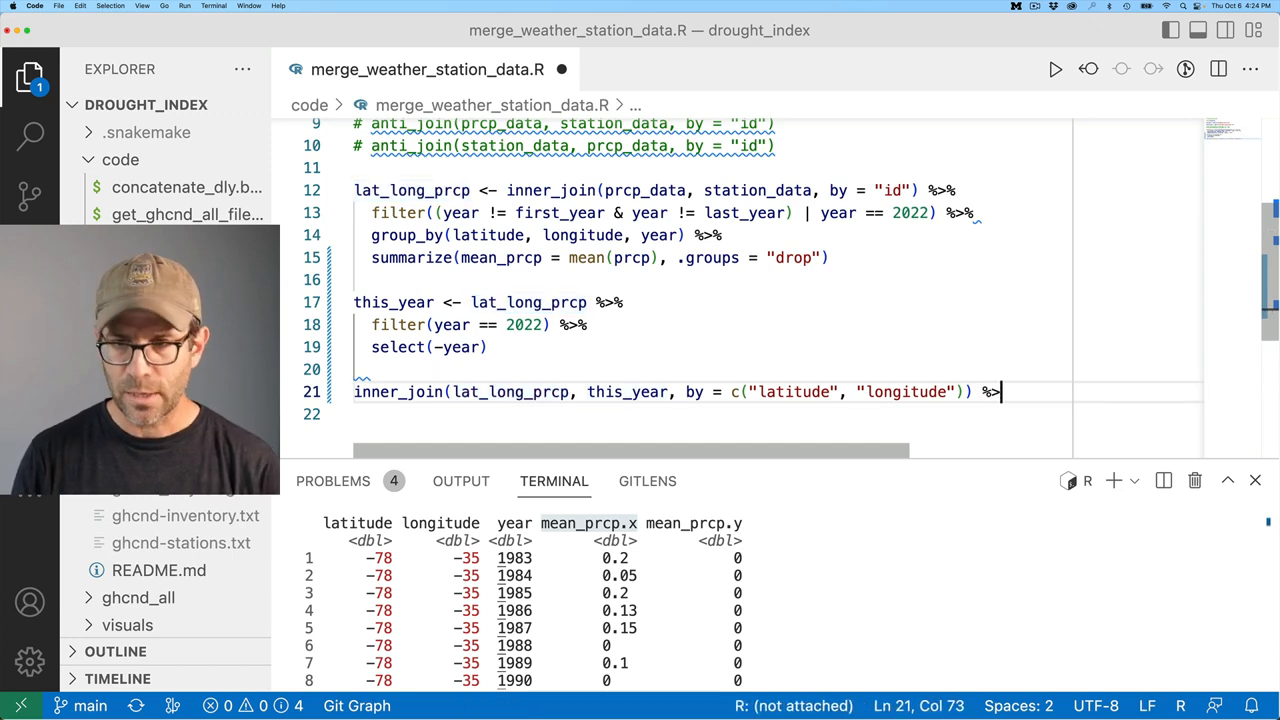
text(rename()
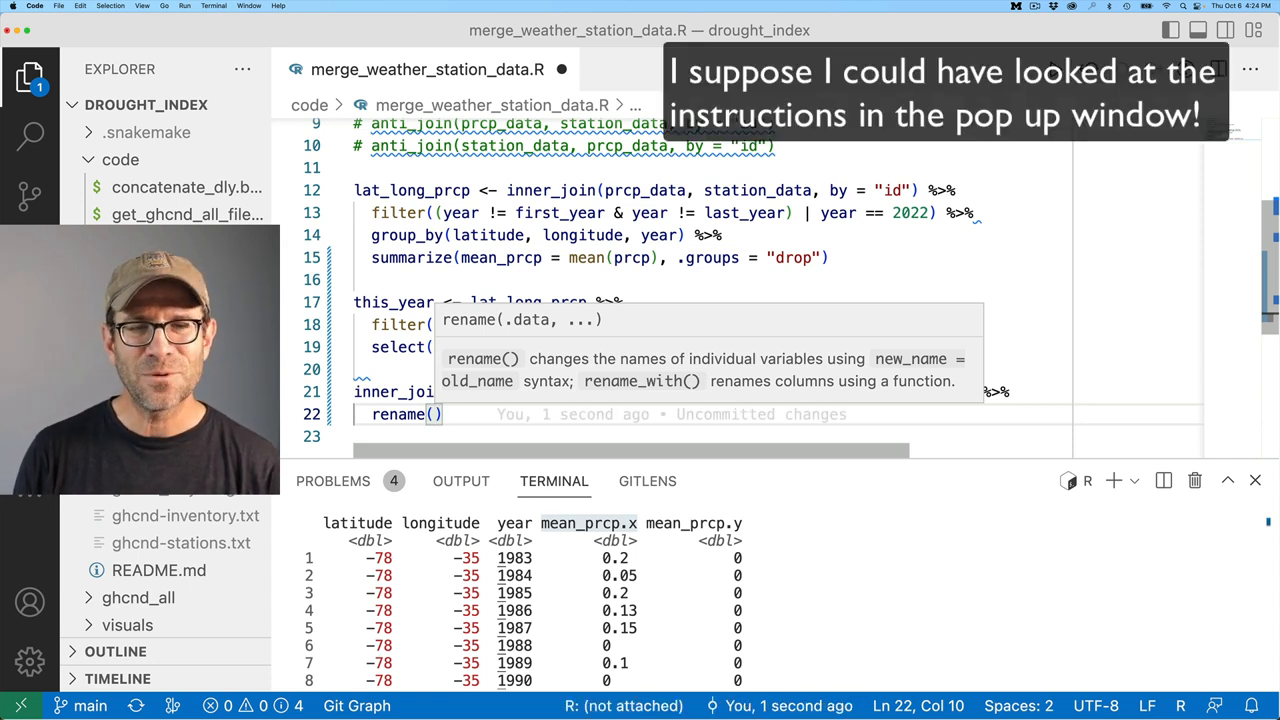
text(all_years =)
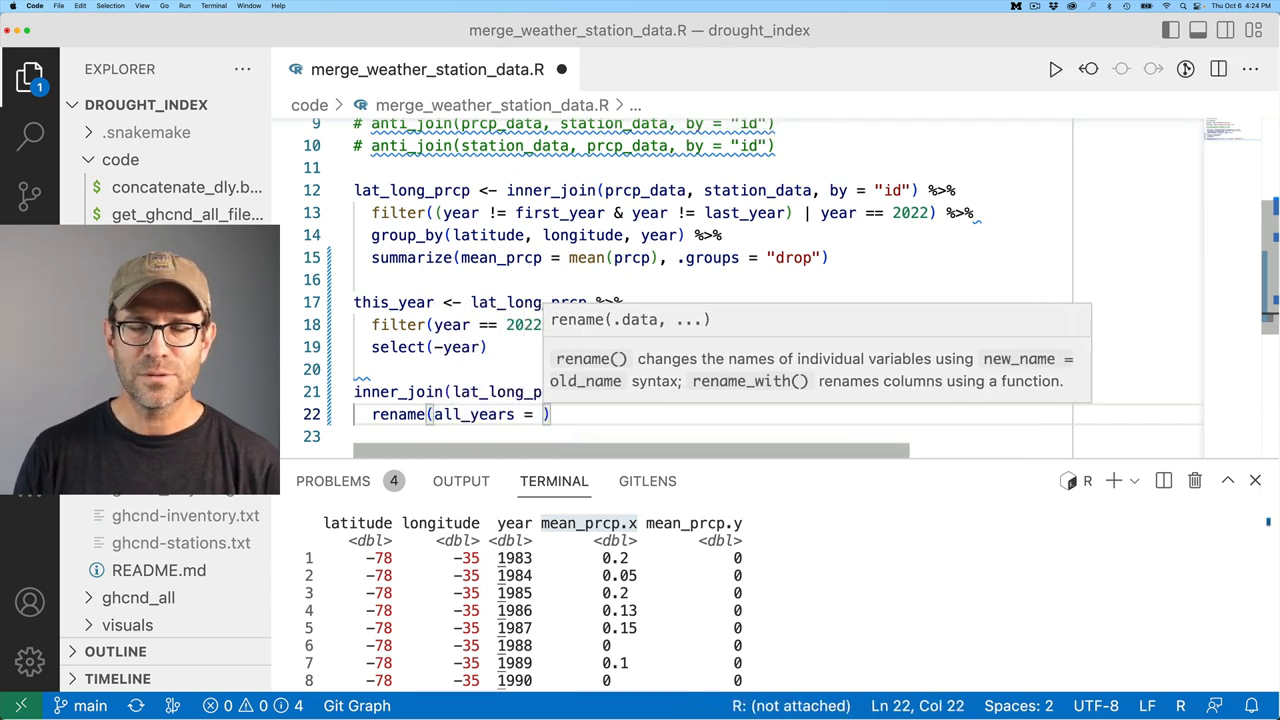
text(mean_prcp.x)
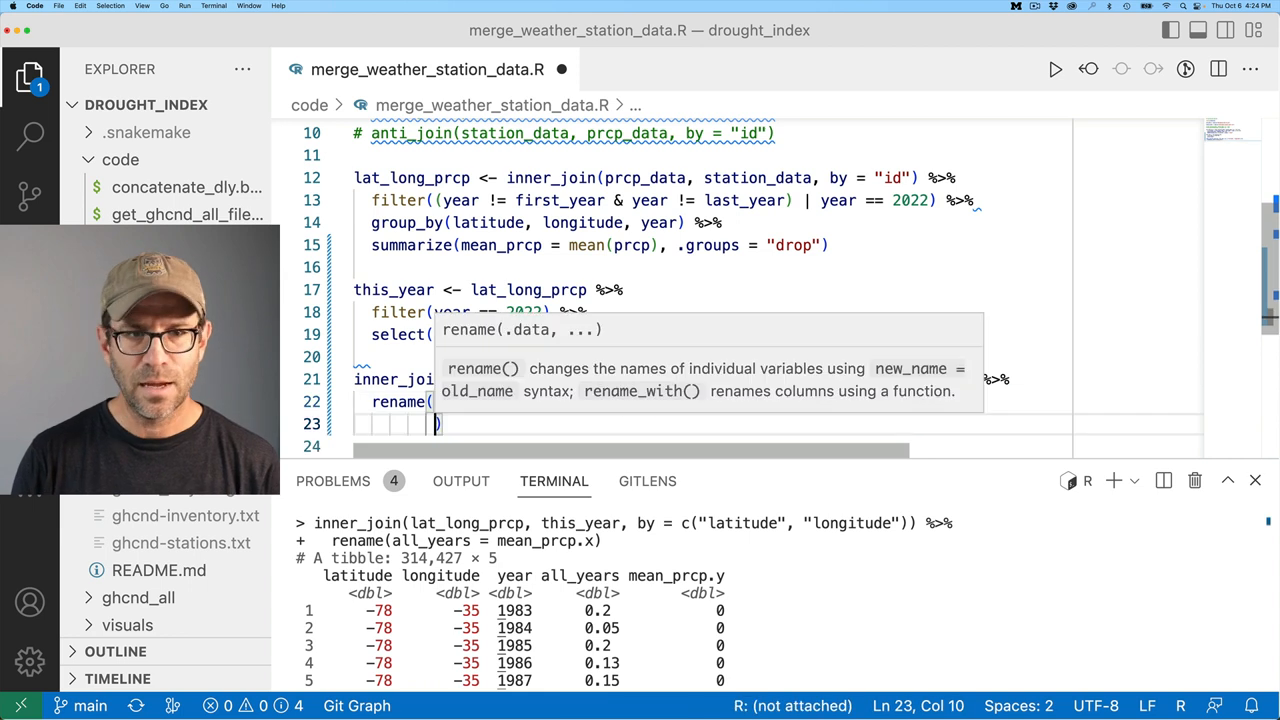
text(this)
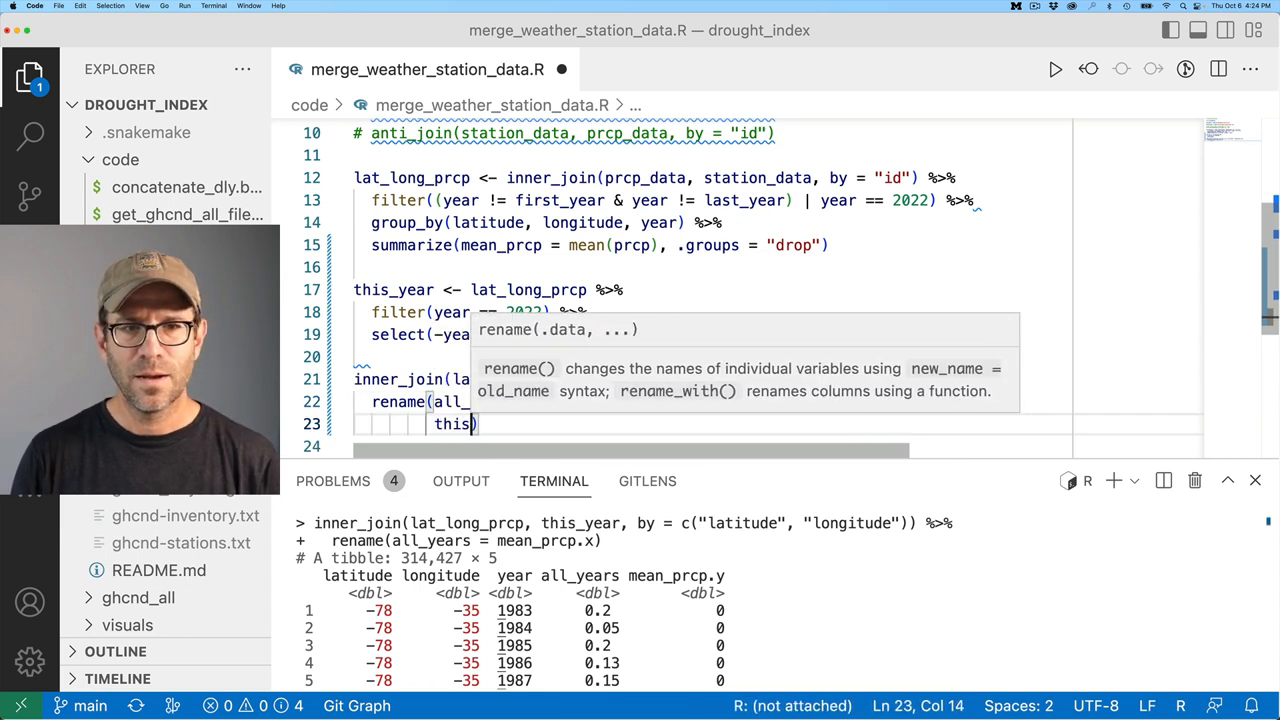
text(_year ))
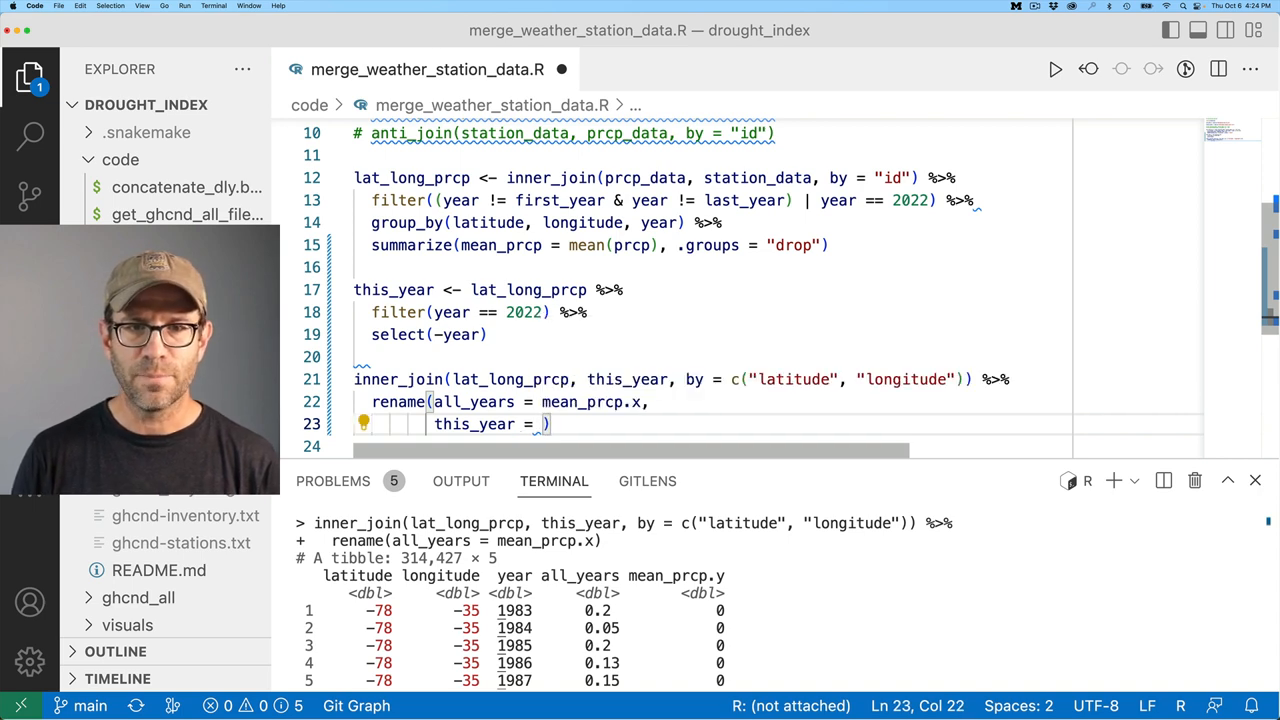
text(mean_prcp.y)
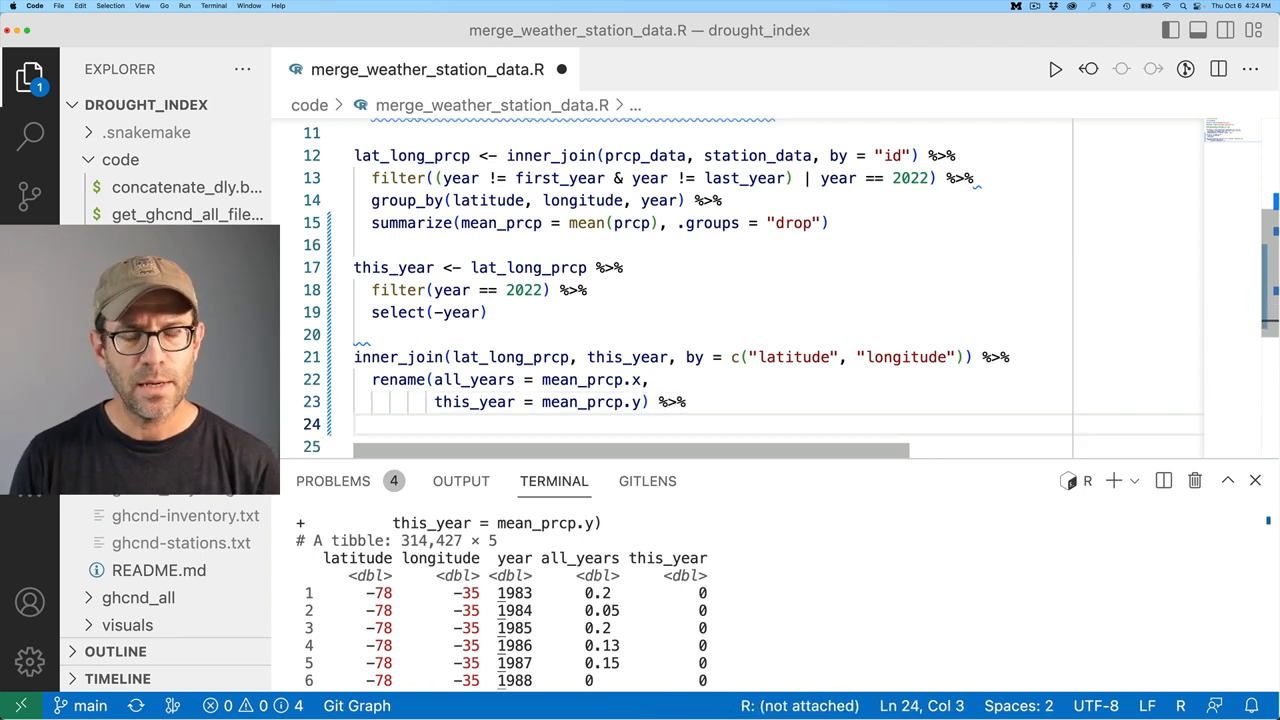
Add group_by(latitude, longitude) and mutate mean = mean(all_years), sd = sd(all_years).
text(group_by(latitude))
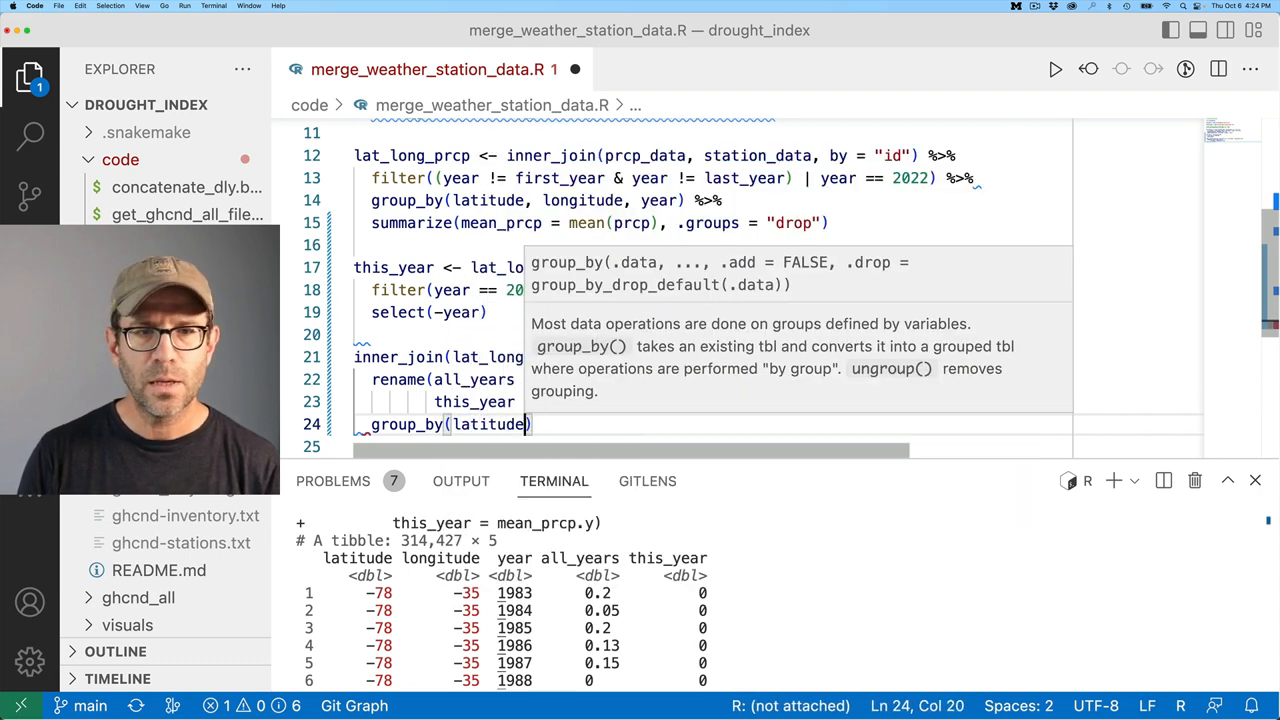
text(, longitude)
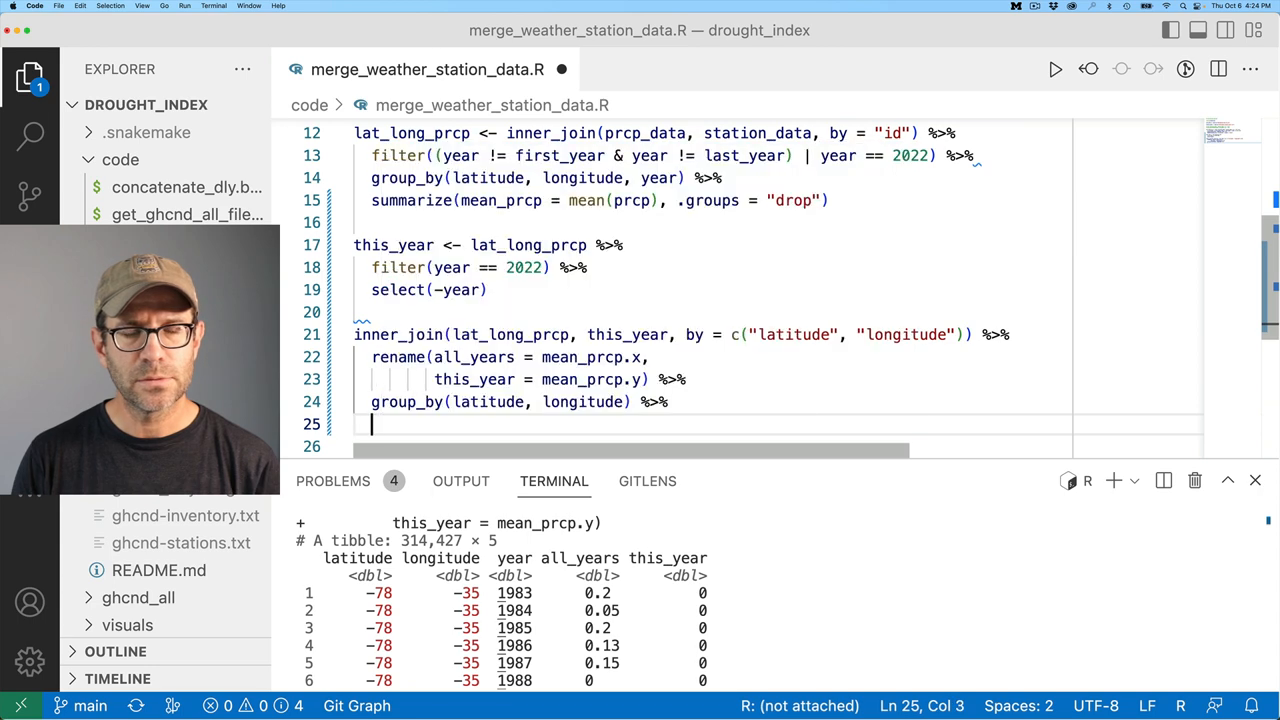
text(mutate())
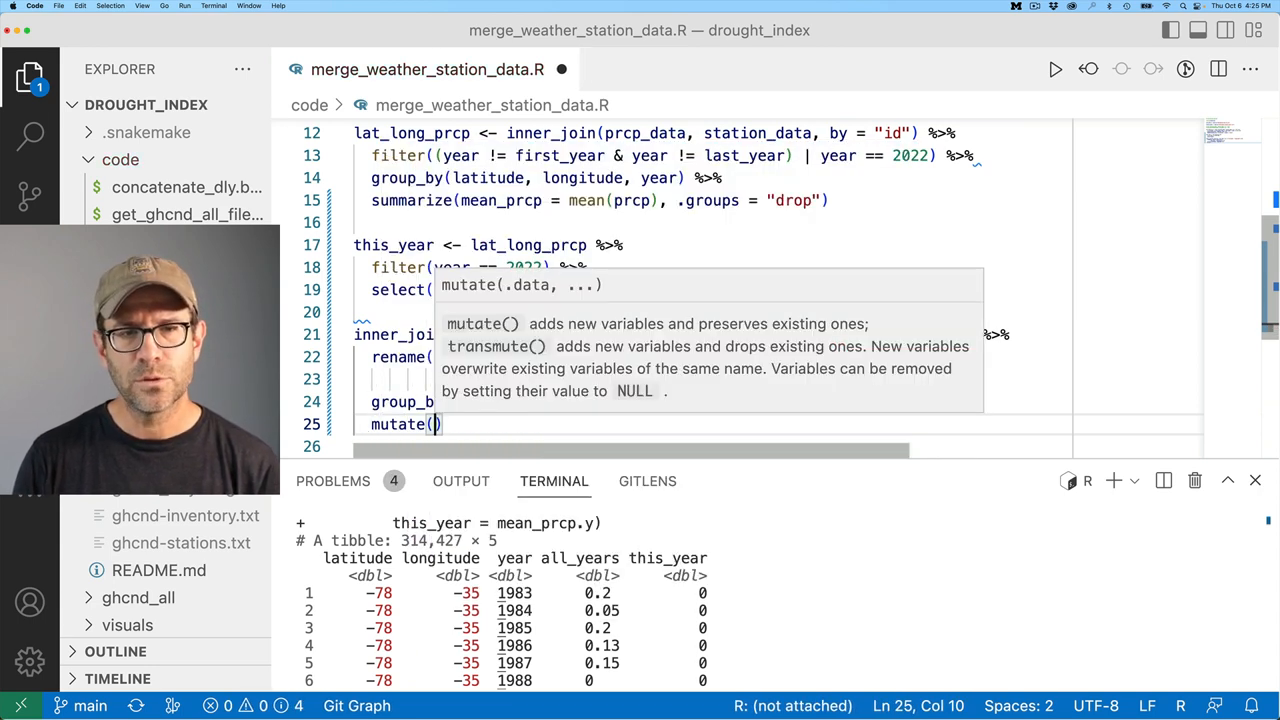
text(mean =)
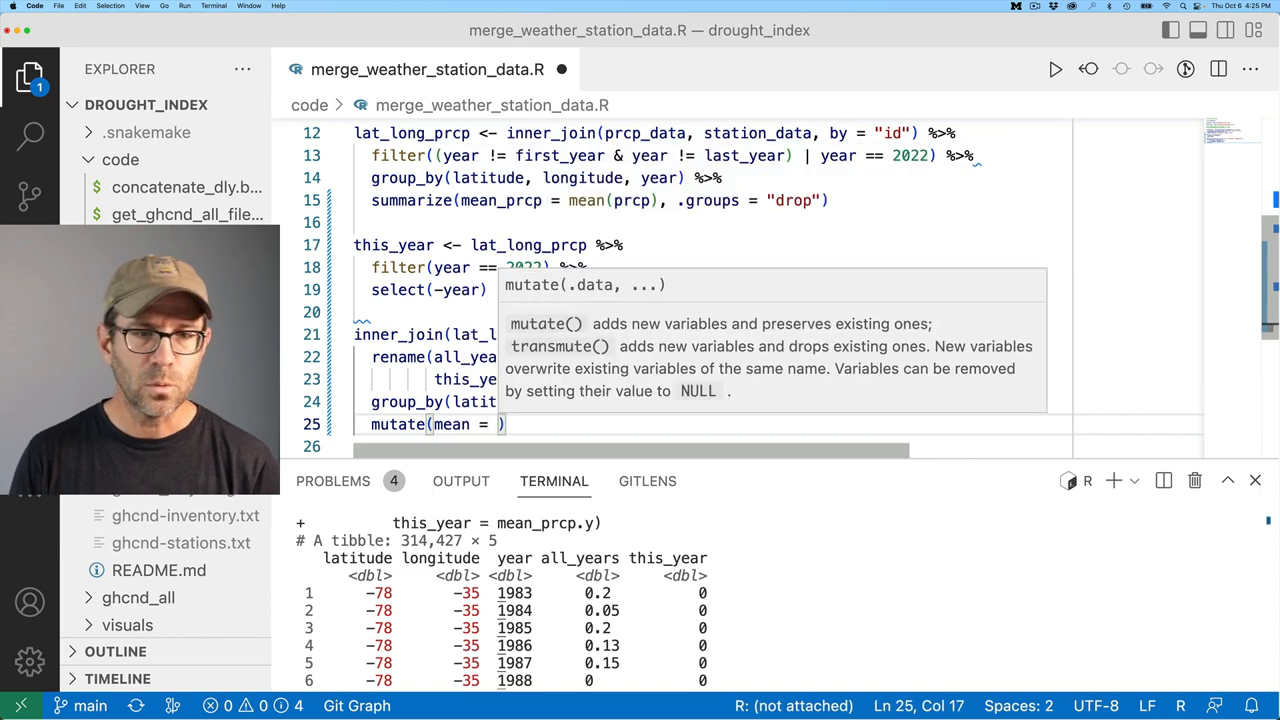
text(mean()
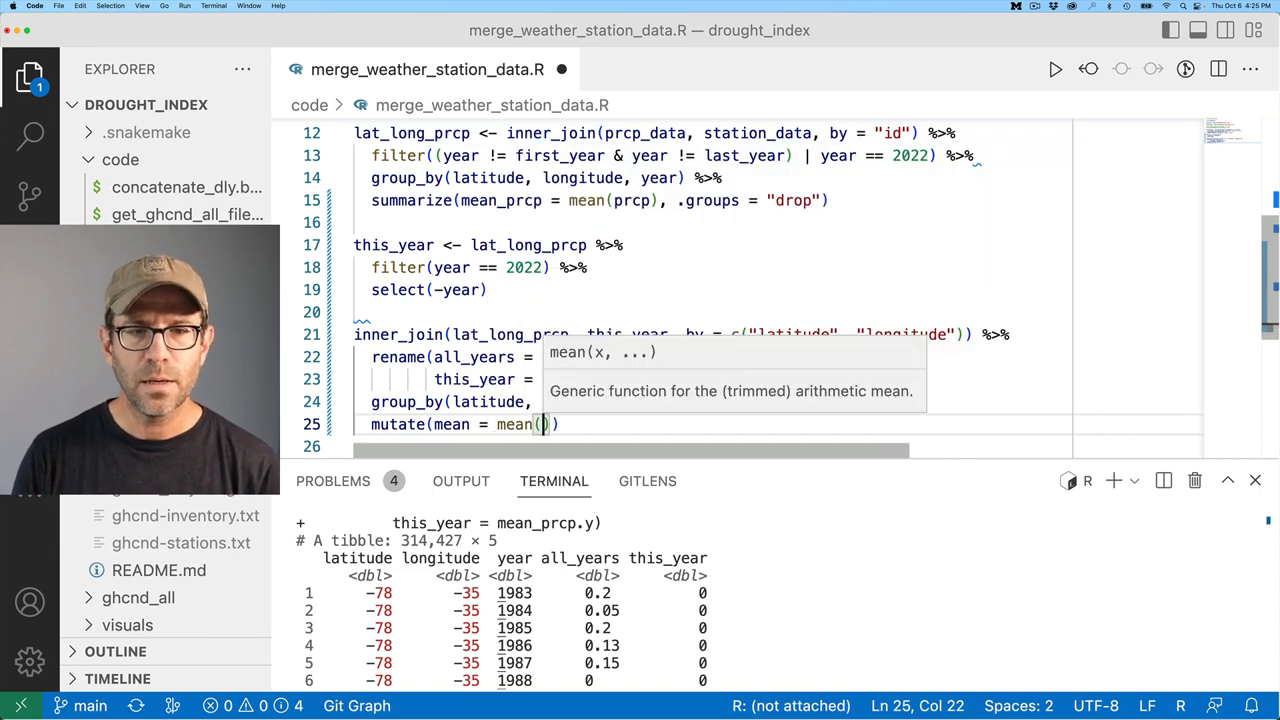
text(all_years),)
click(710, 446)
text(sd = sd()
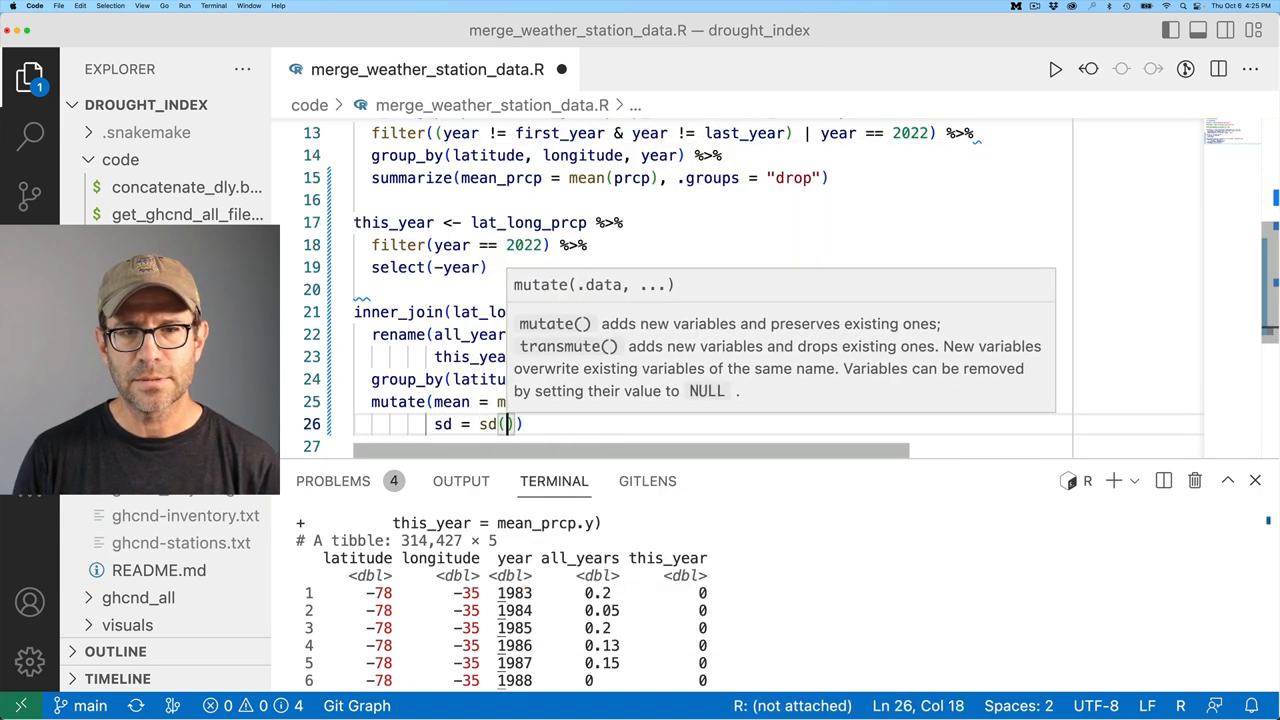
text(all_years)
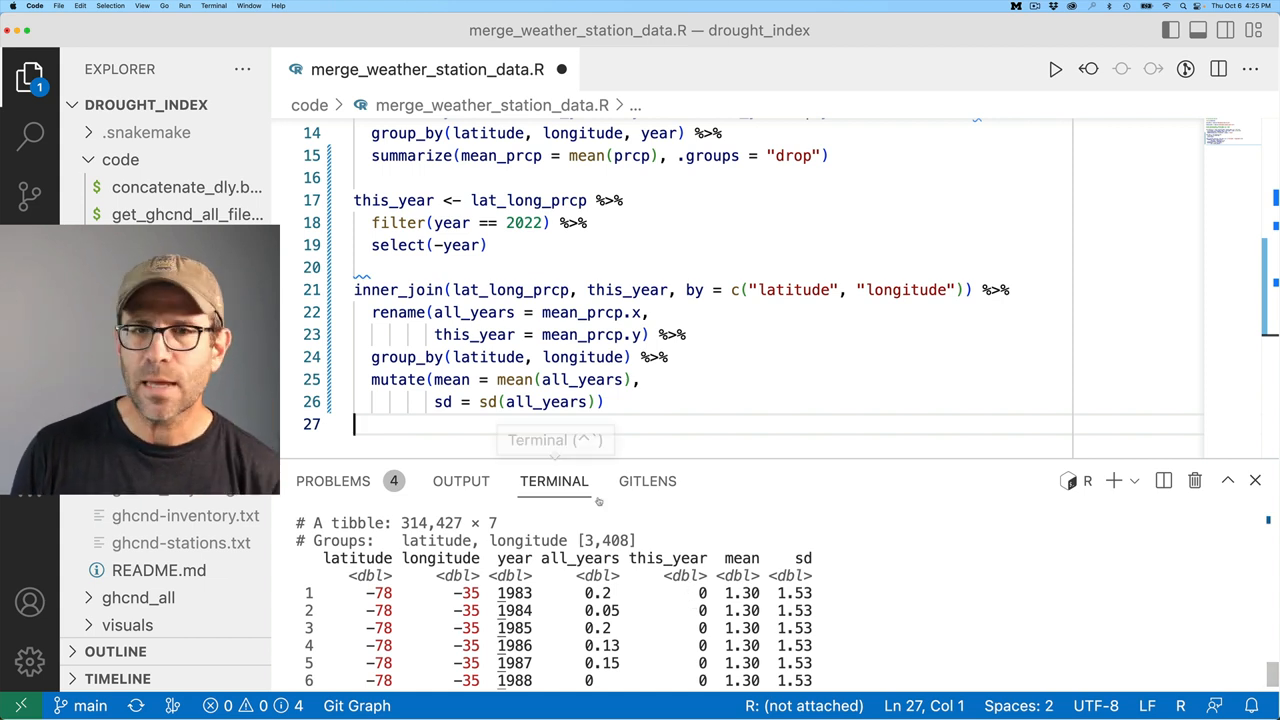
Add n = n() to the mutate, showing 37 years per latitude-longitude region.
click(600, 400)
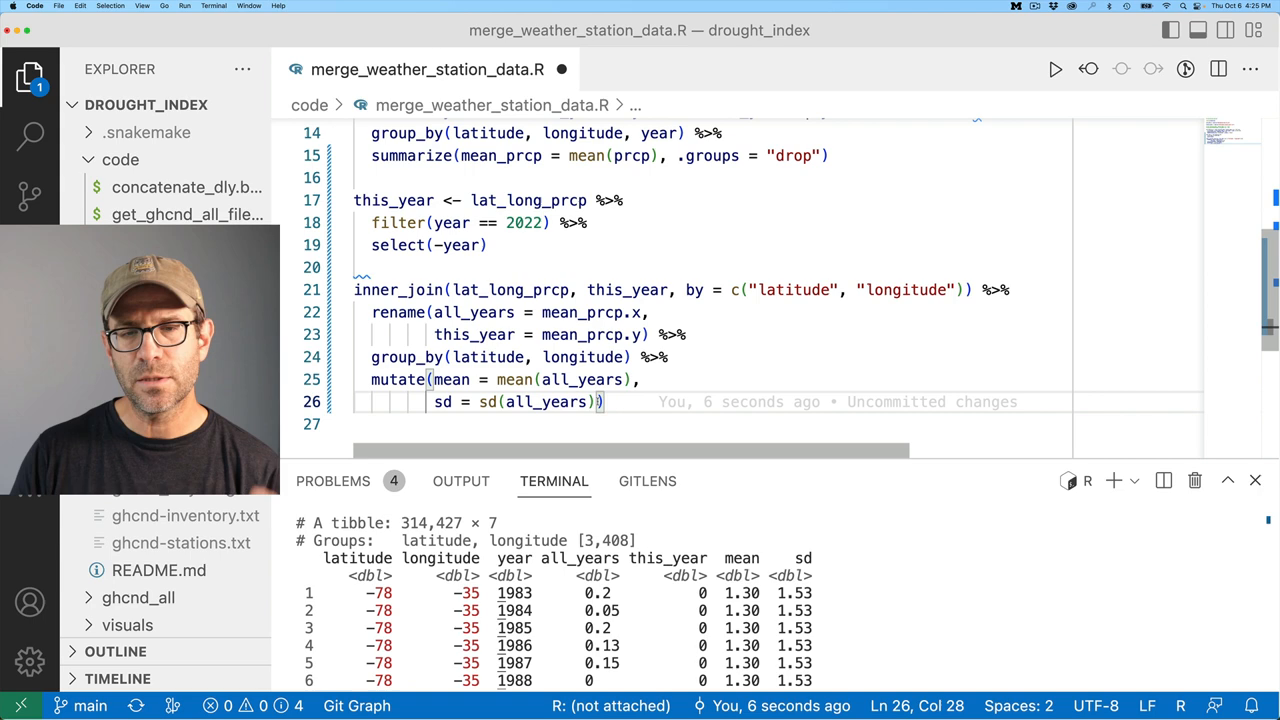
key(enter)
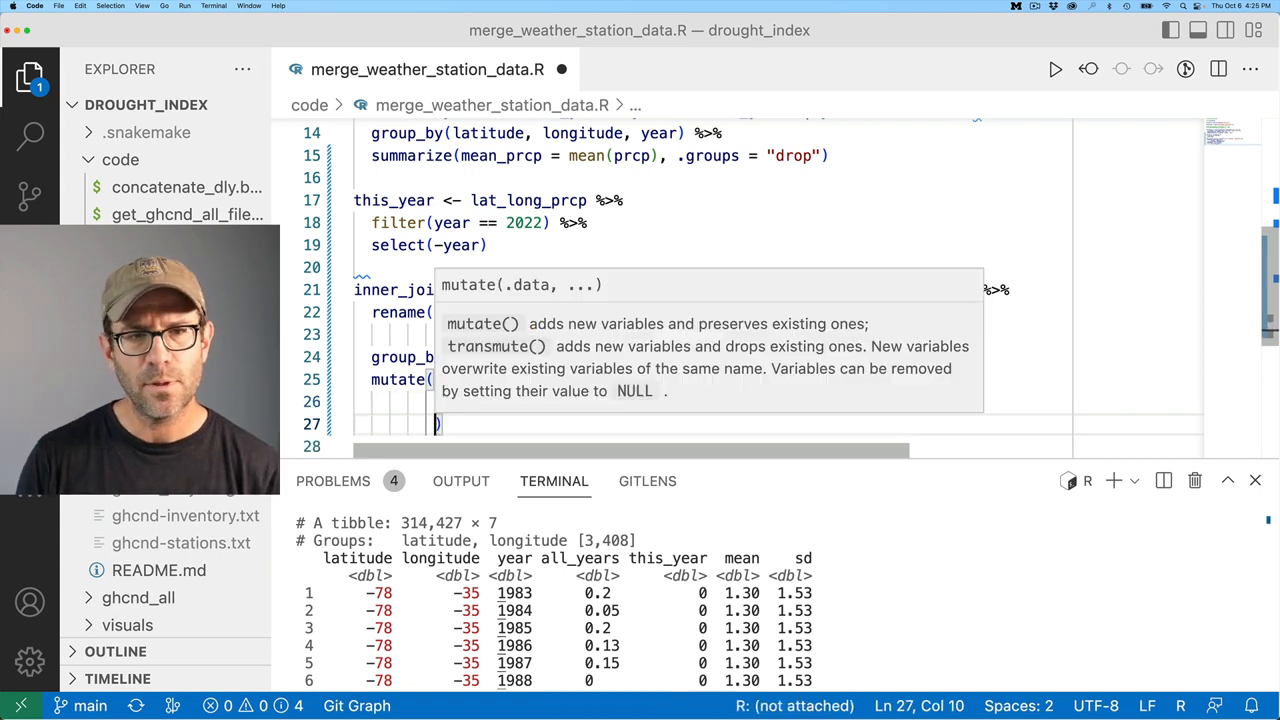
text(n = n())
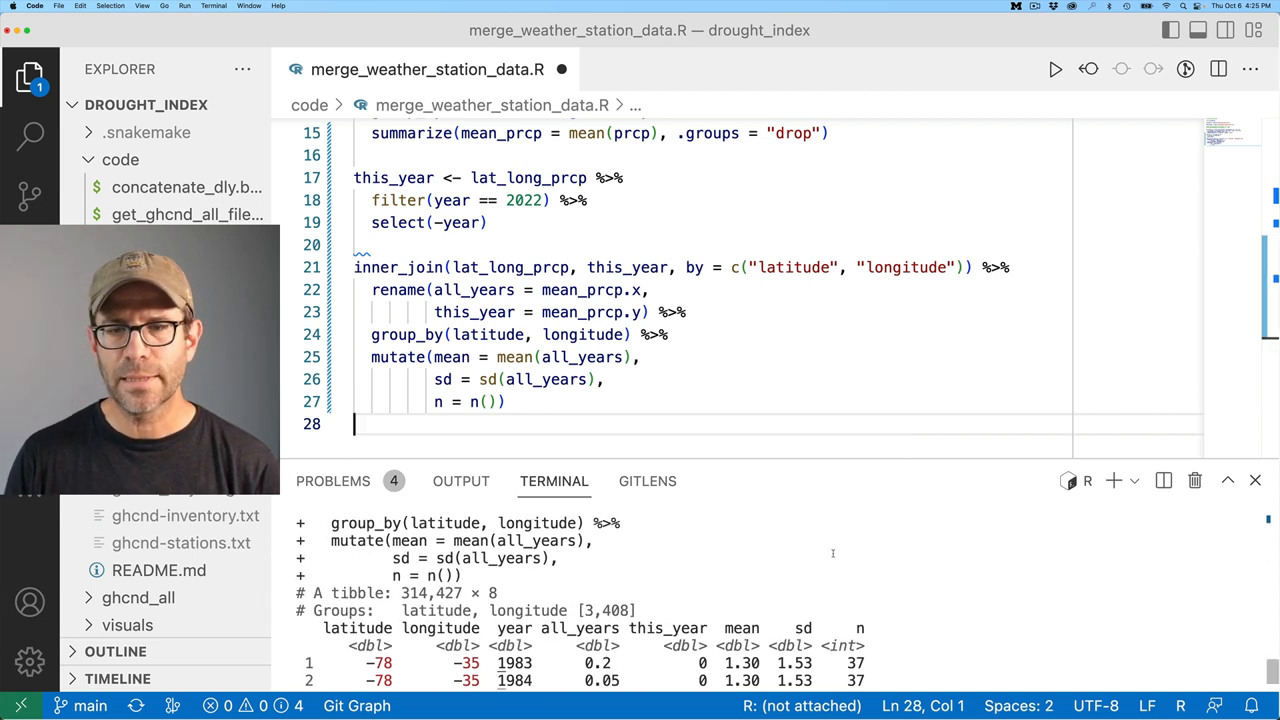
scroll(down, 3)
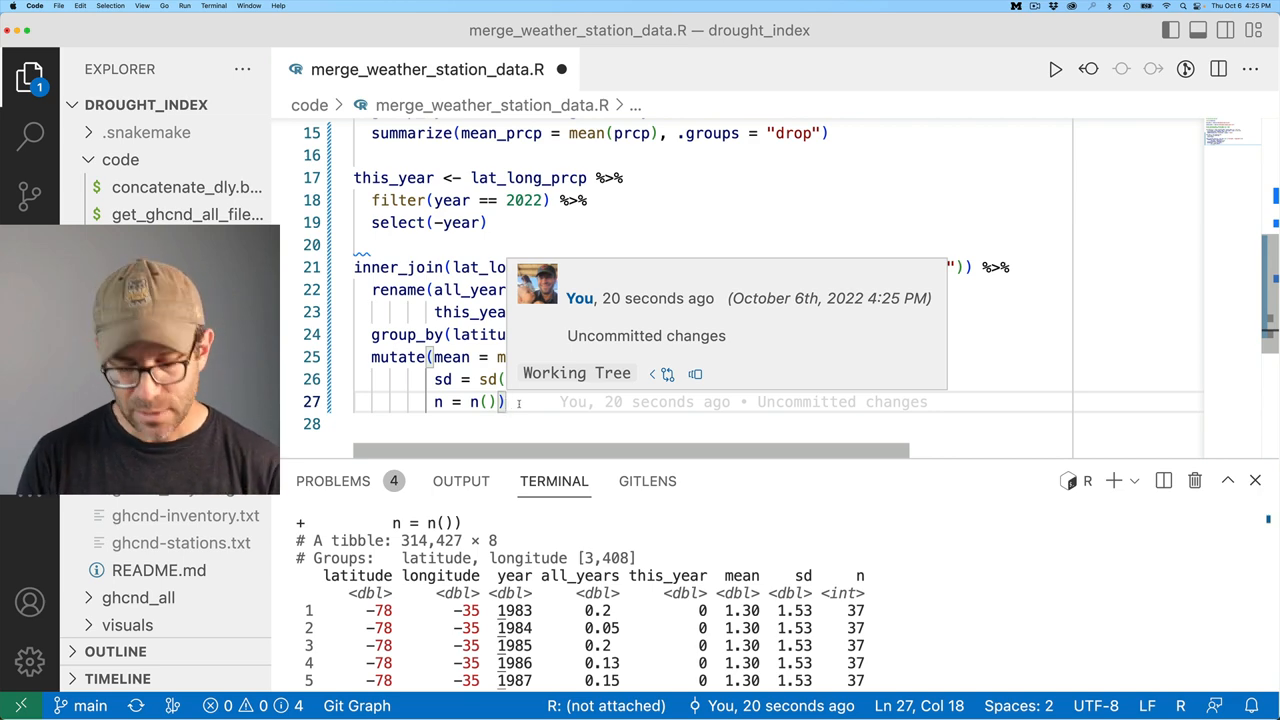
Append a filter on n to keep regions with enough years and check the output.
text(filter(n >)
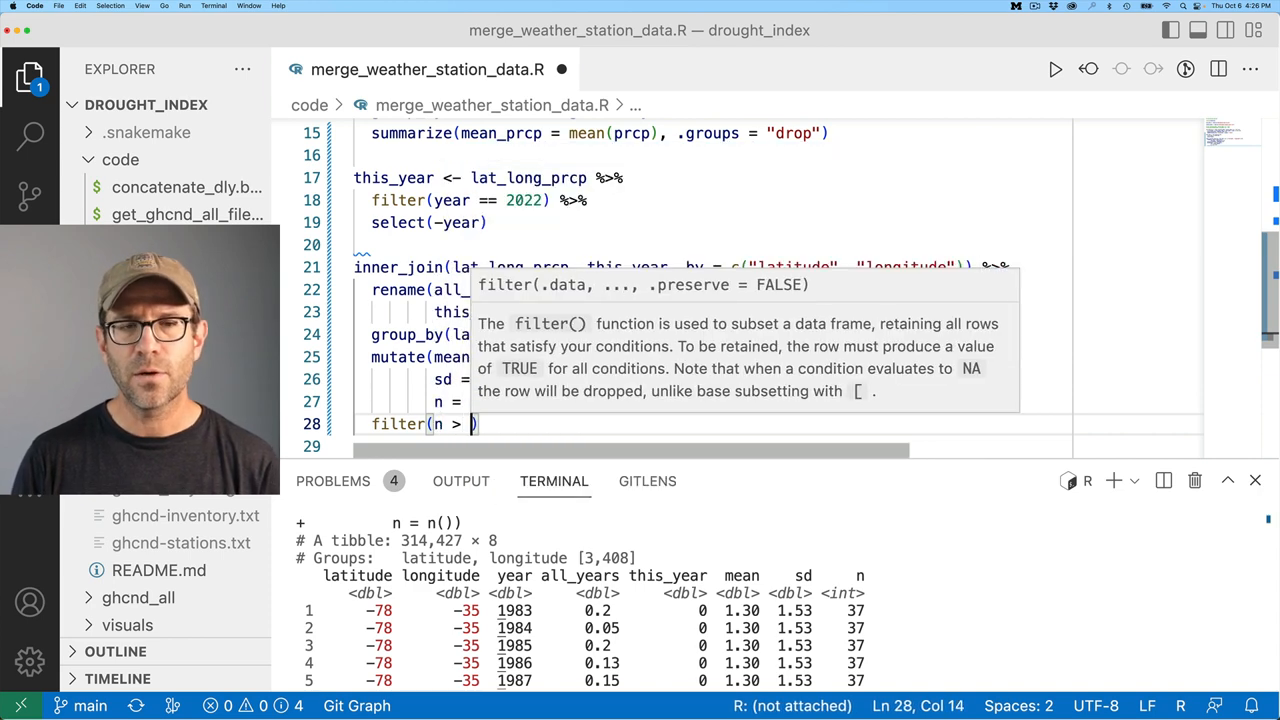
text(= 20)
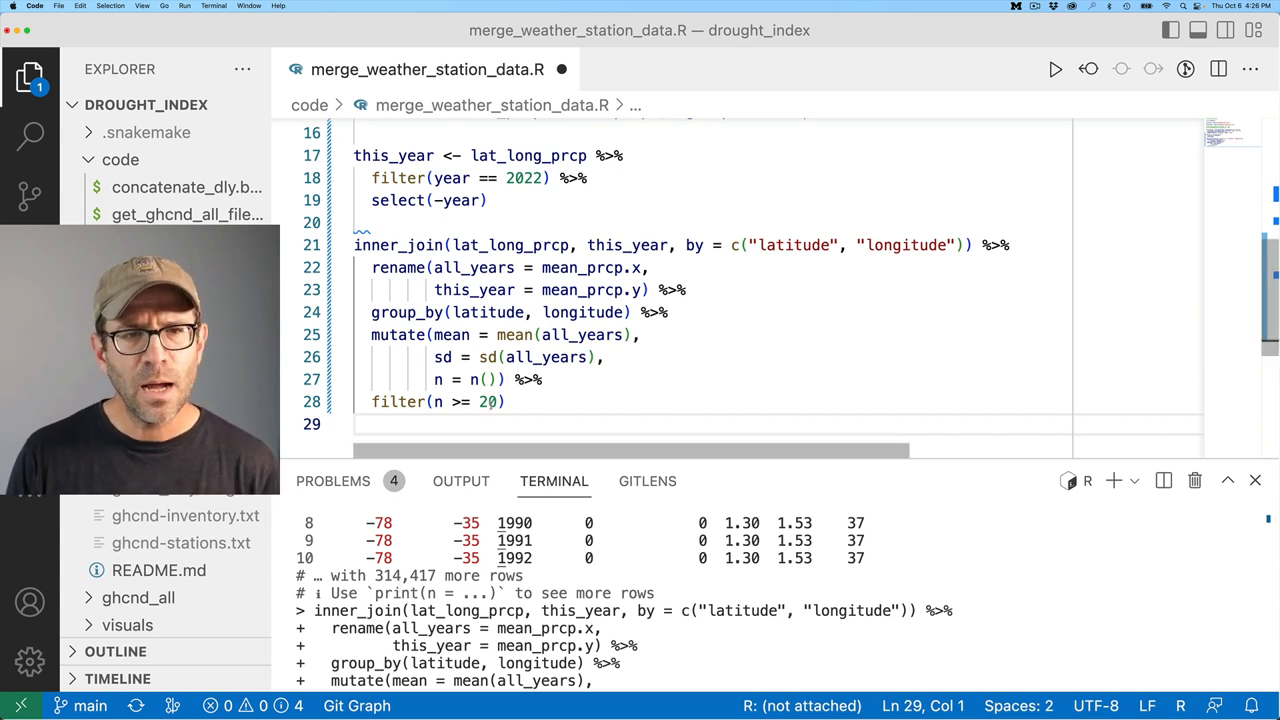
text(10)
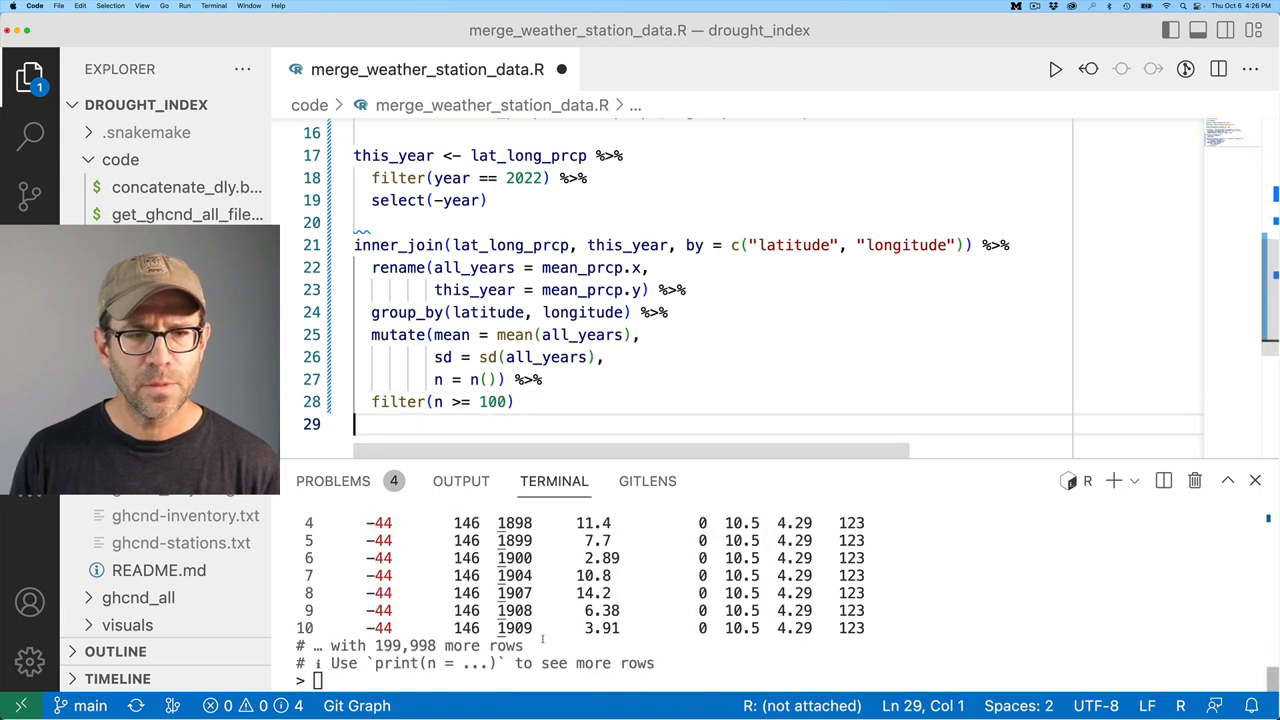
scroll(up, 3)
text(5)
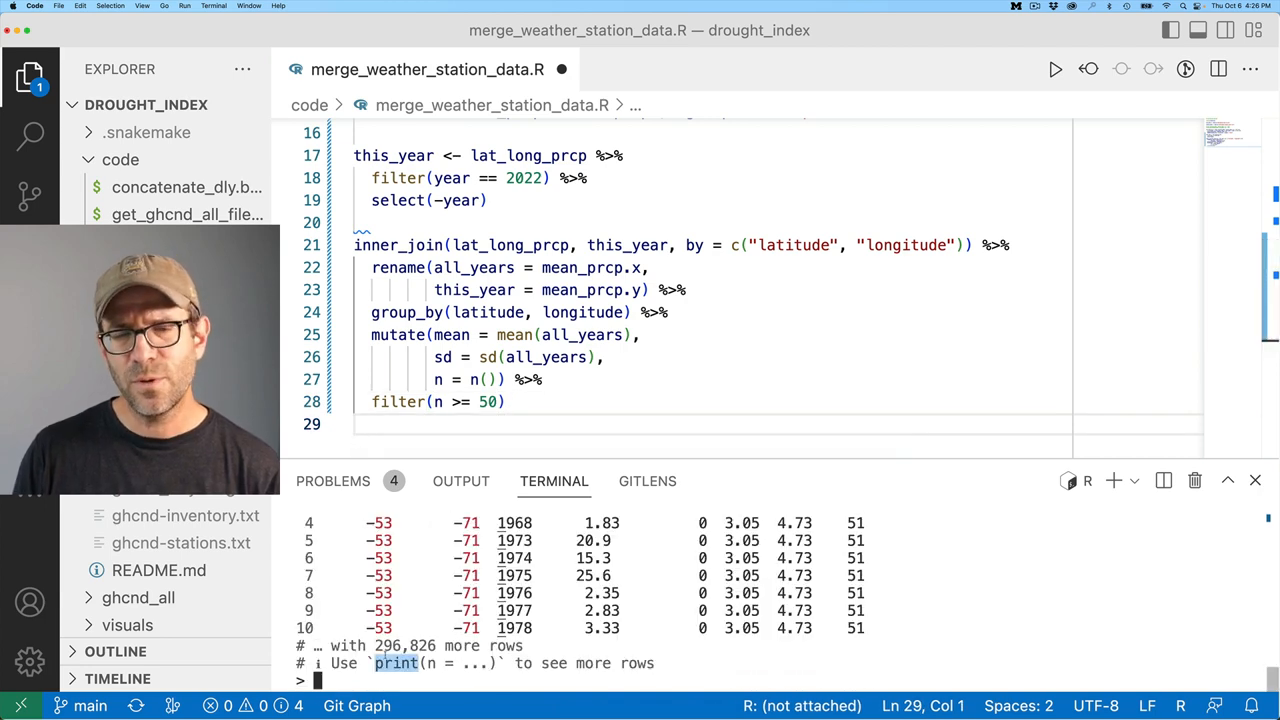
Divide 296000 rows by 50 in the console, then rerun leaving 2,889 groups with filter(n >= 50).
text(2)
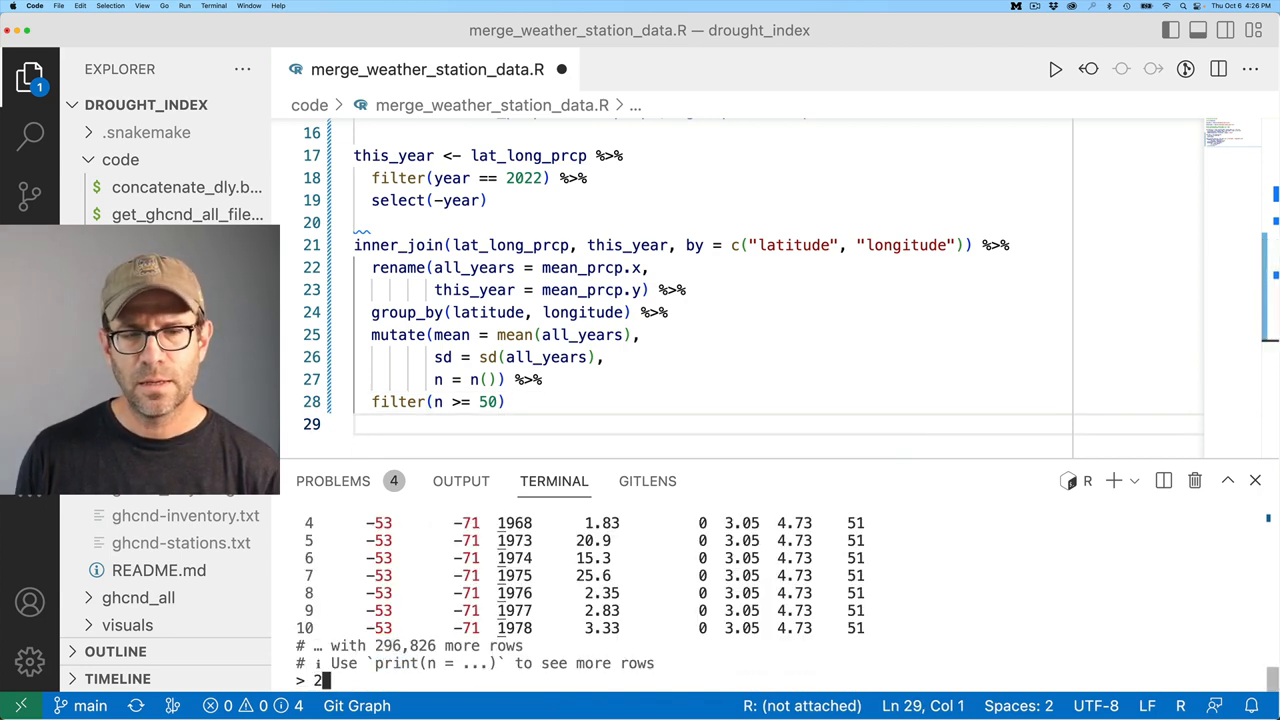
text(96000)
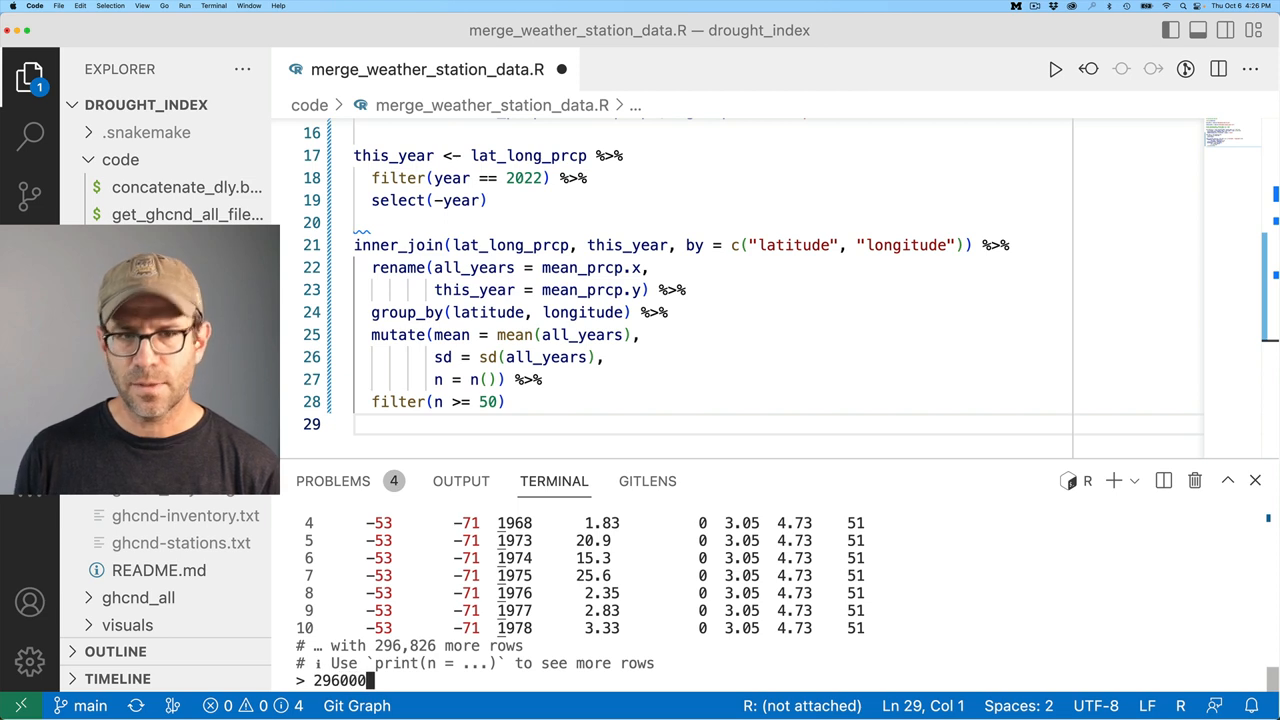
key(Return)
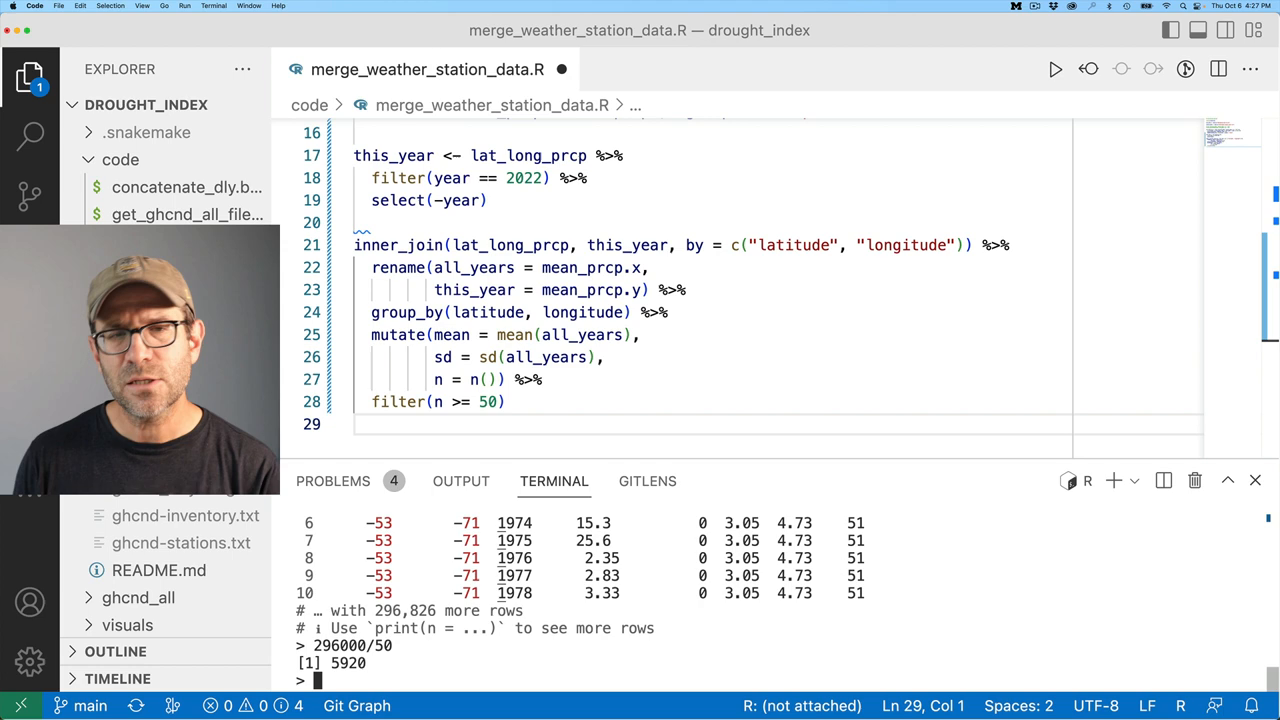
click(508, 400)
text( %>%)
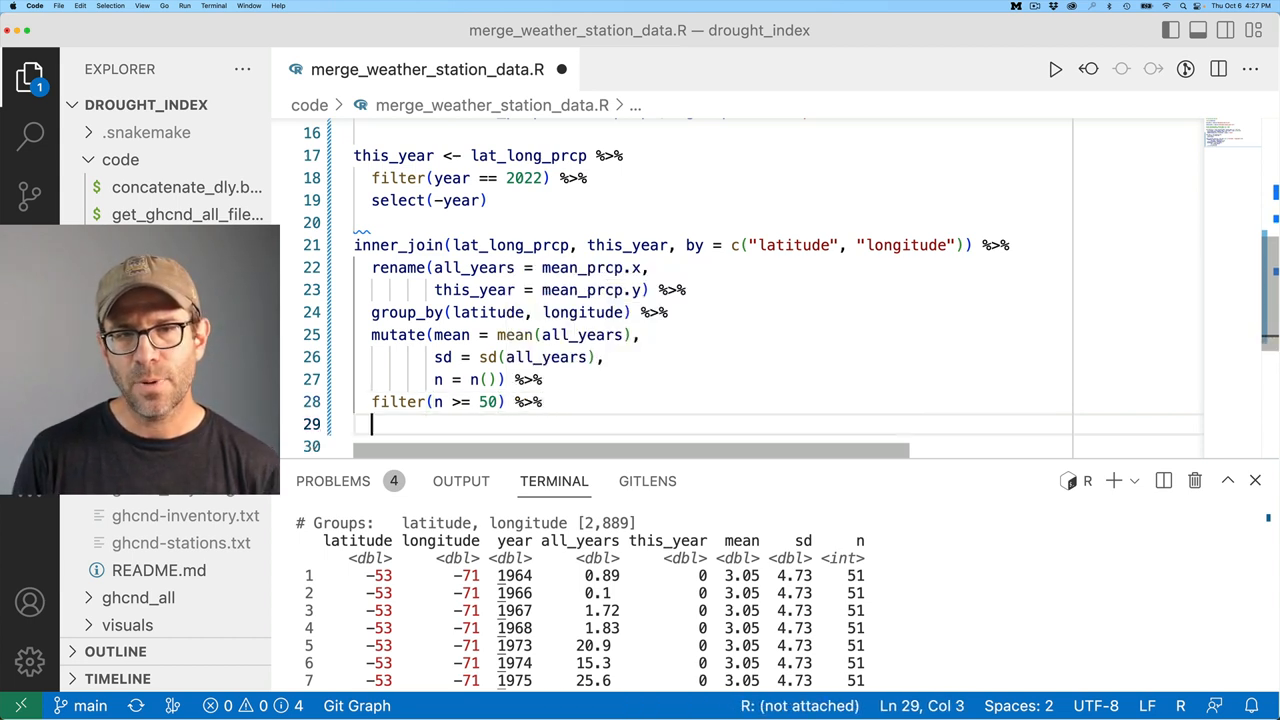
Add z_score = (this_year - mean(all_years))/sd(all_years) to mutate; rerun prints z-scores near -0.644.
text(m)
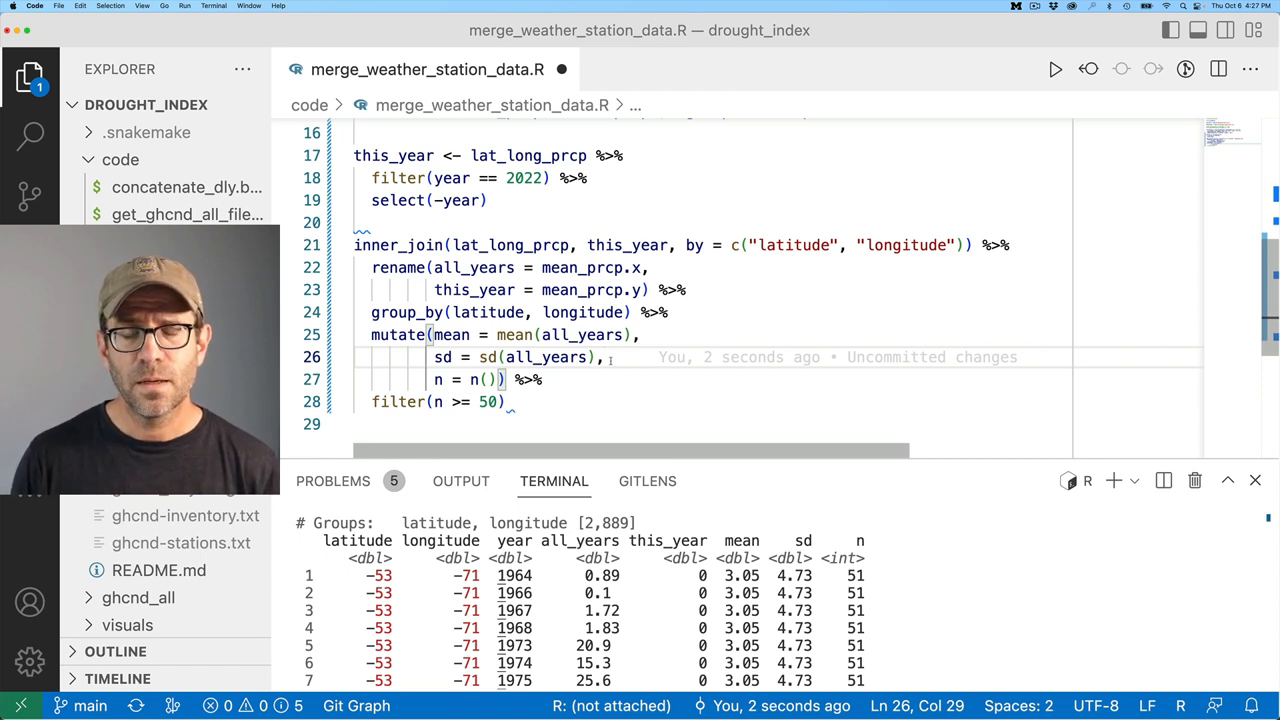
key(Enter)
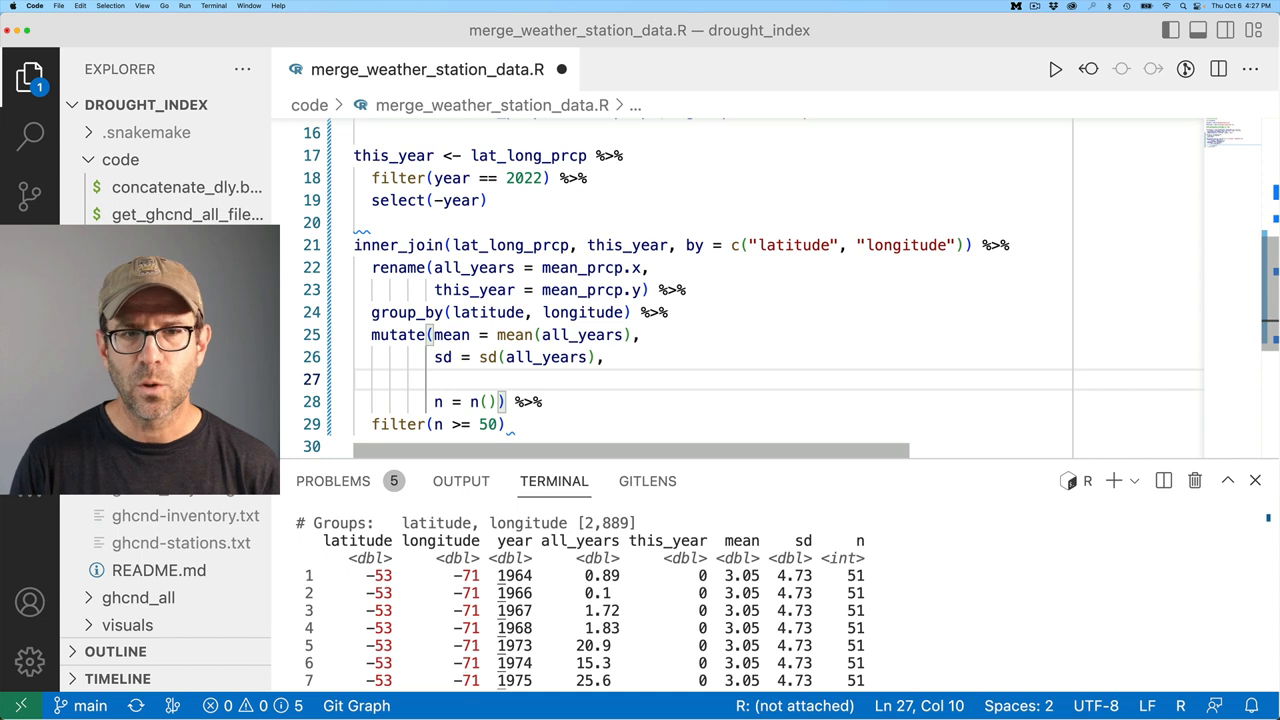
text(z_)
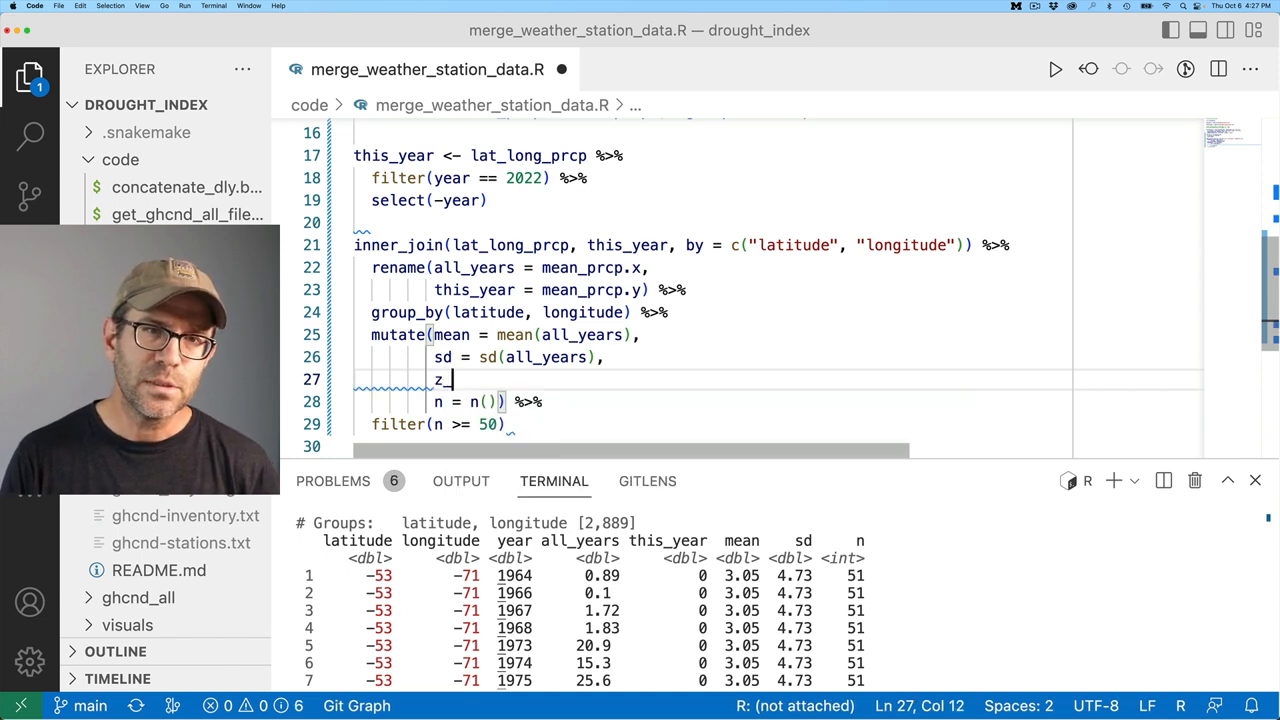
text(score =)
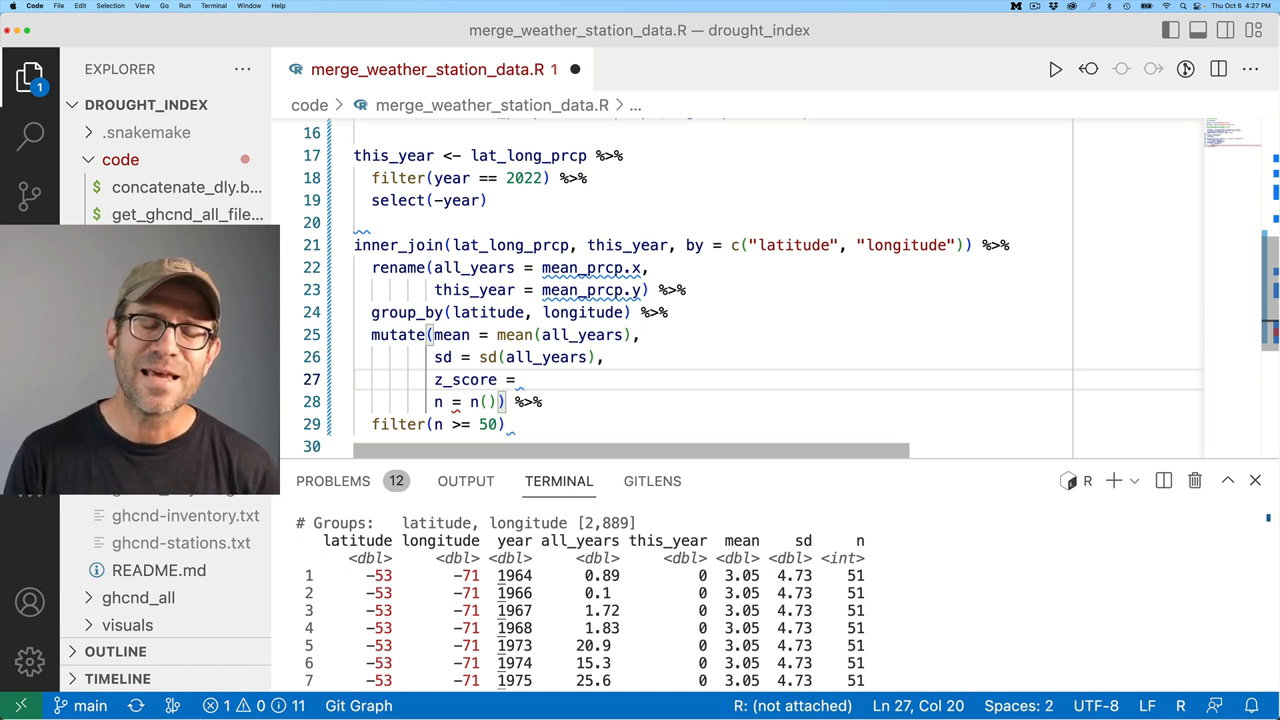
text(this_year -)
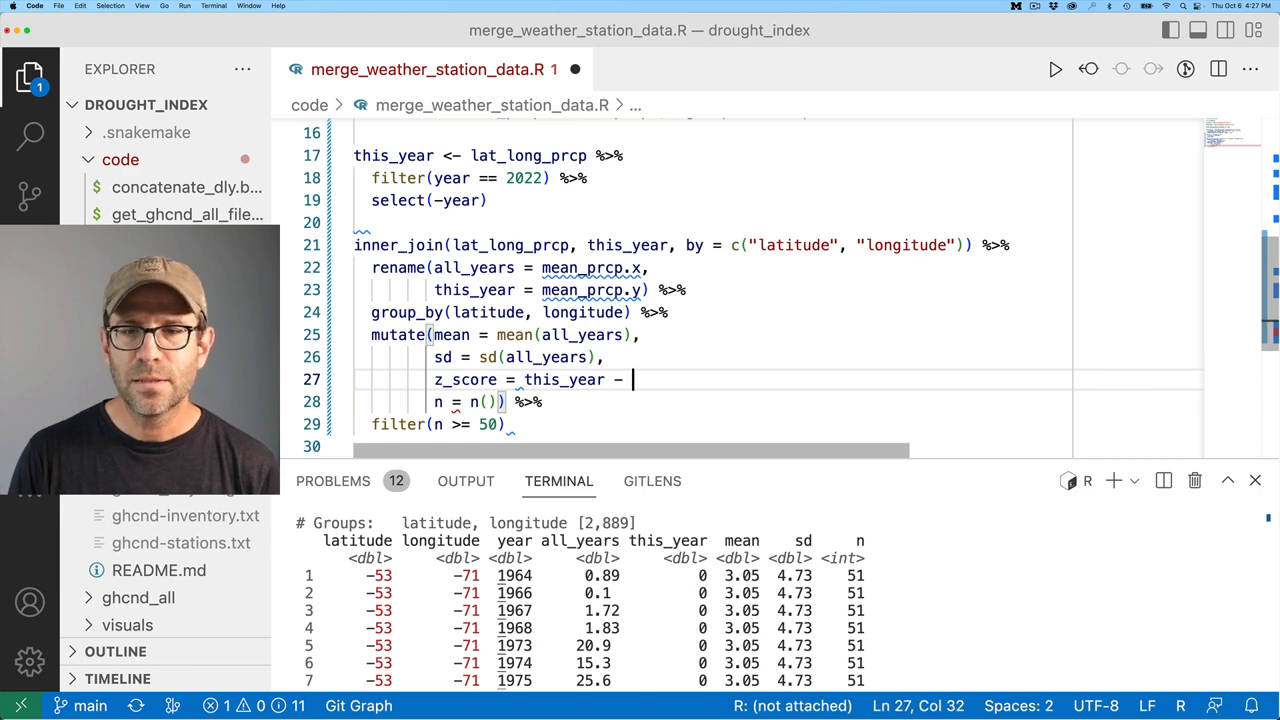
text(mean()
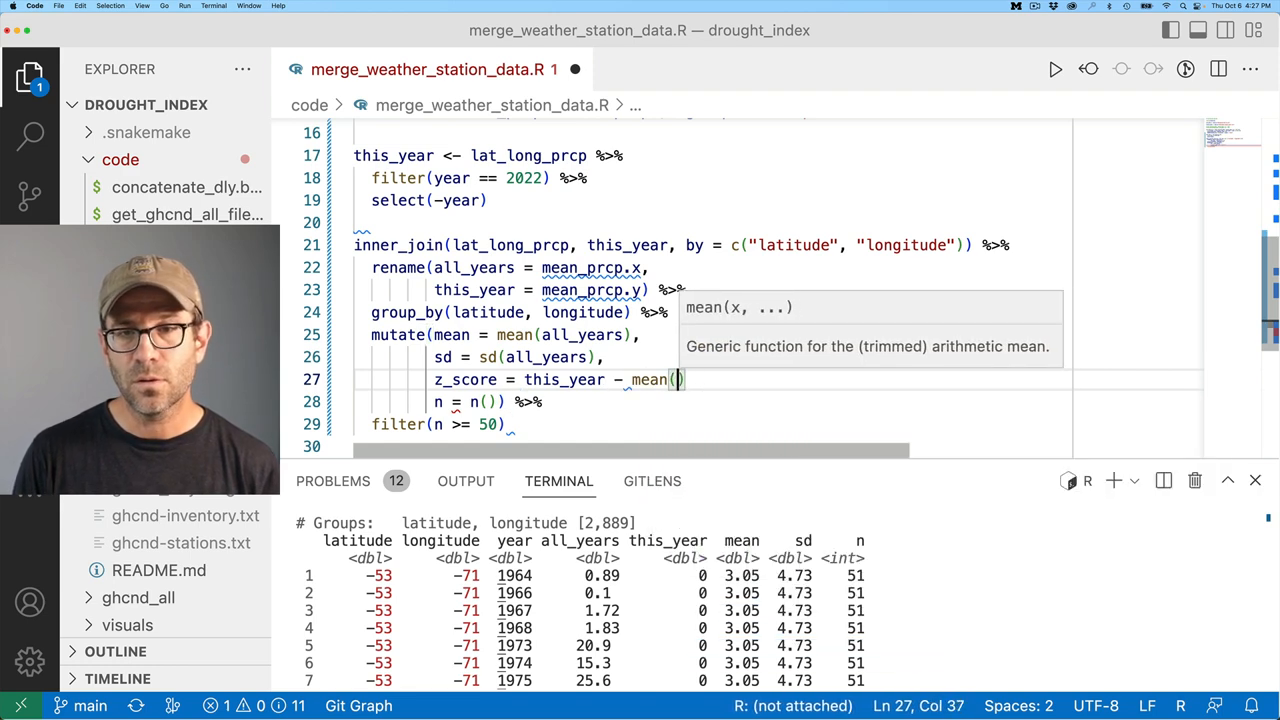
text(all_years)
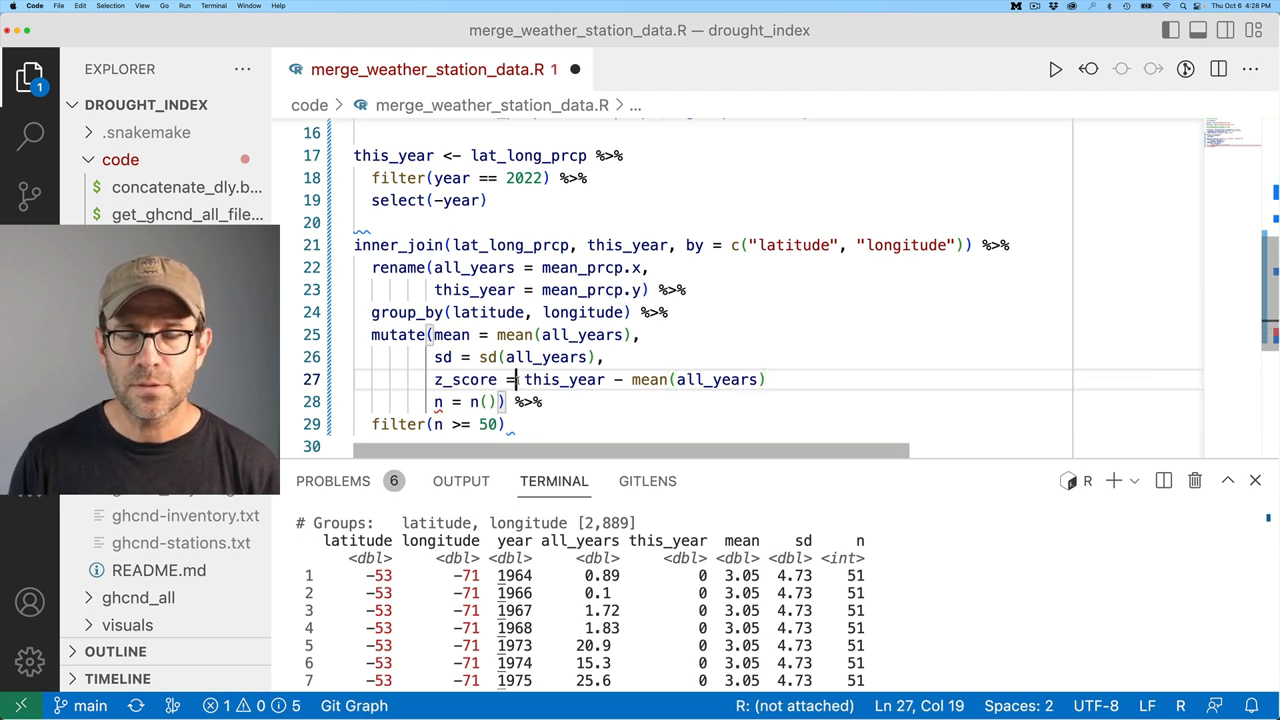
text((this_year - mean(all_years)))
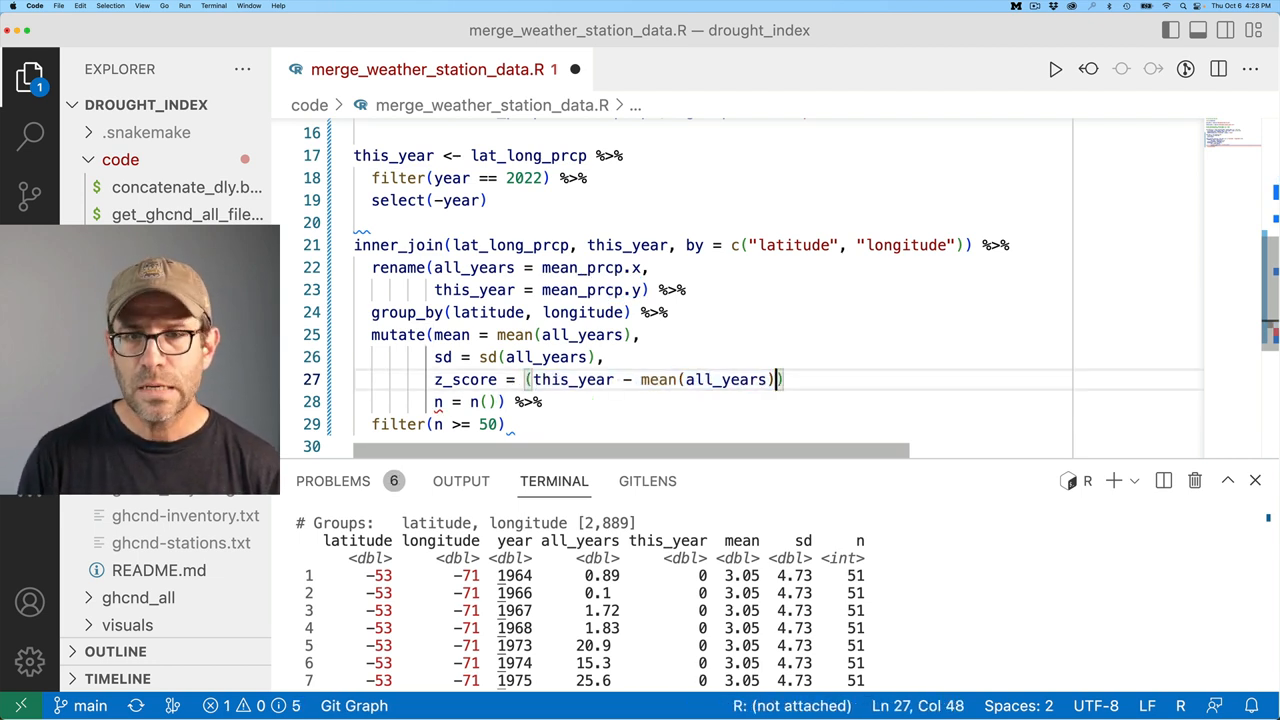
text(/sd(all_years)
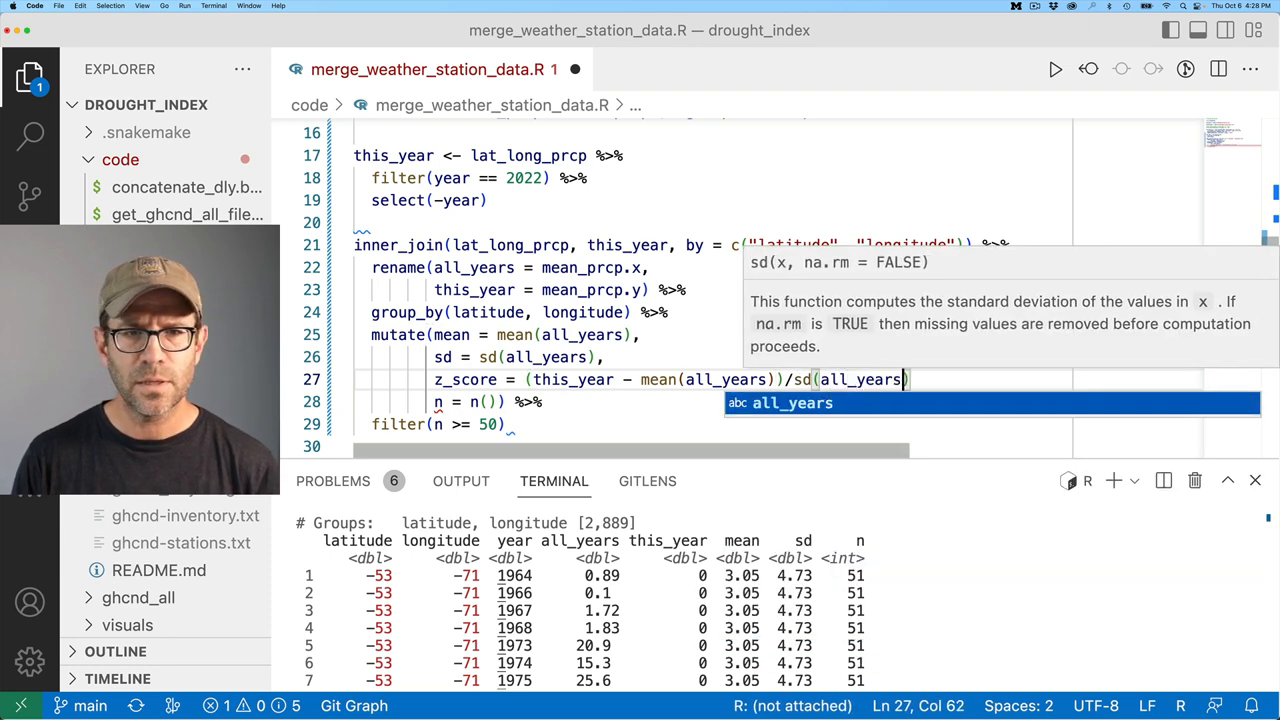
text(),)
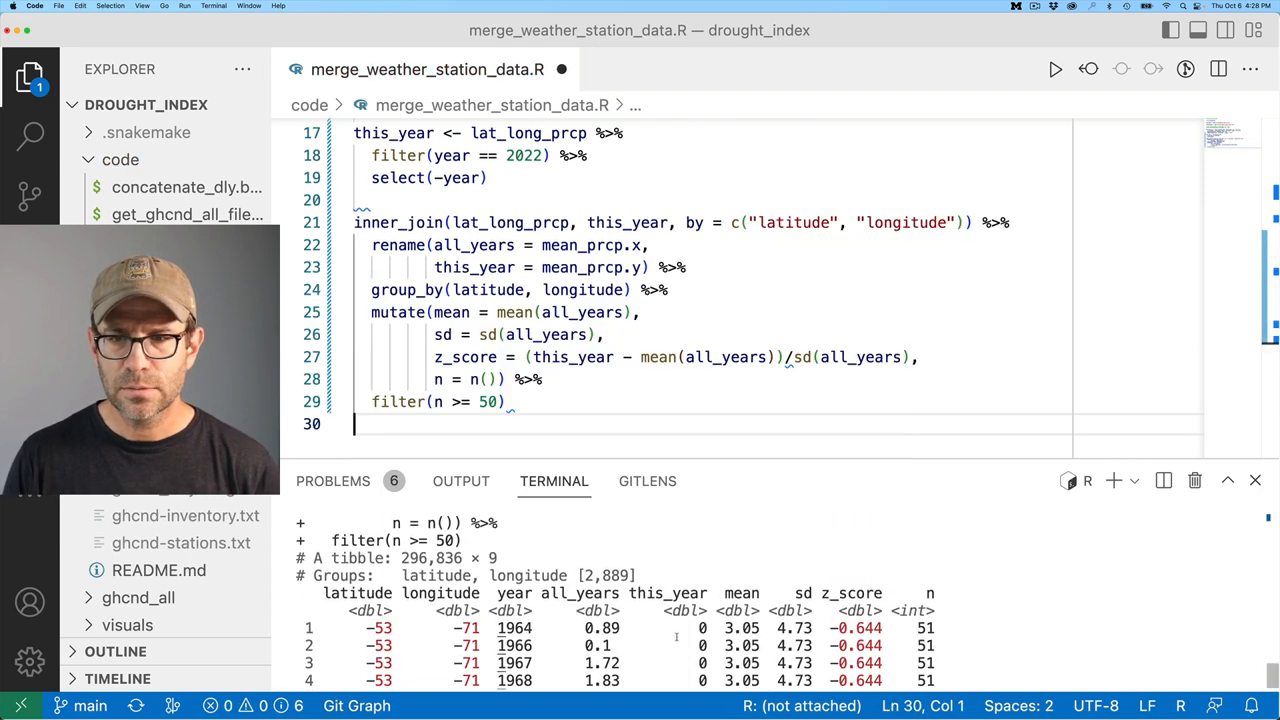
Extend filter() with latitude == -53 & longitude == -71 conditions for the single region.
scroll(down, 3)
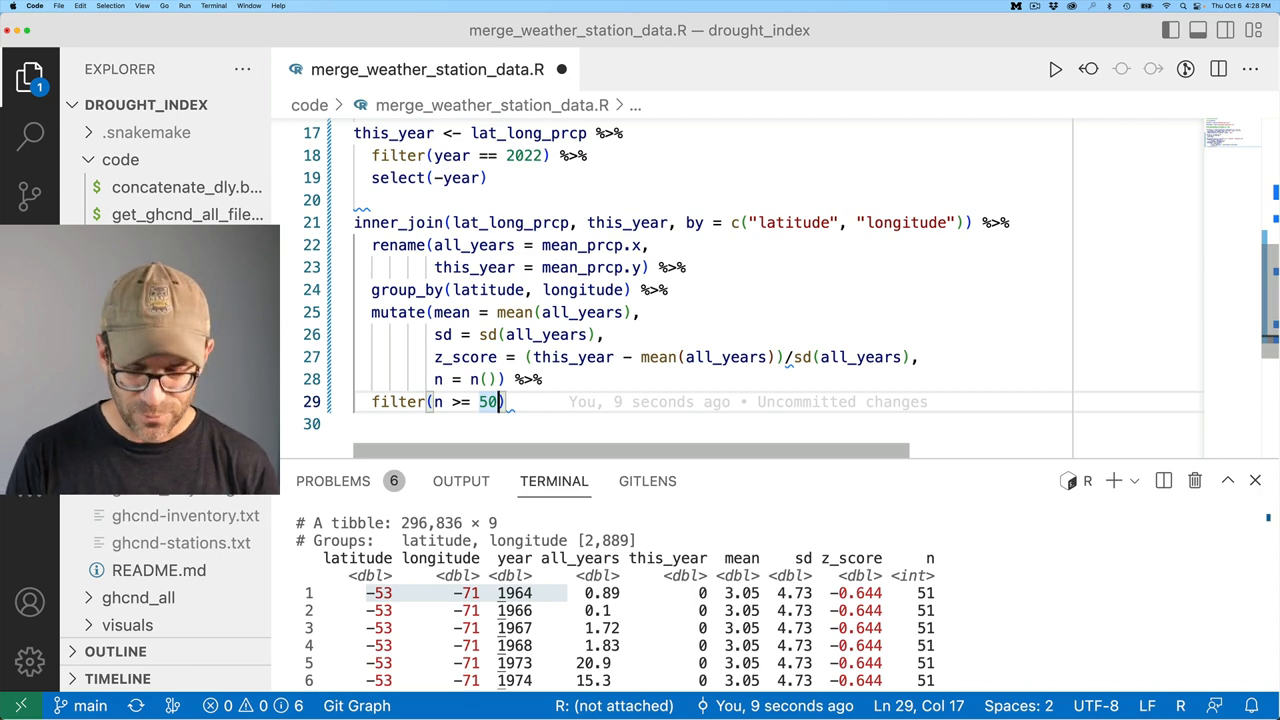
text(& latitude ==)
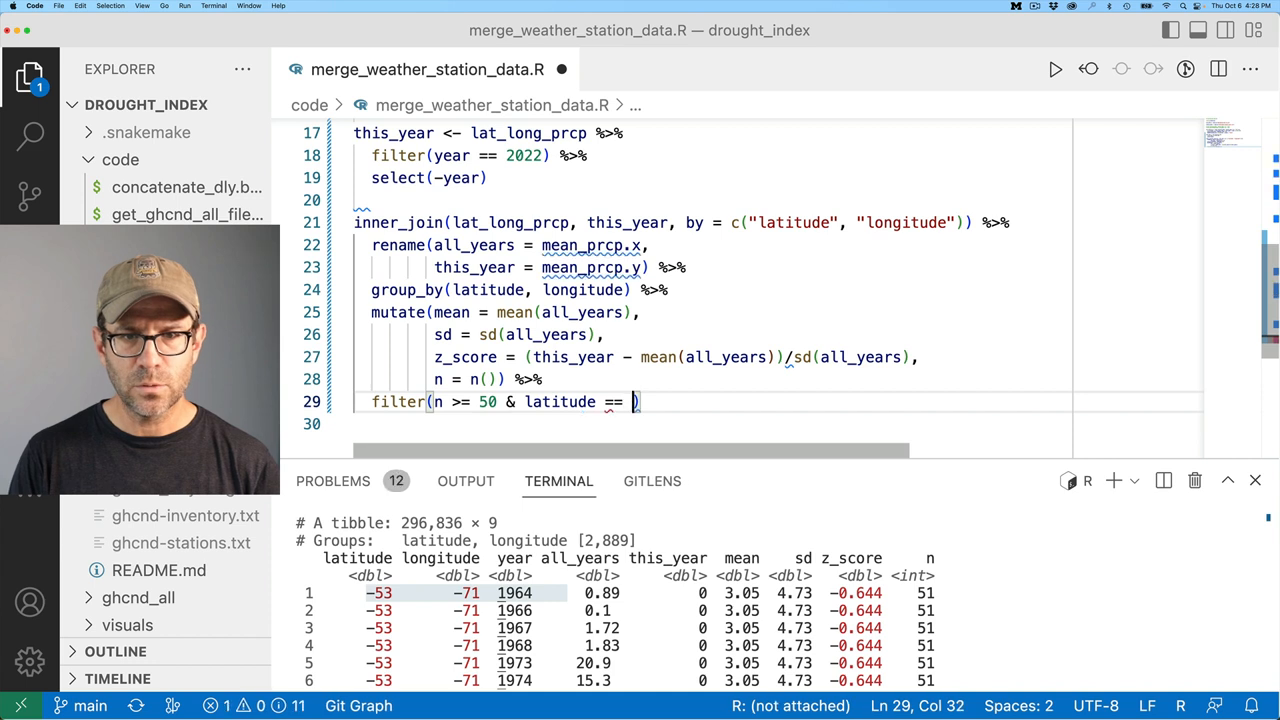
text(-53 & longitude ==)
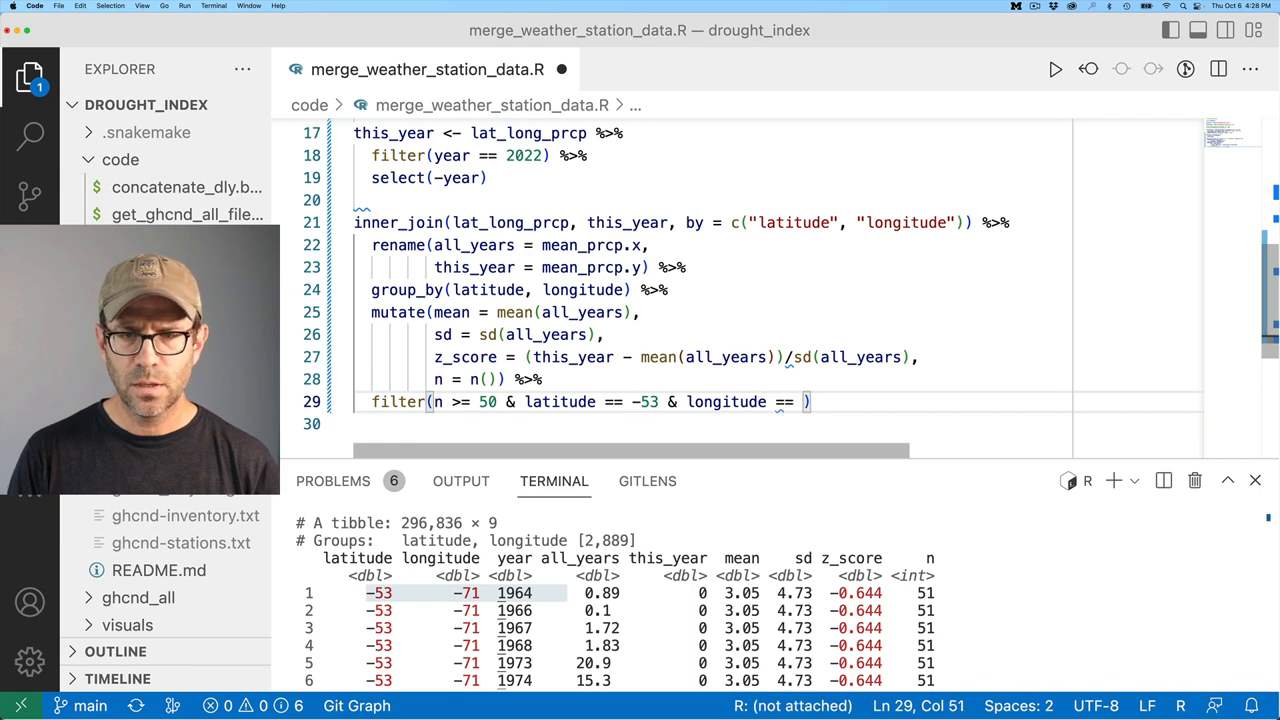
text(-71)
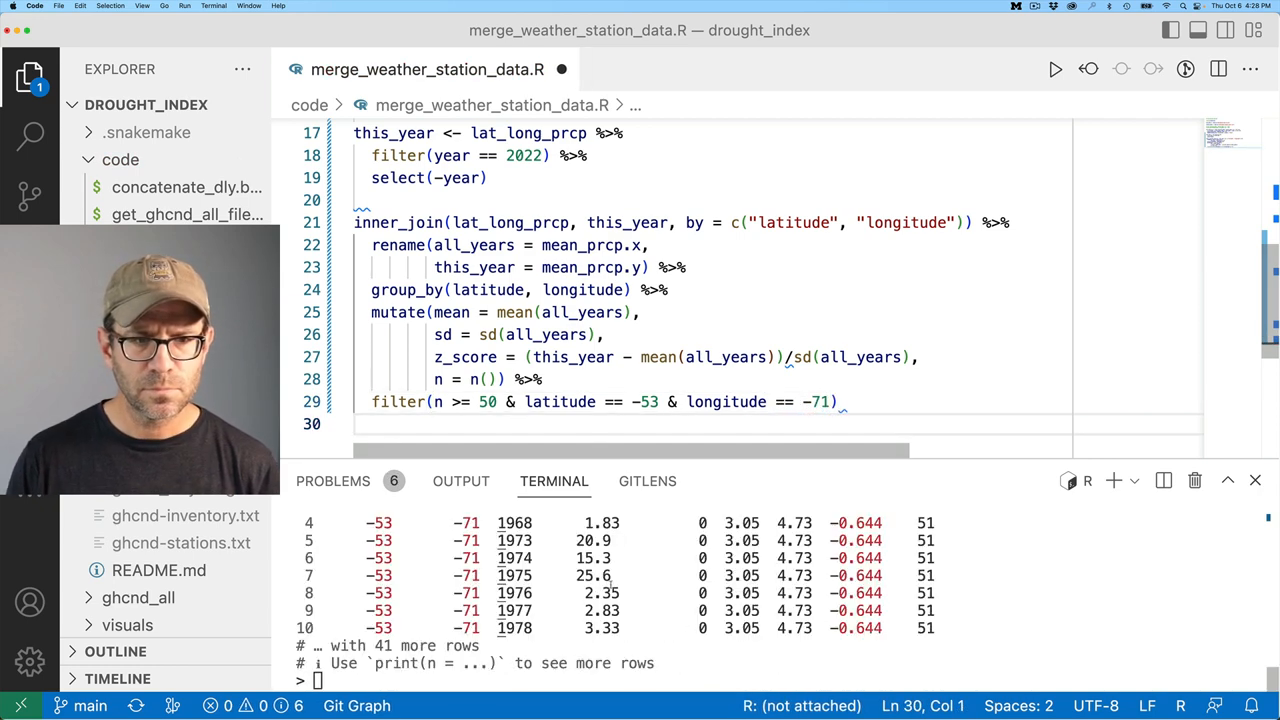
scroll(up, 3)
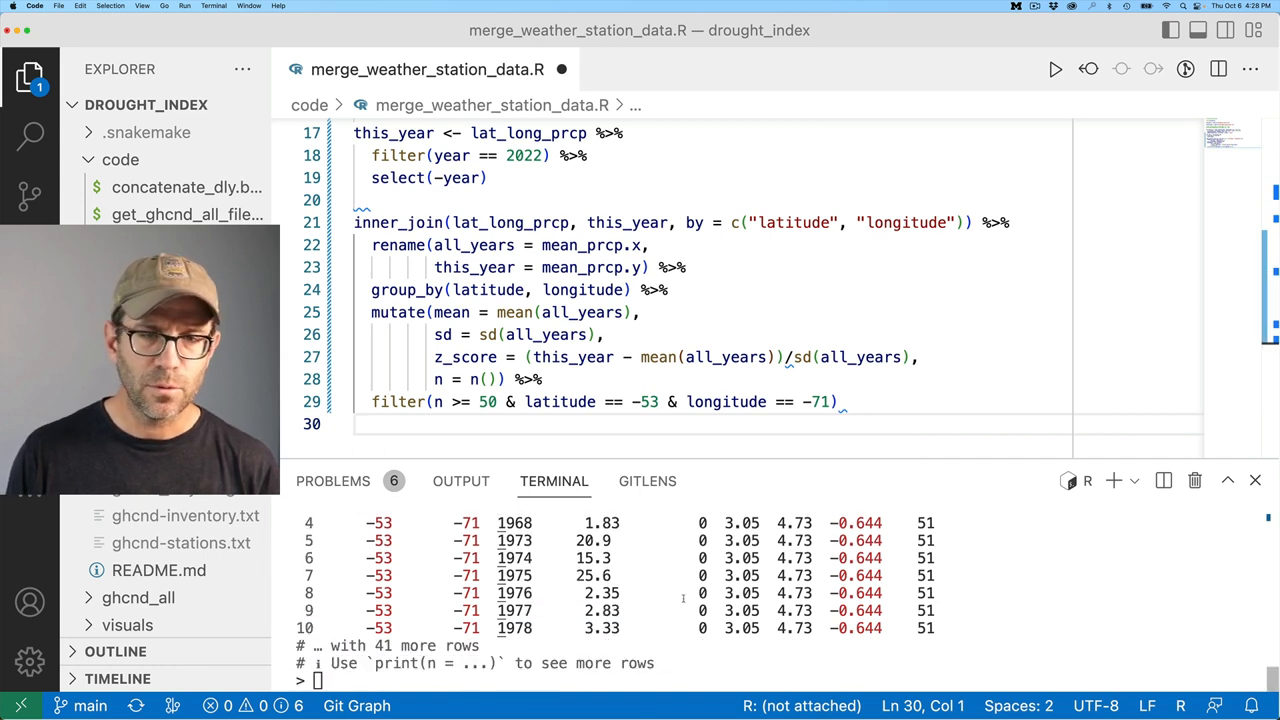
click(830, 400)
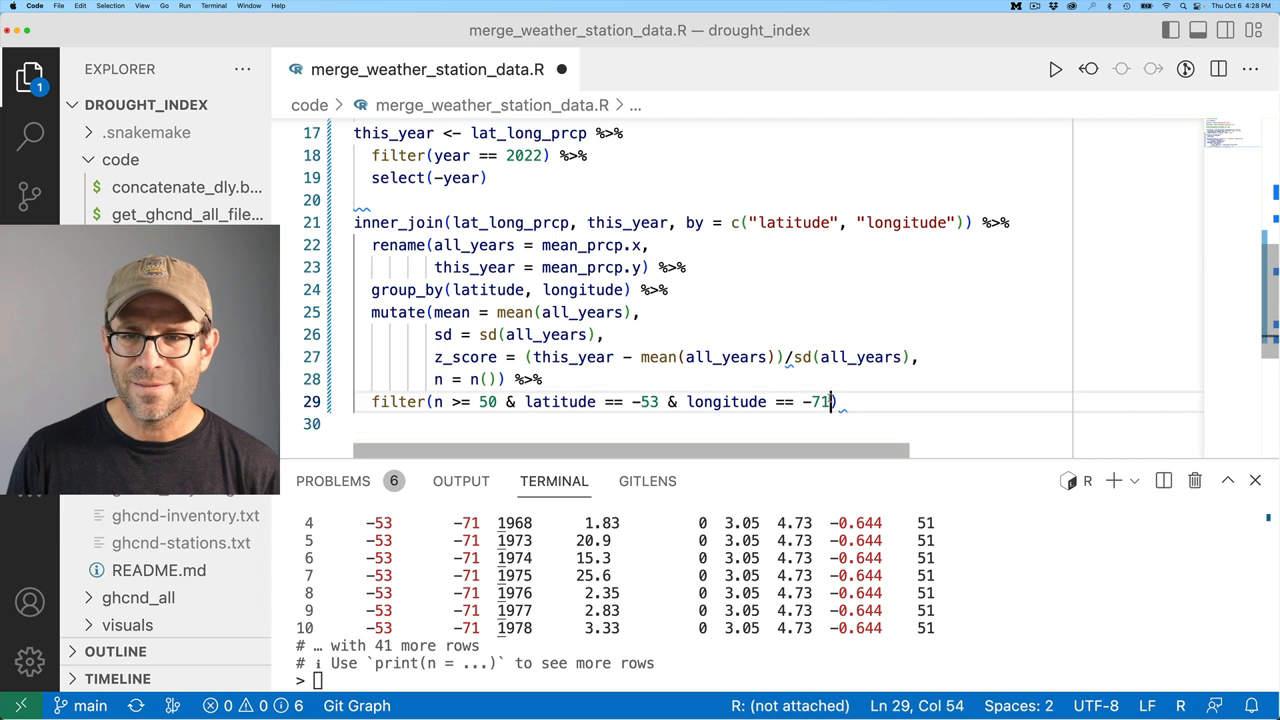
text(&)
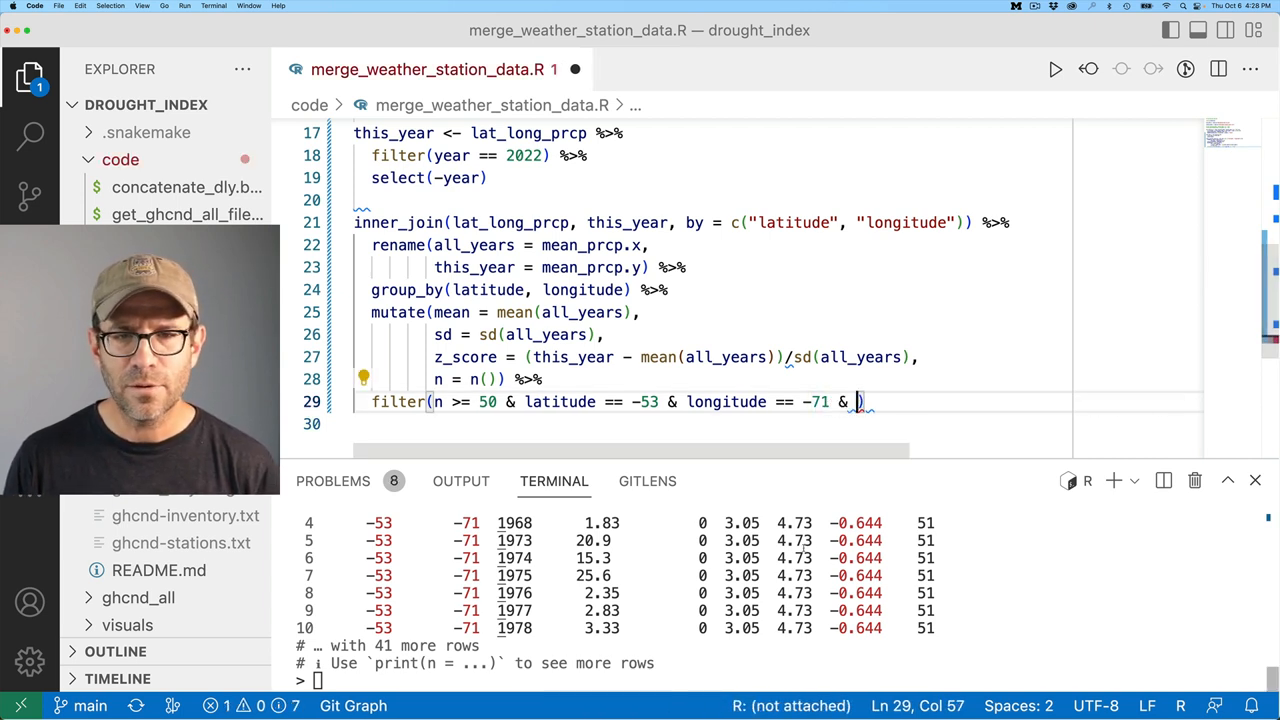
Compute the region's z-score by hand in the R console as (0-5.05)/4.73.
key(Return)
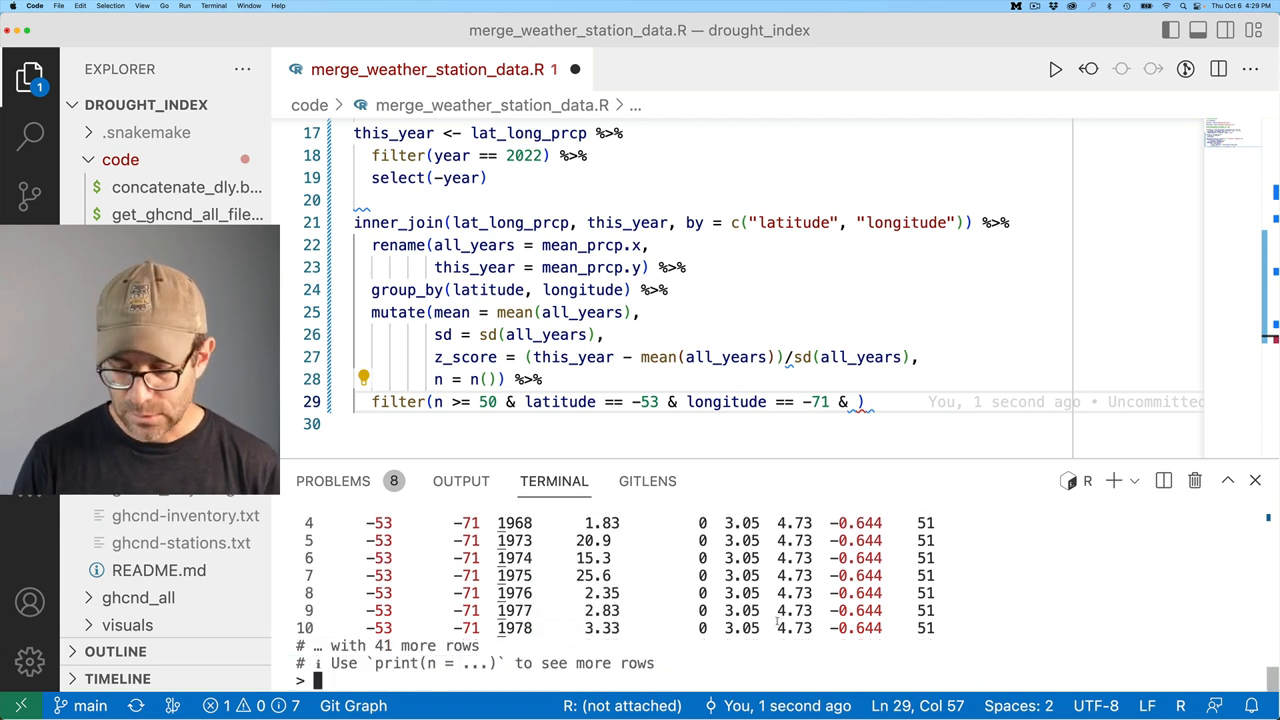
text(0-)
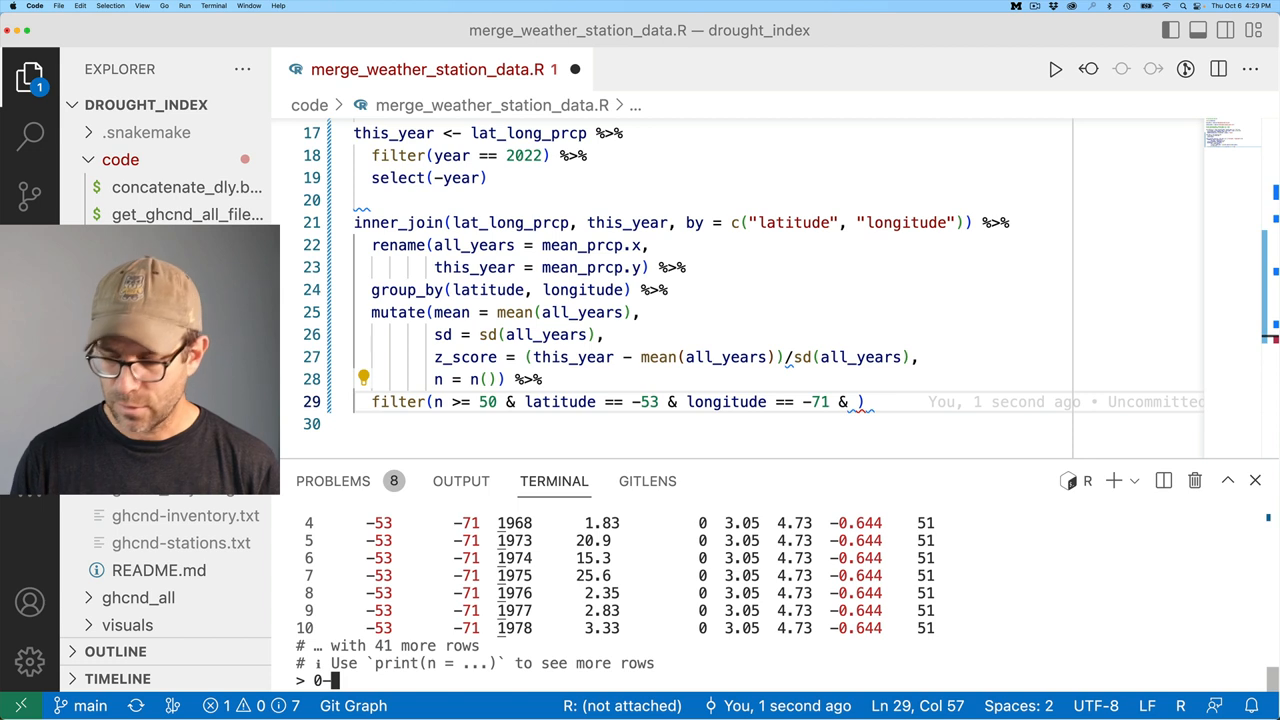
text(5.05))
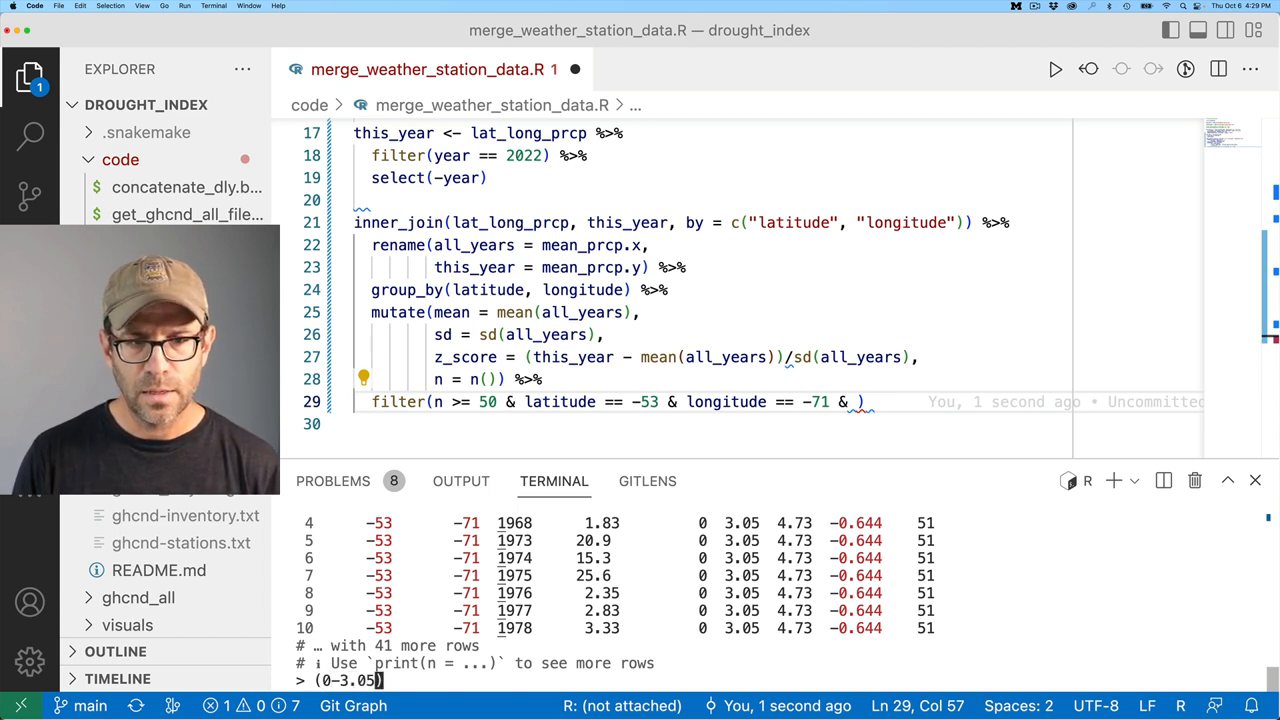
text(/4)
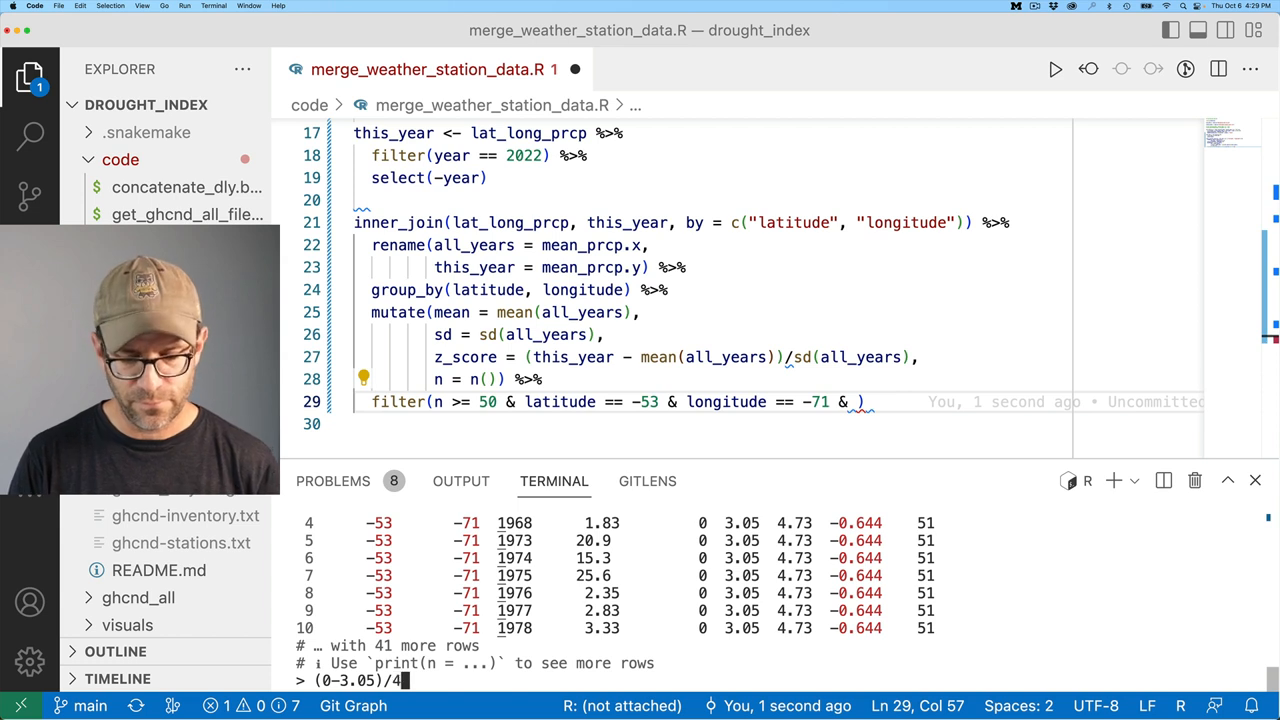
key(Return)
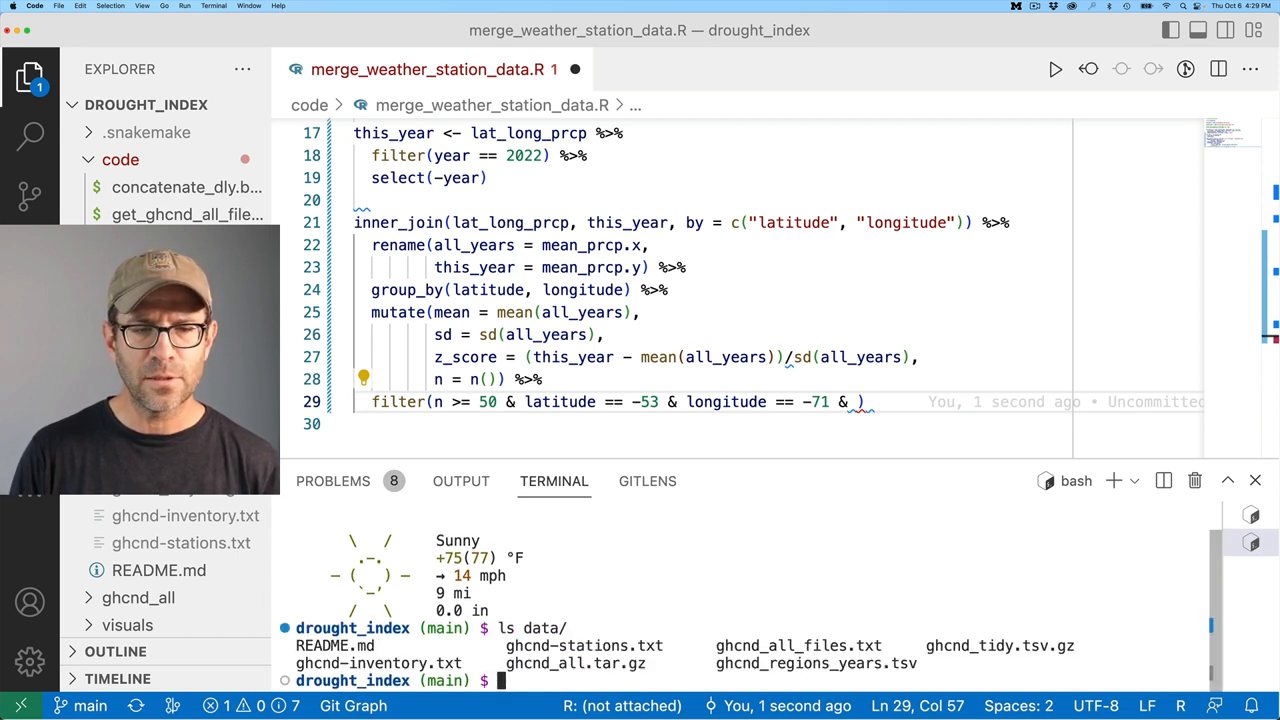
Run grep "ANN ARBOR" data/ghcnd-stations.txt in the terminal to find Ann Arbor stations.
double_click(584, 644)
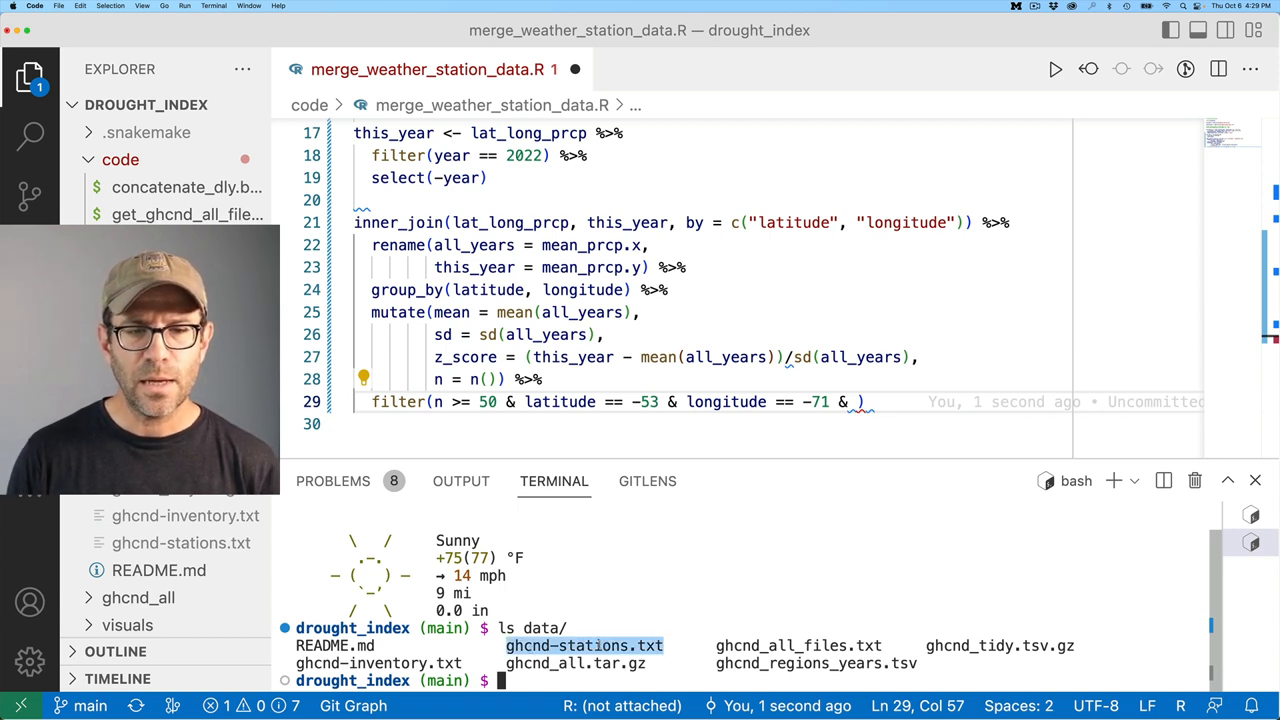
text(grep ")
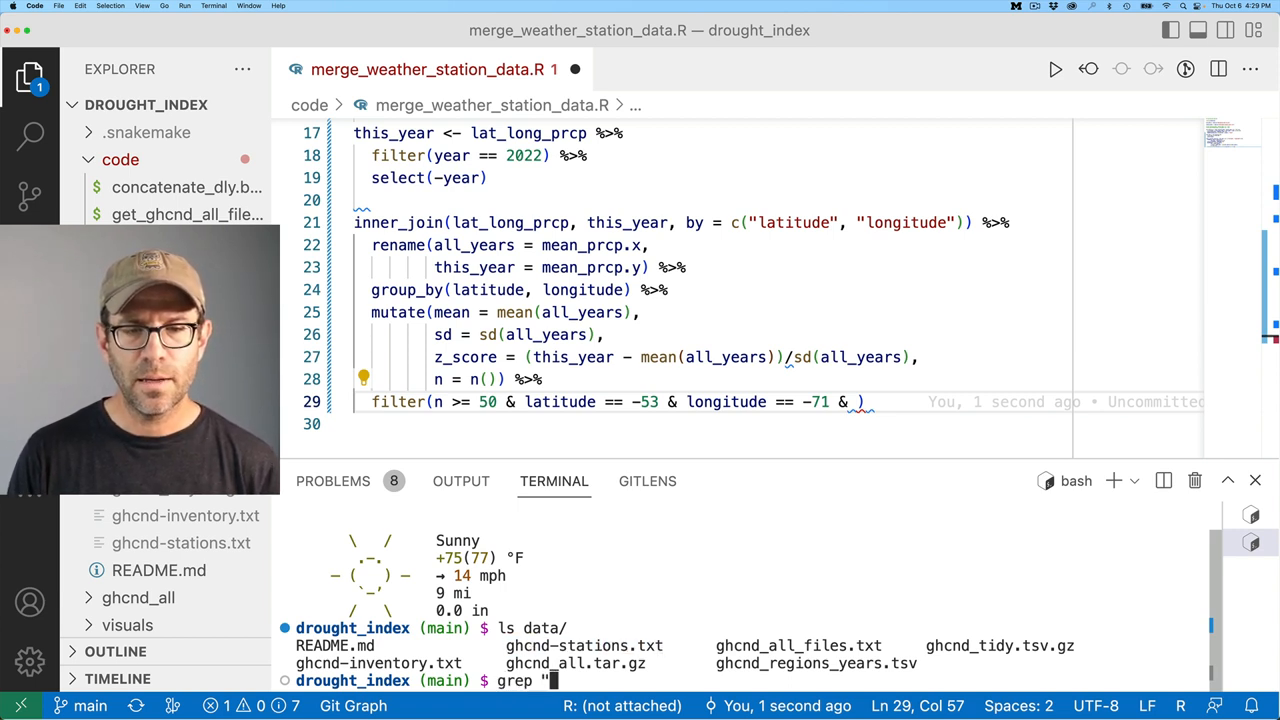
text(ANN ARBOR)
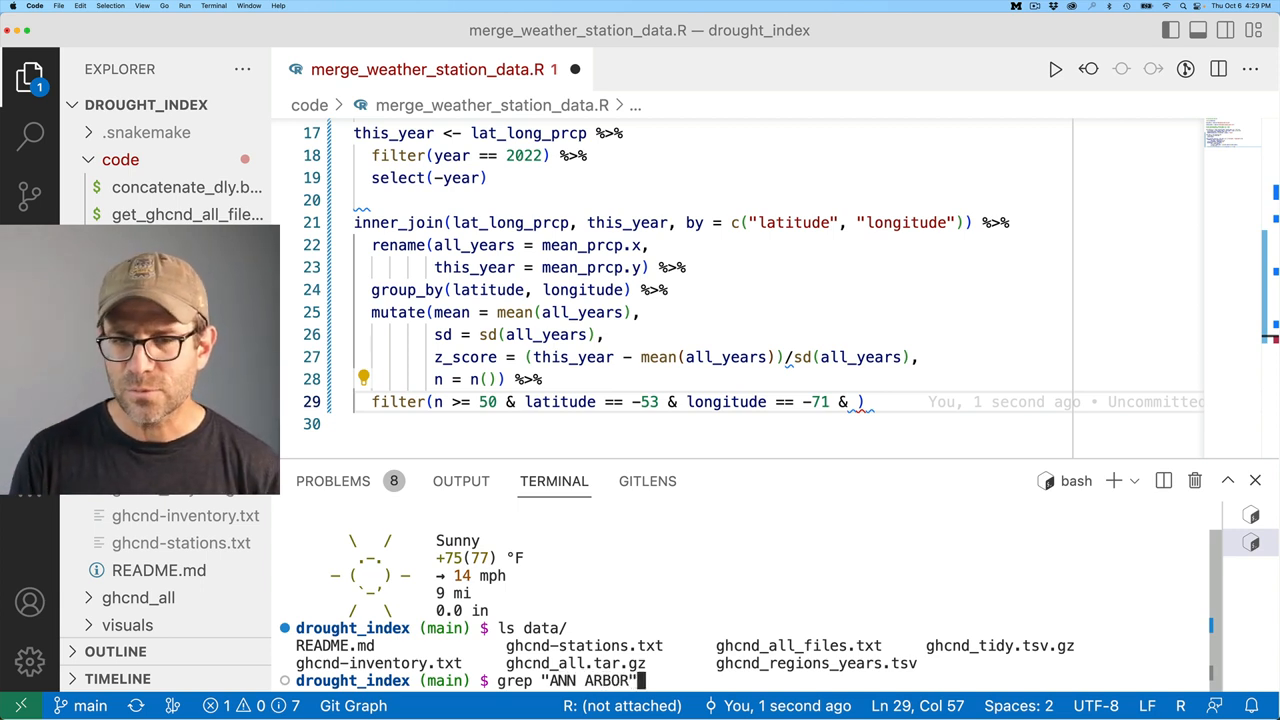
text(data/)
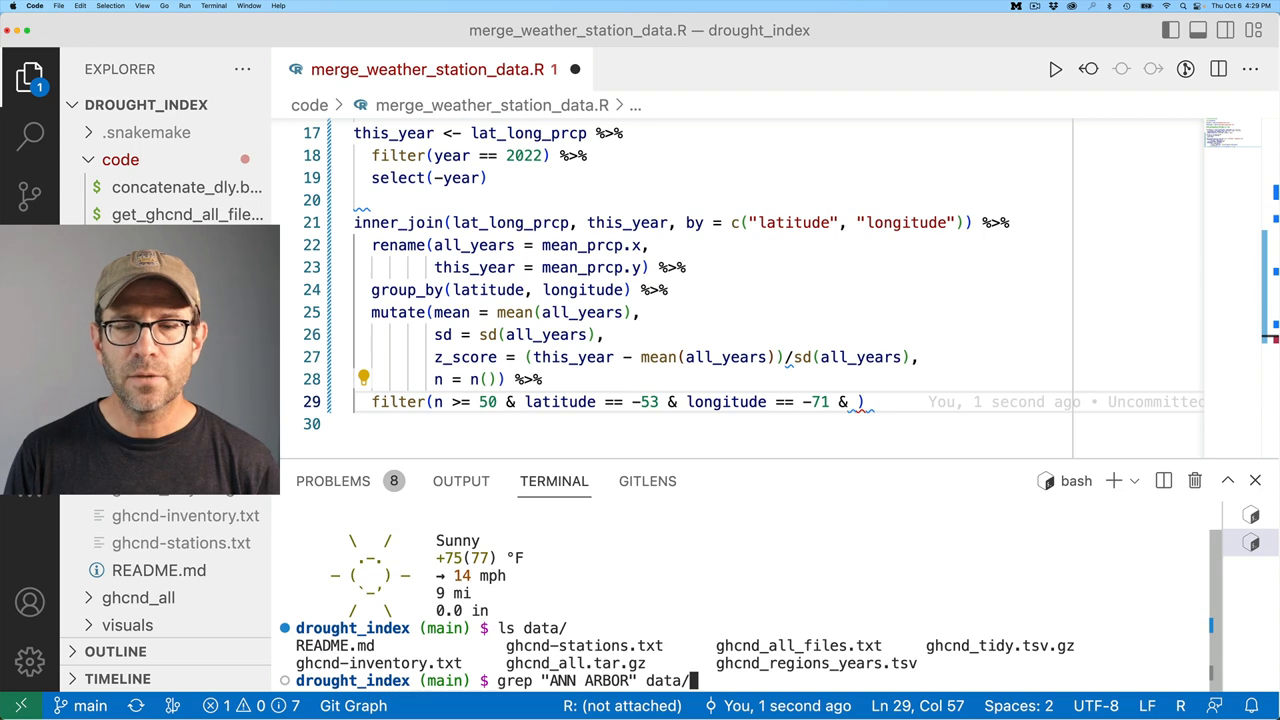
text(ghcnd-stations.txt)
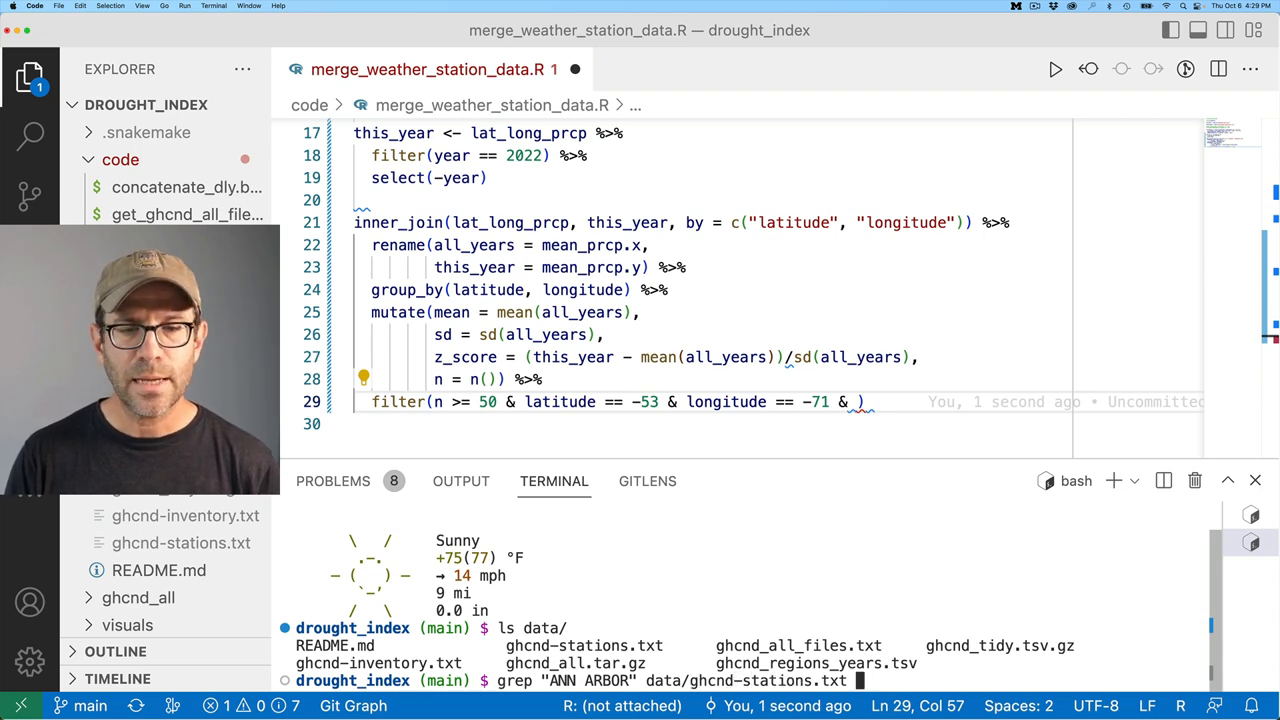
key(Return)
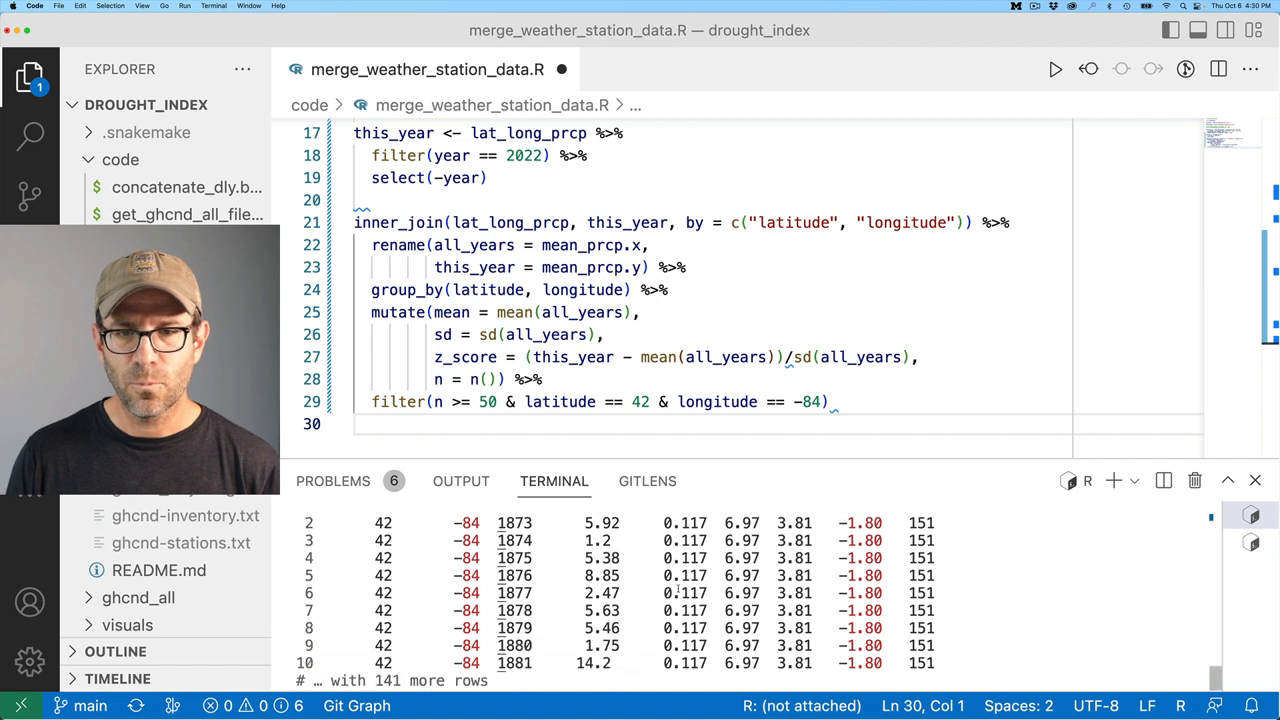
Pick the Ann Arbor station's coordinates to retarget the filter at latitude 42, longitude -84.
double_click(684, 644)
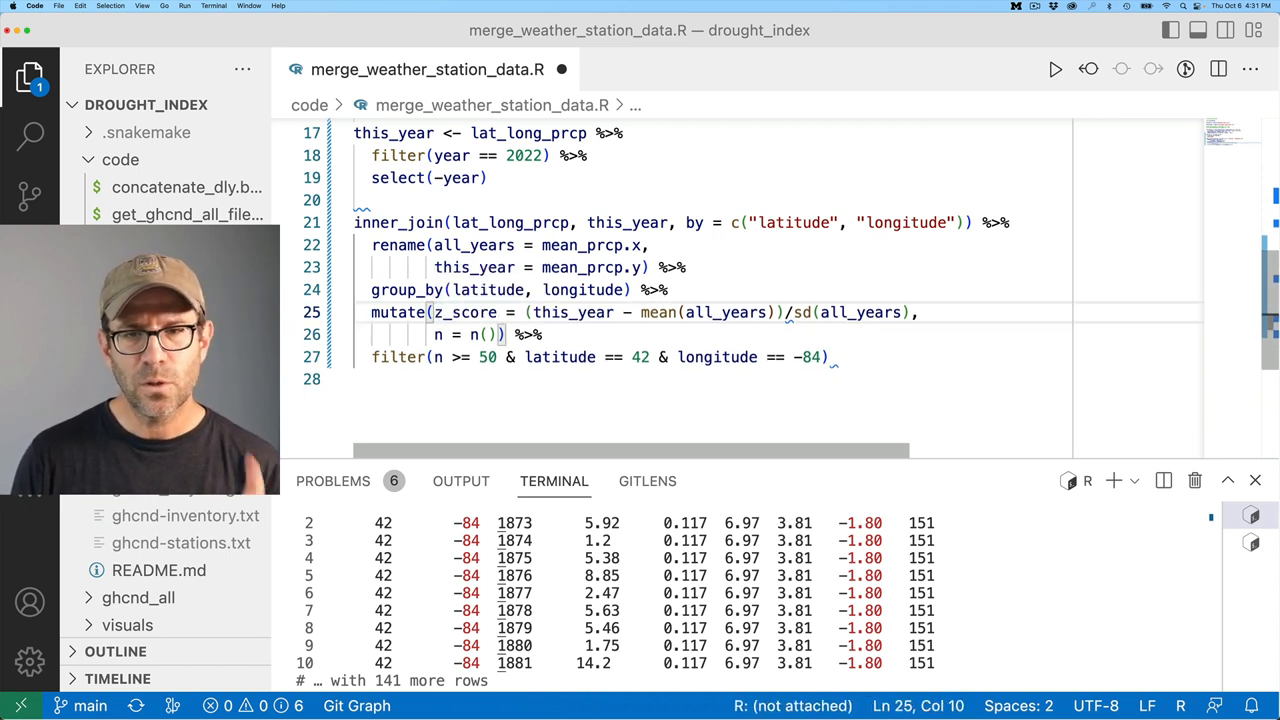
Replace mutate with summarize returning z_score and n, keeping regions with n >= 50.
click(432, 356)
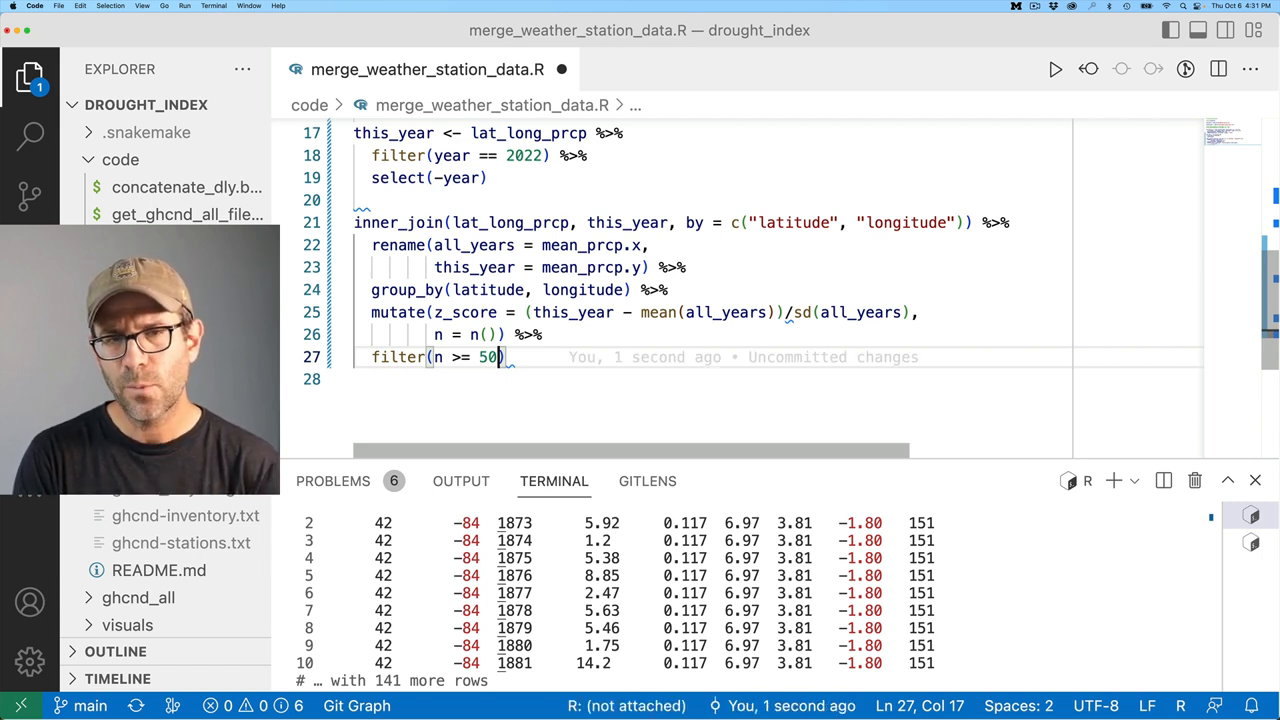
double_click(400, 312)
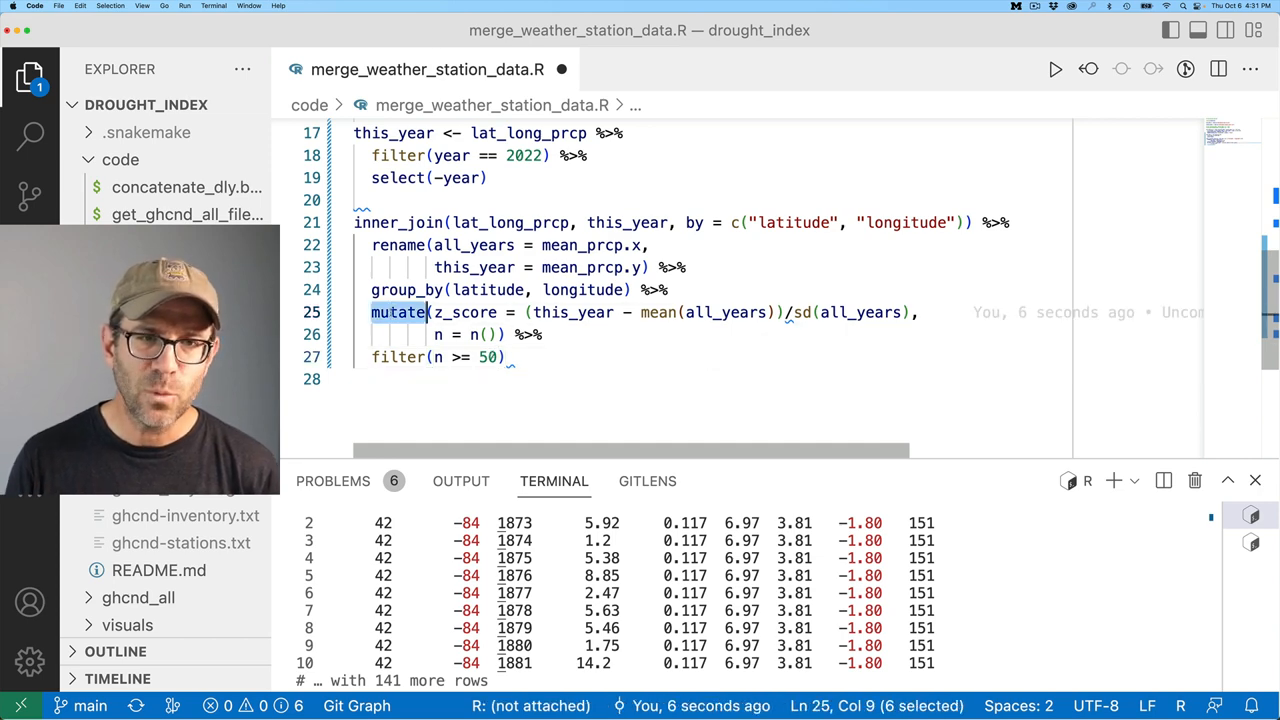
text(summarize)
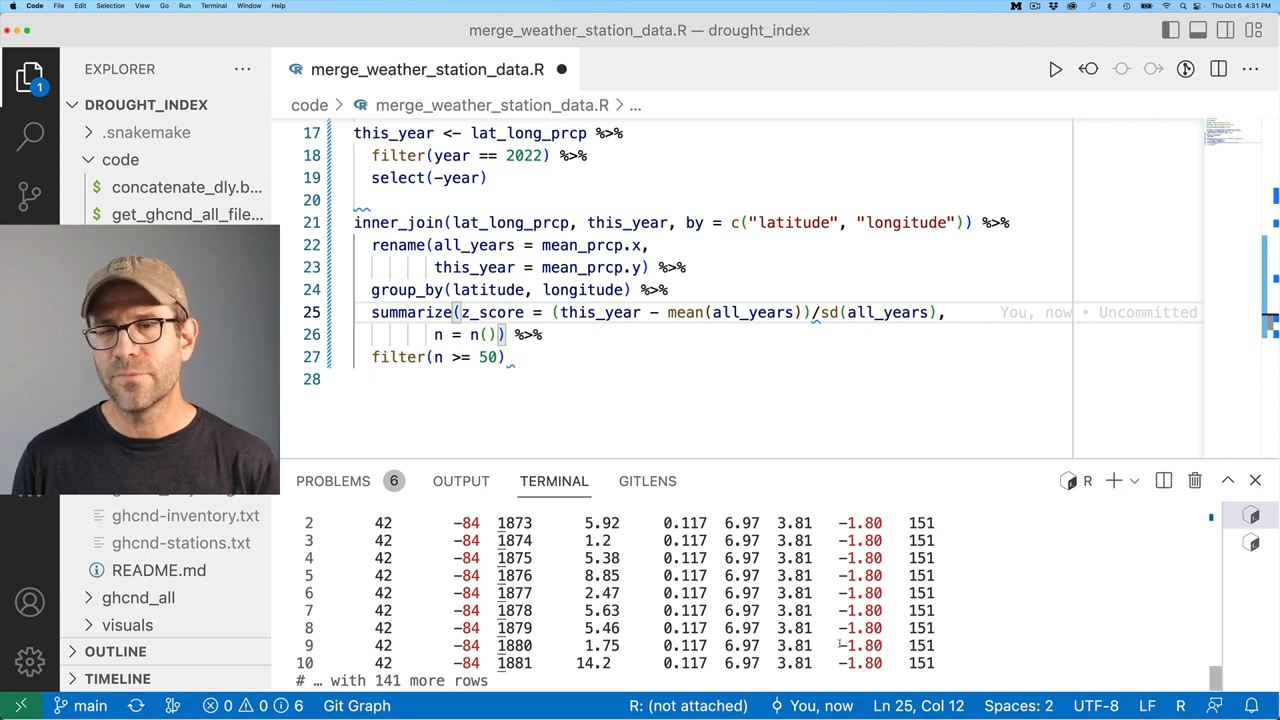
double_click(600, 312)
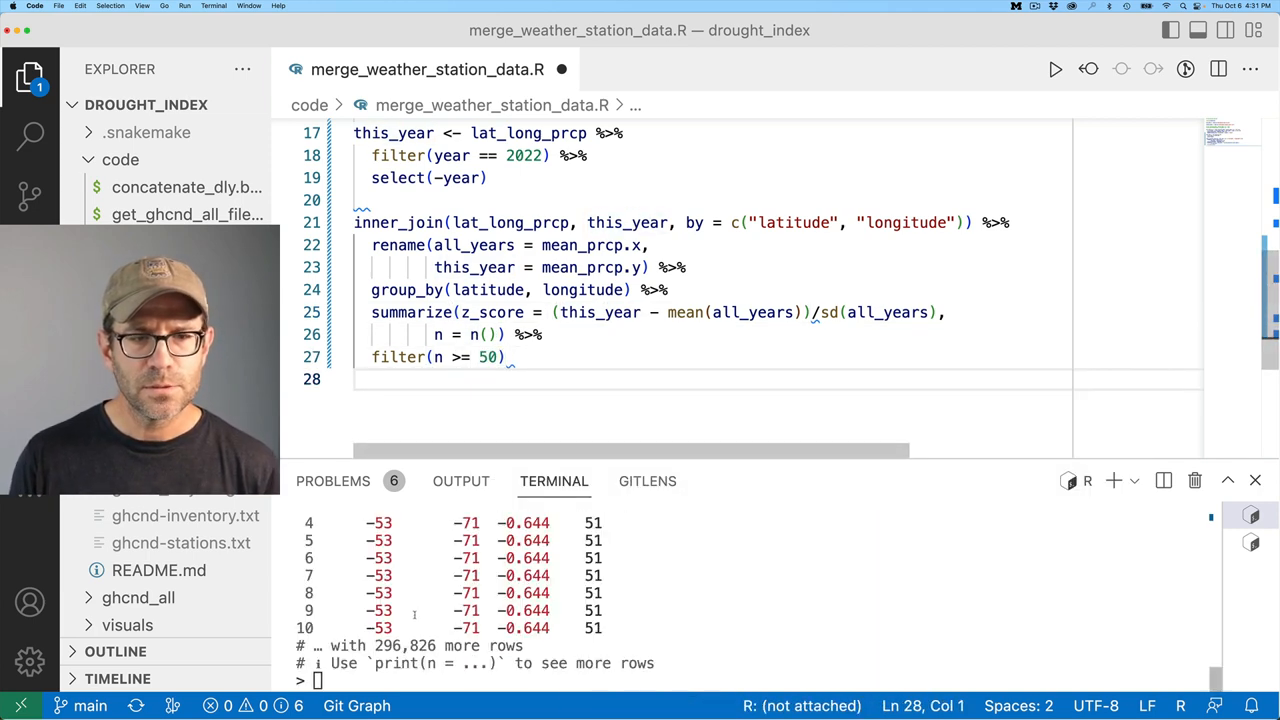
Run the inner_join through group_by lines to inspect the 314,427-row grouped tibble.
scroll(up, 3)
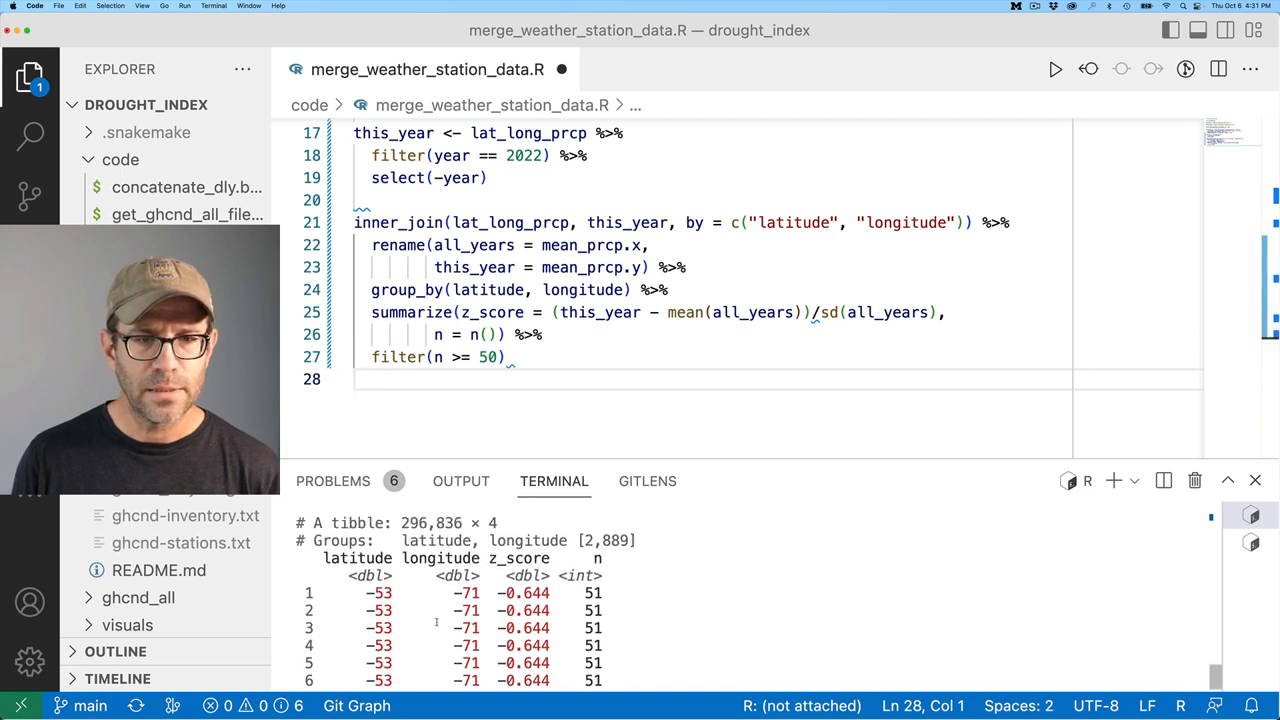
scroll(down, 3)
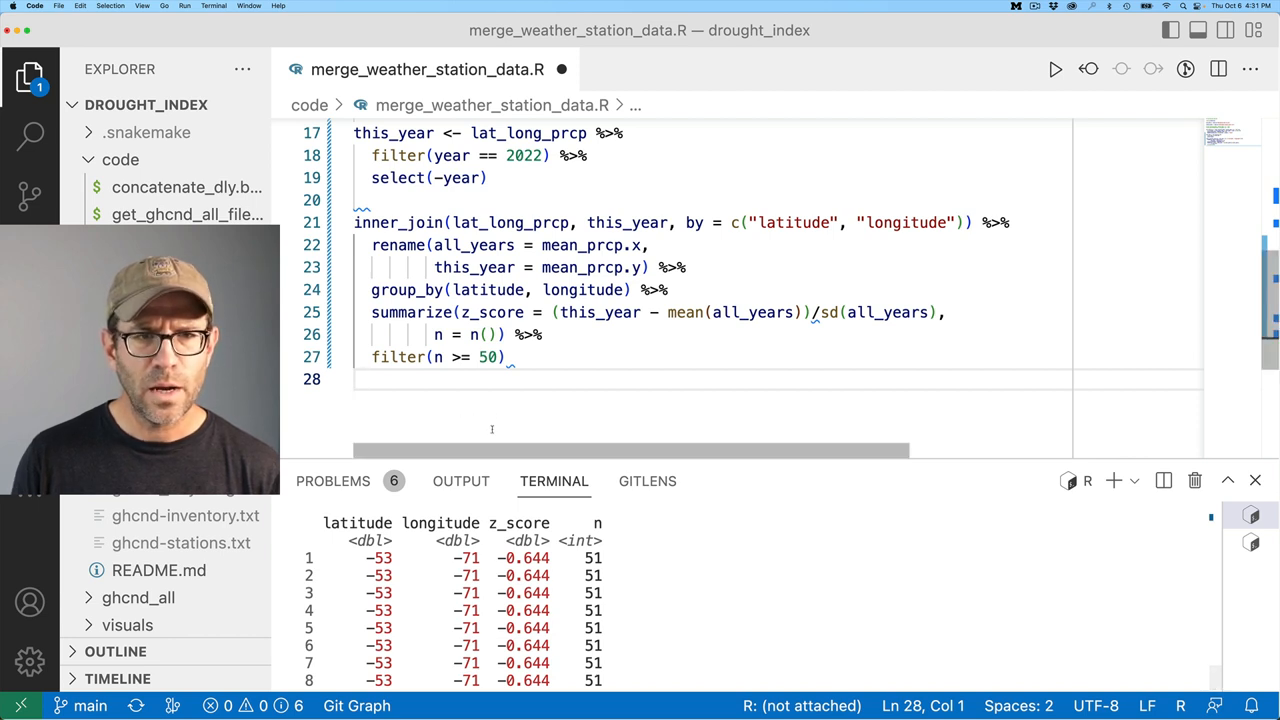
double_click(584, 290)
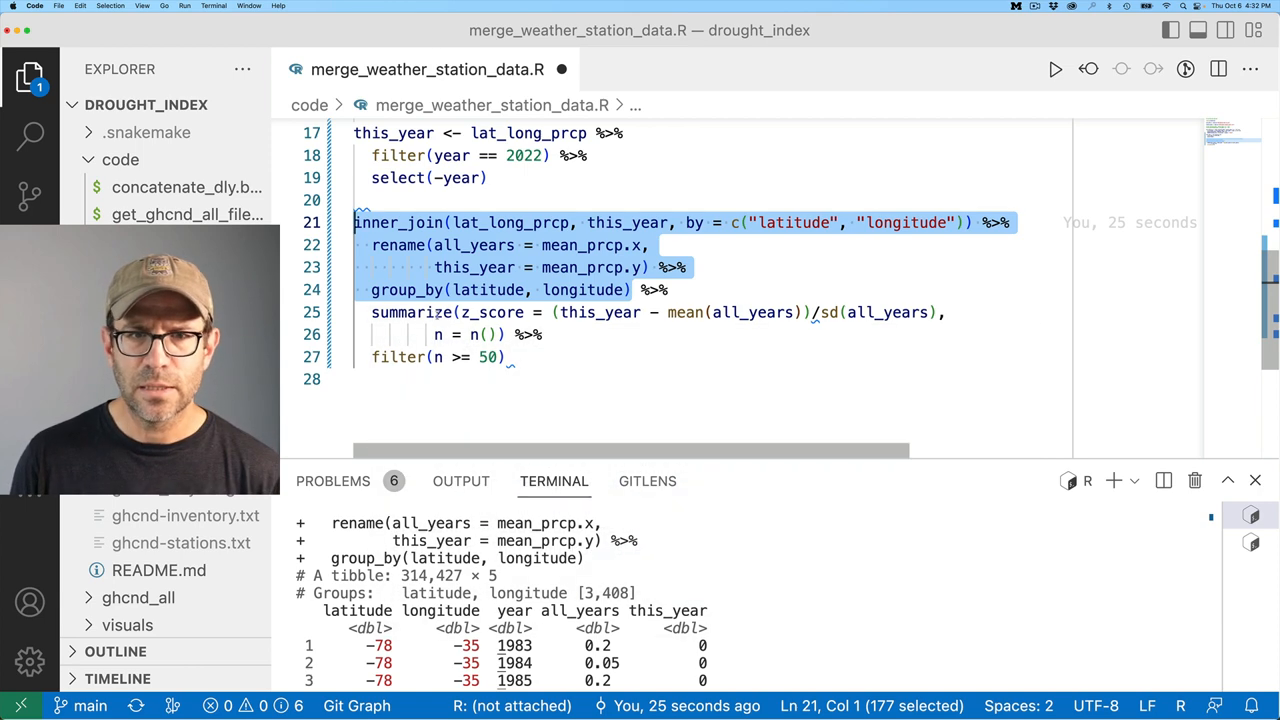
click(410, 312)
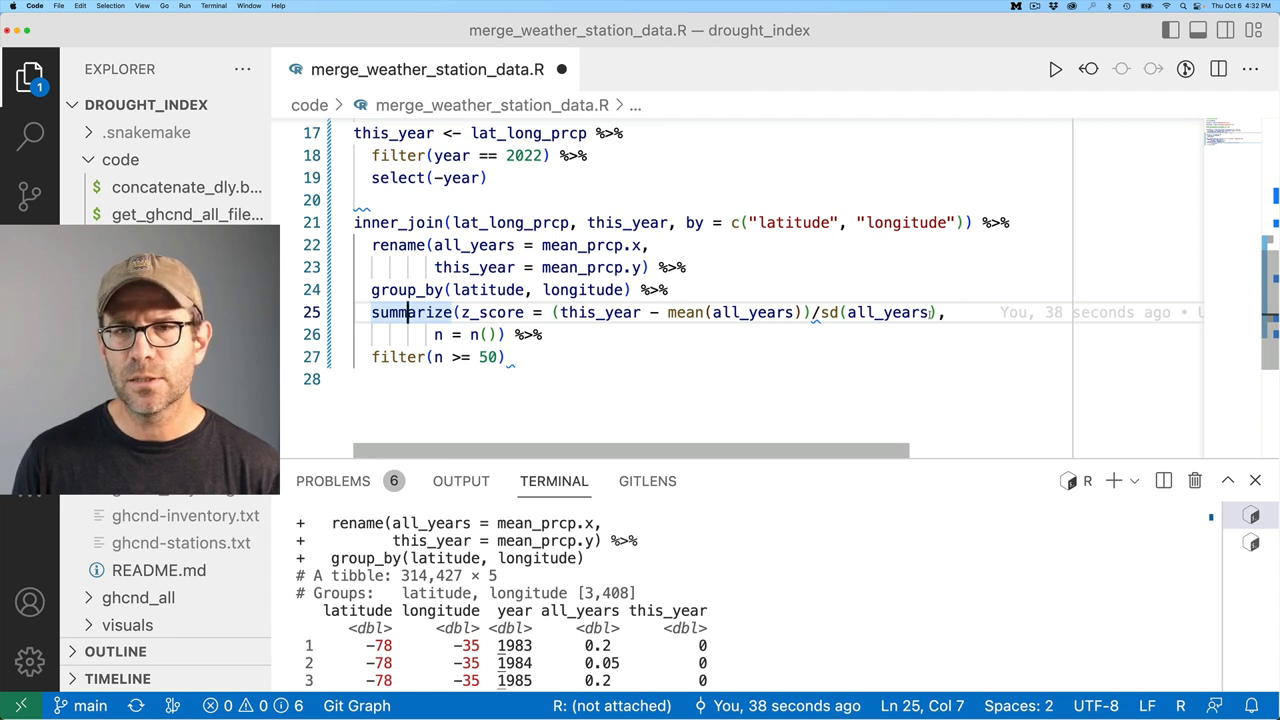
click(596, 312)
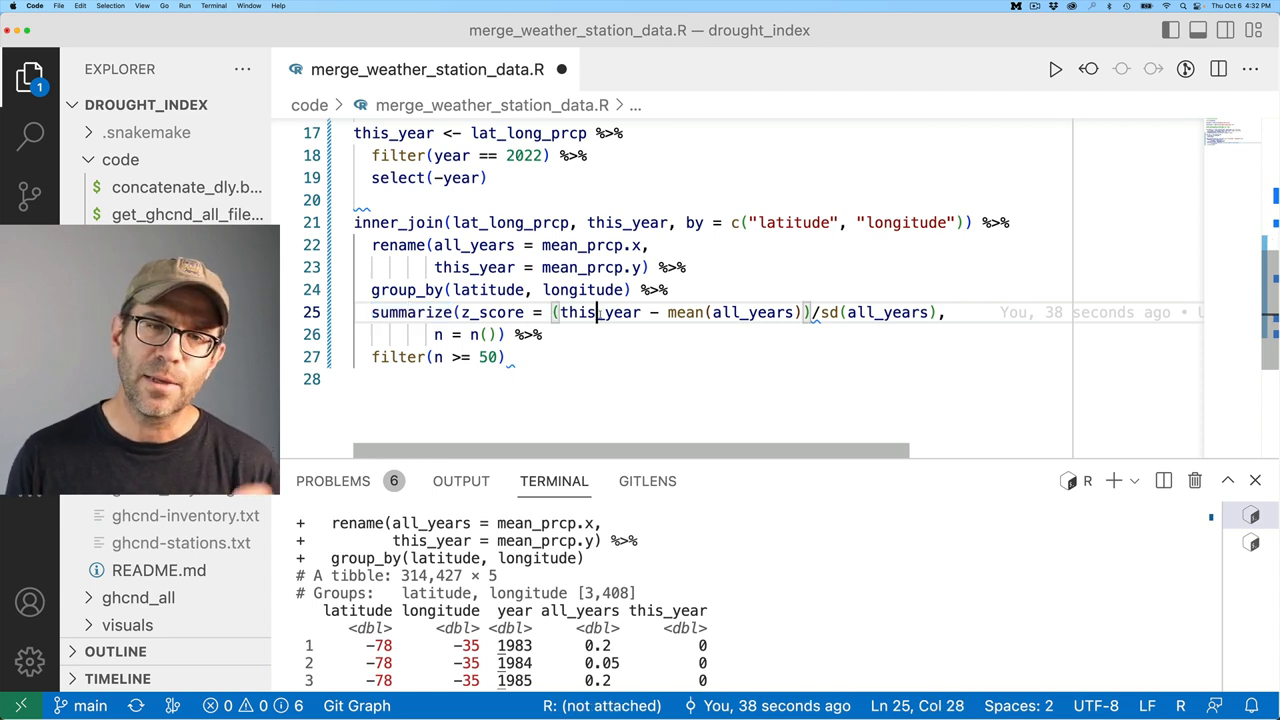
Select this_year in the z_score formula to wrap it in min().
double_click(598, 312)
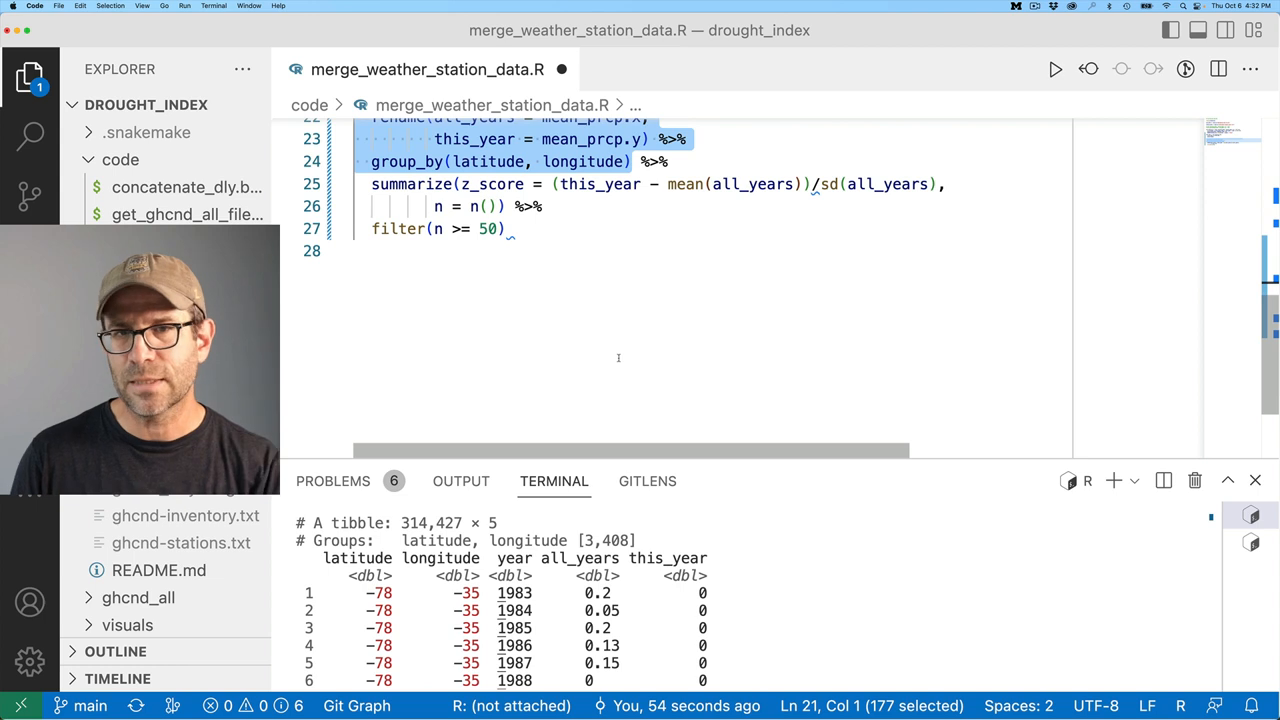
scroll(up, 3)
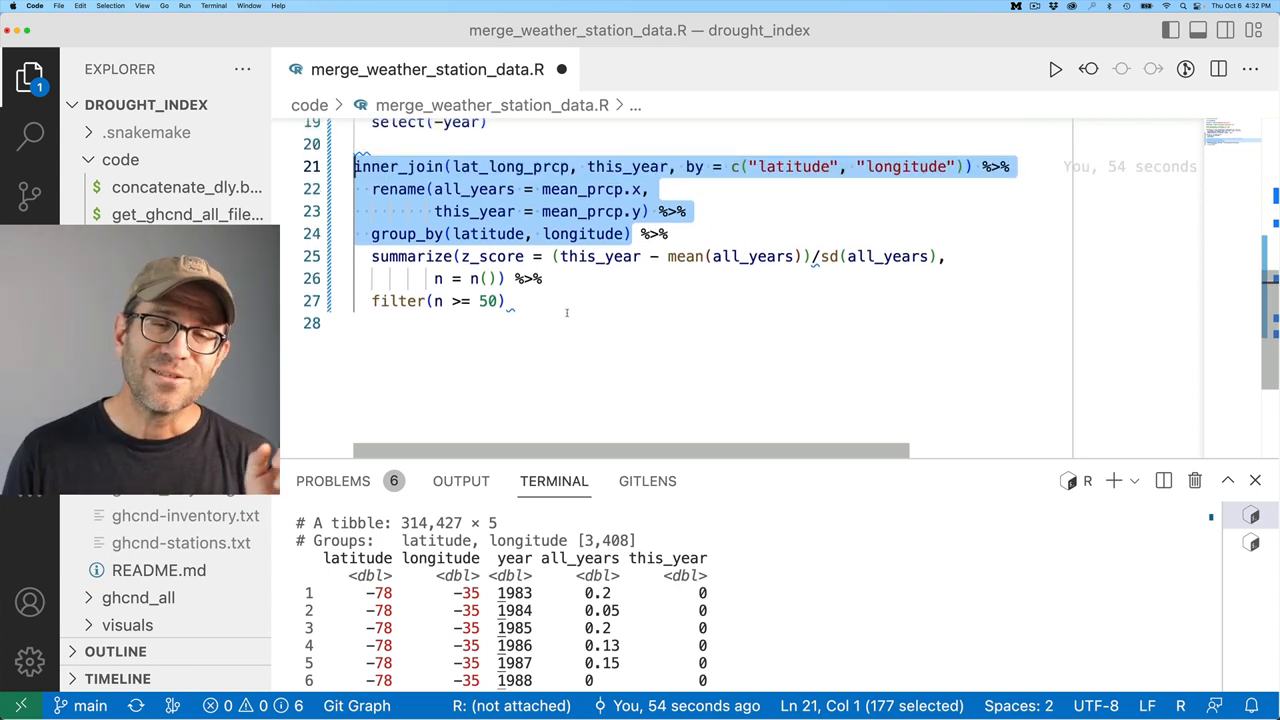
double_click(600, 256)
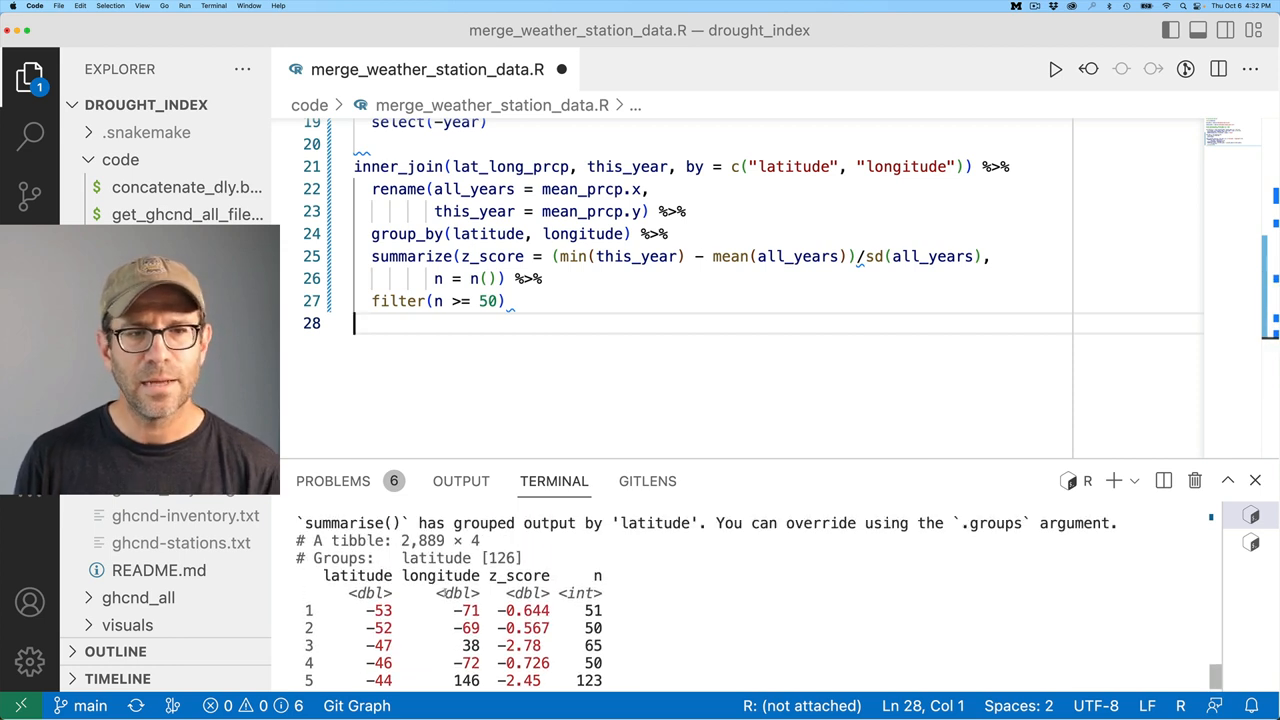
Compare the earlier 3,408 group count with the new 2,889-row per-region output in the terminal.
scroll(down, 3)
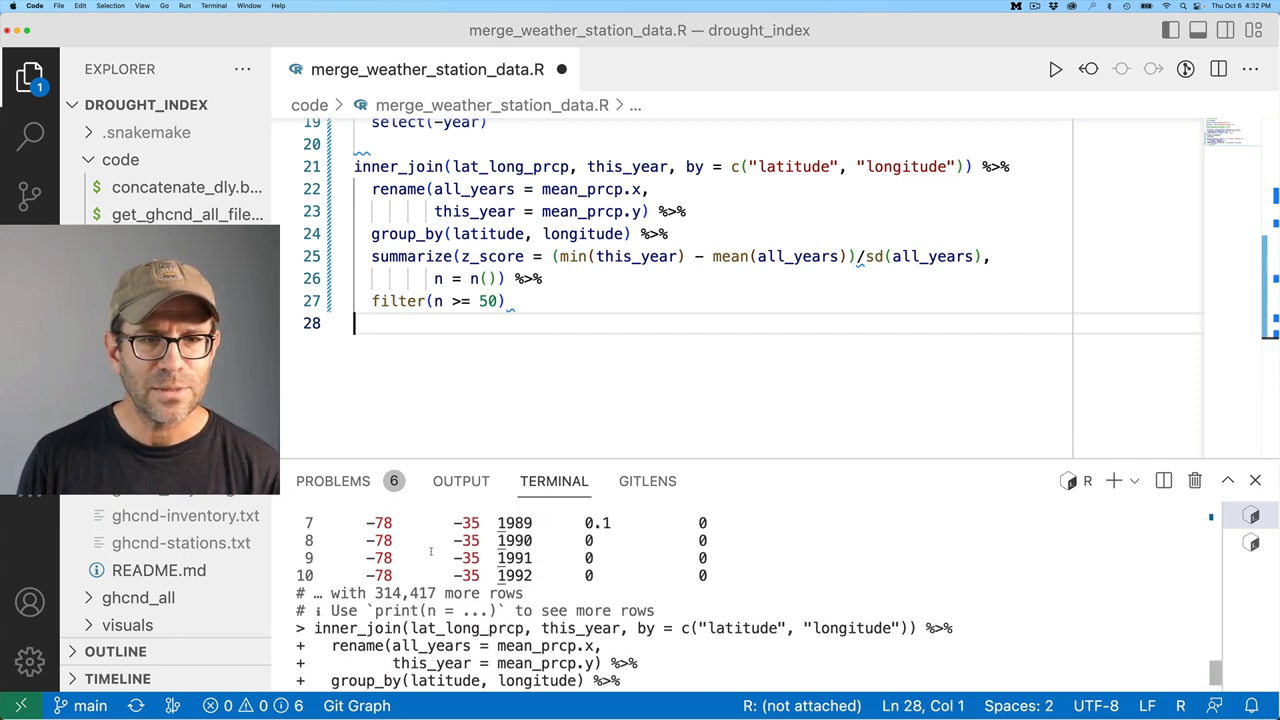
scroll(down, 3)
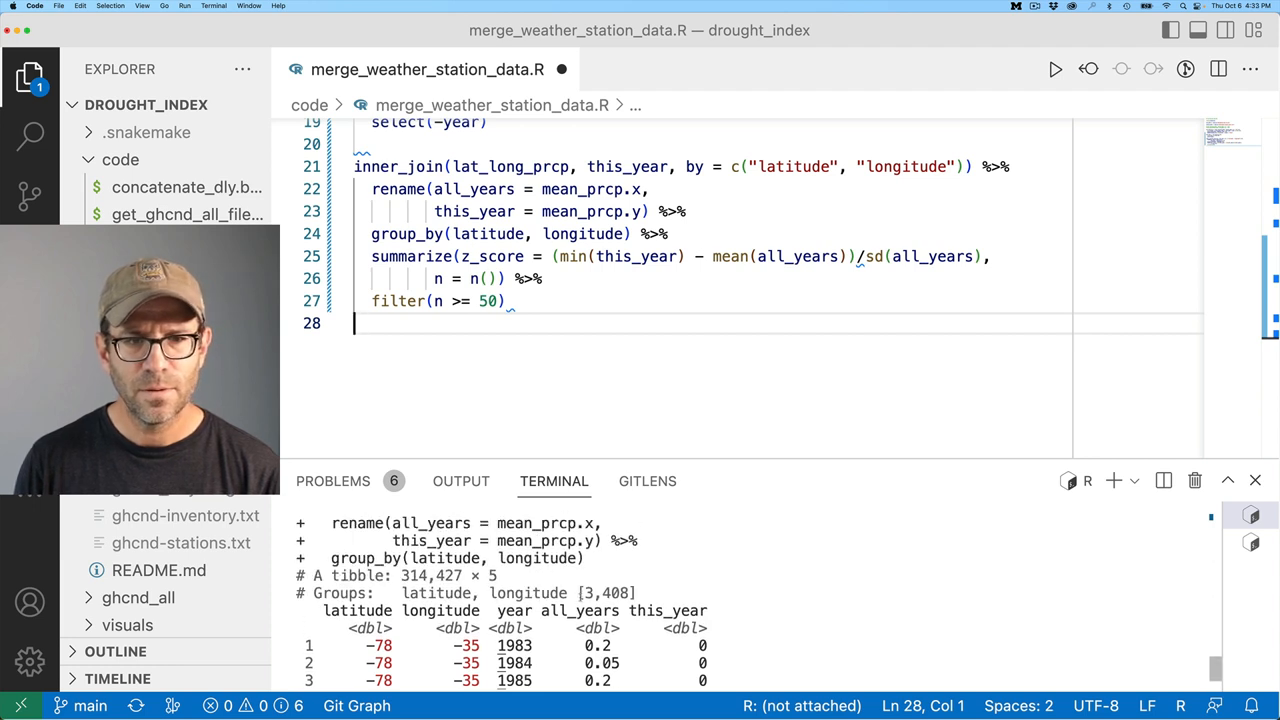
double_click(610, 592)
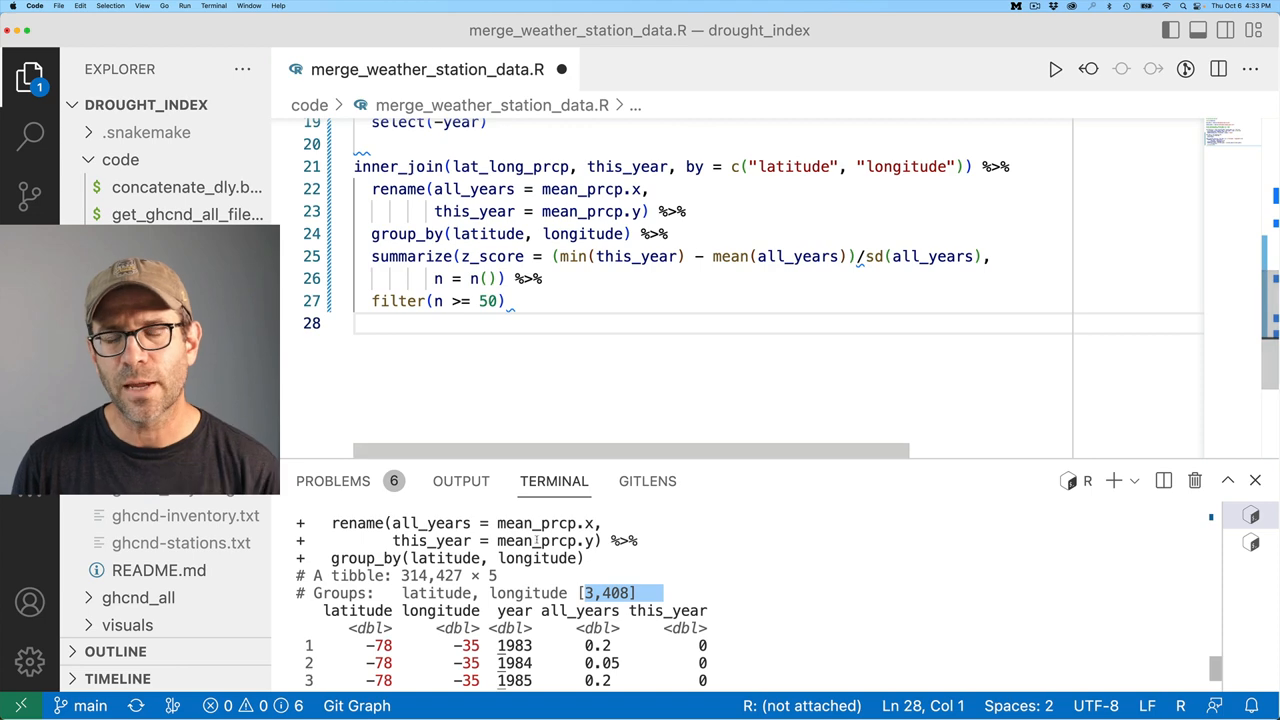
scroll(down, 3)
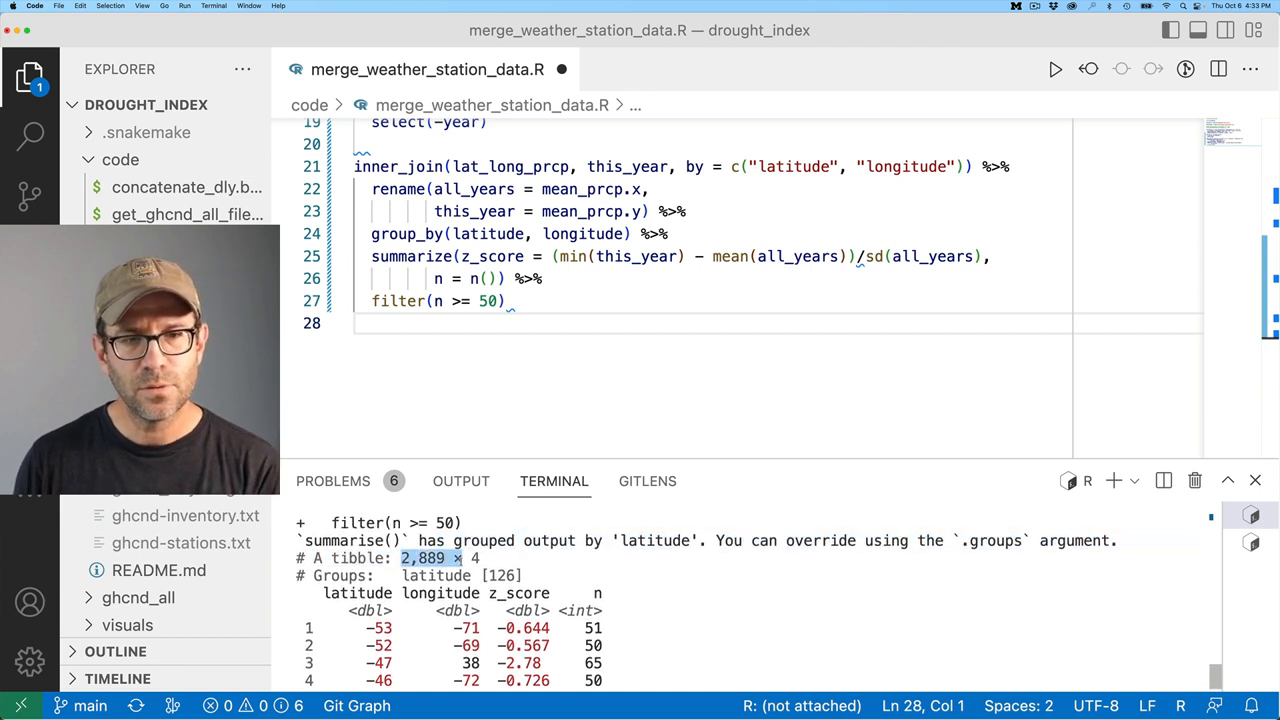
scroll(down, 3)
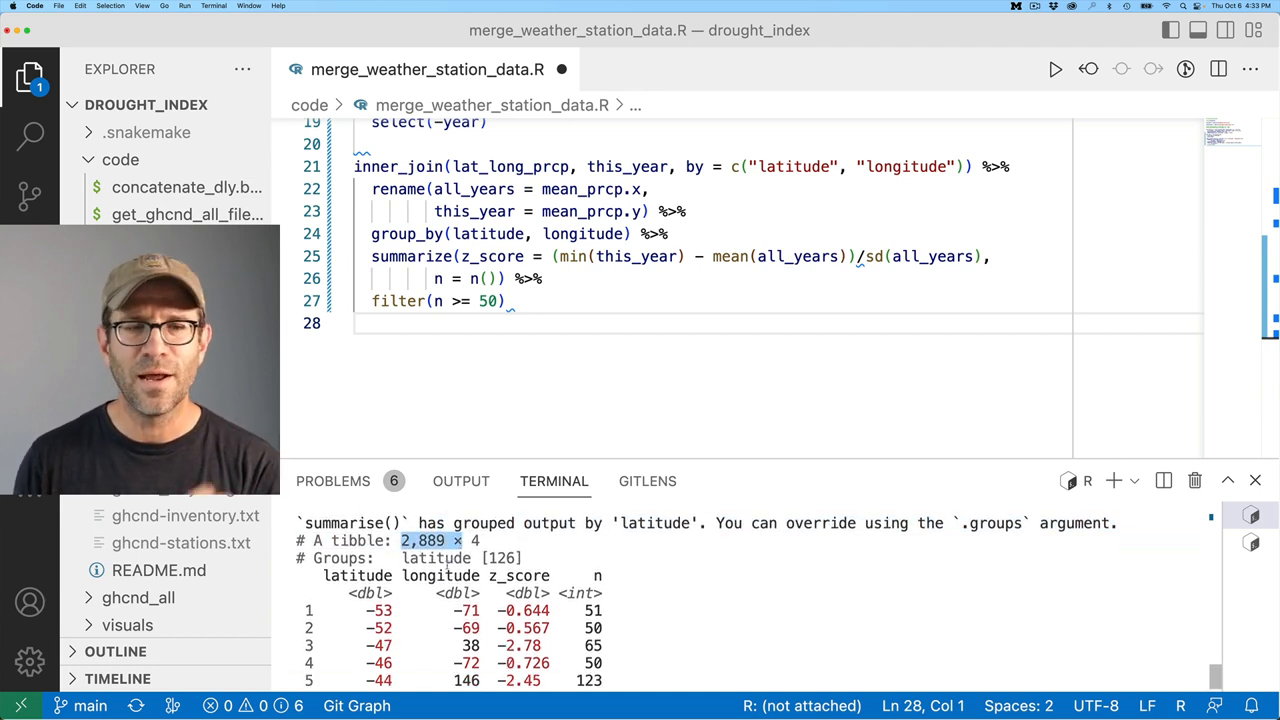
scroll(down, 3)
text(.groups = "drop") %>%)
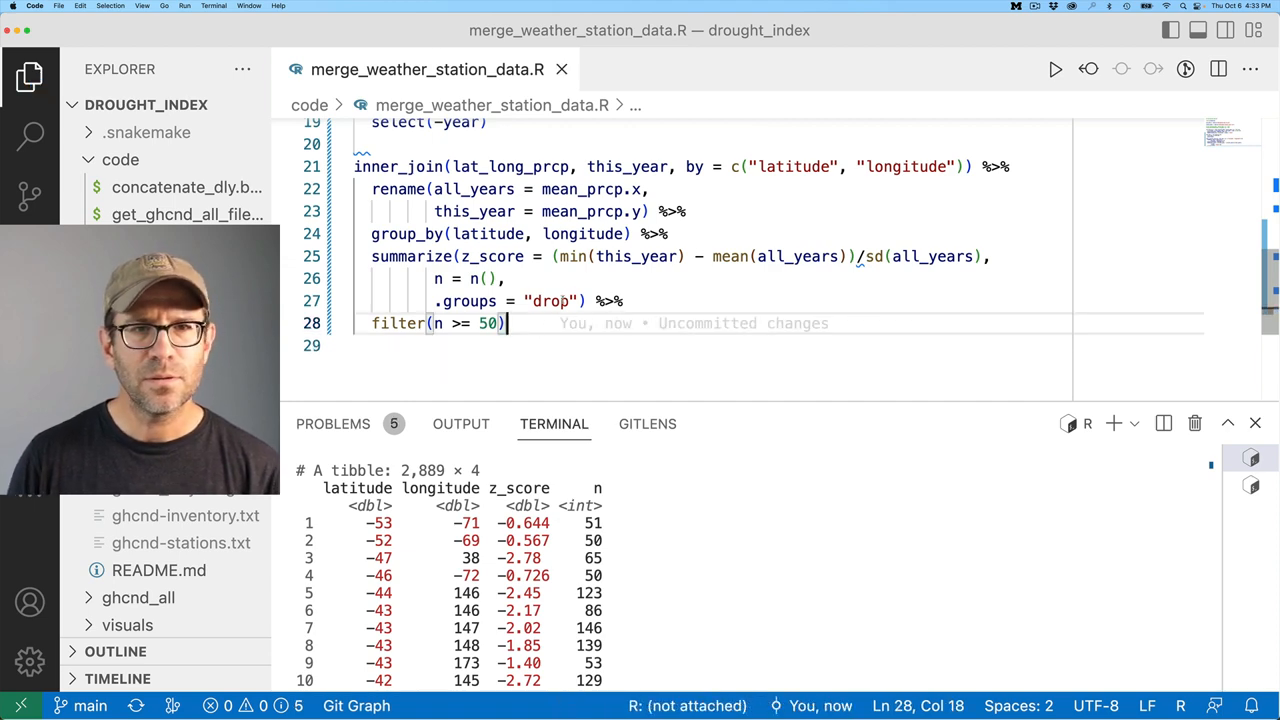
scroll(up, 3)
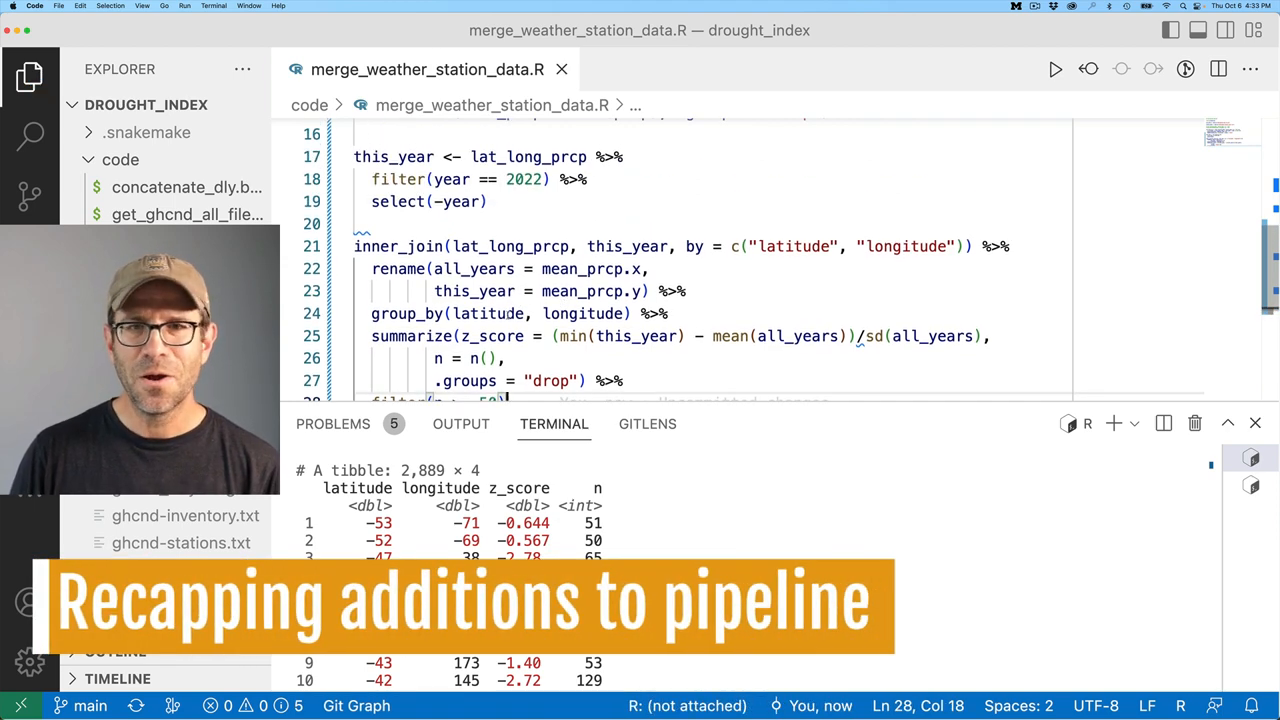
scroll(up, 3)
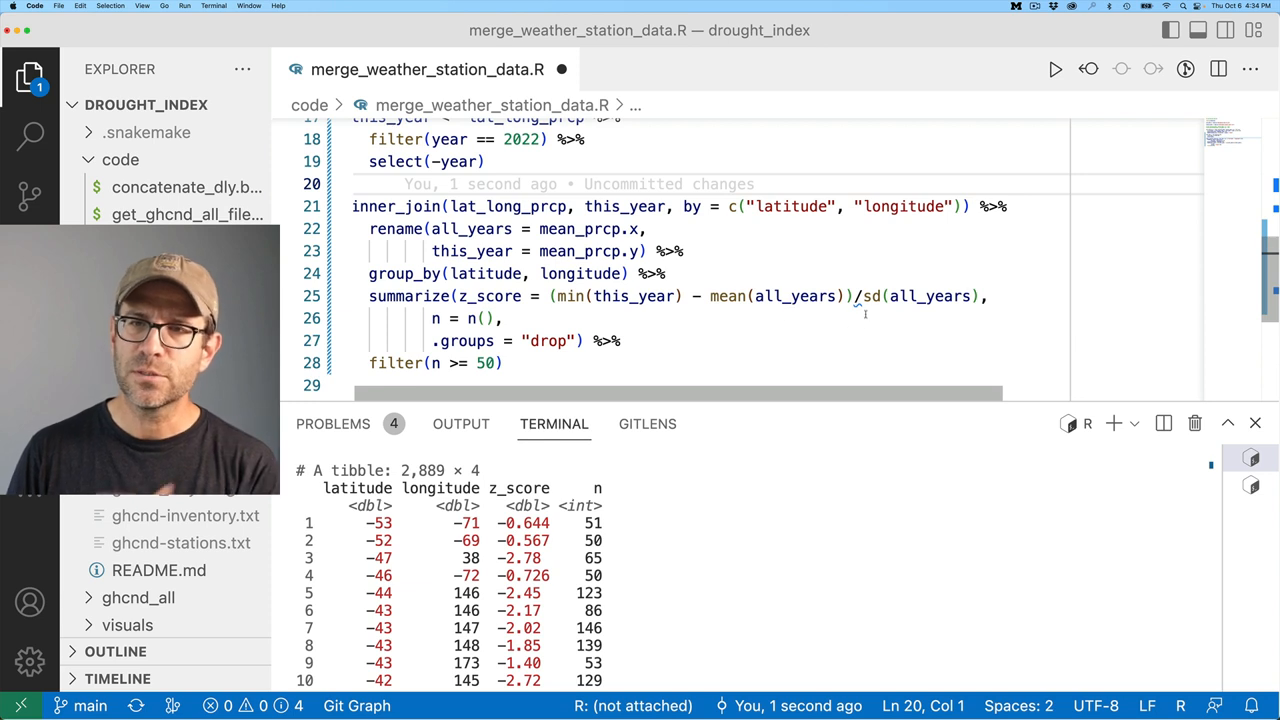
click(862, 296)
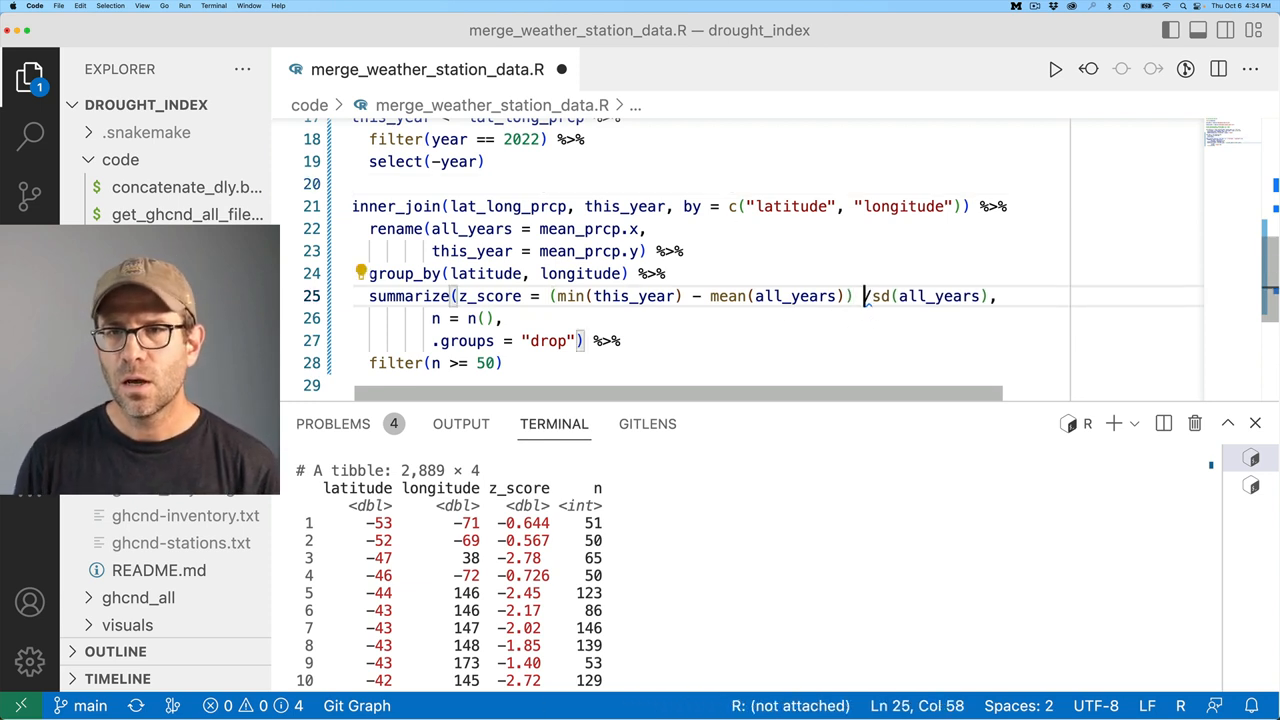